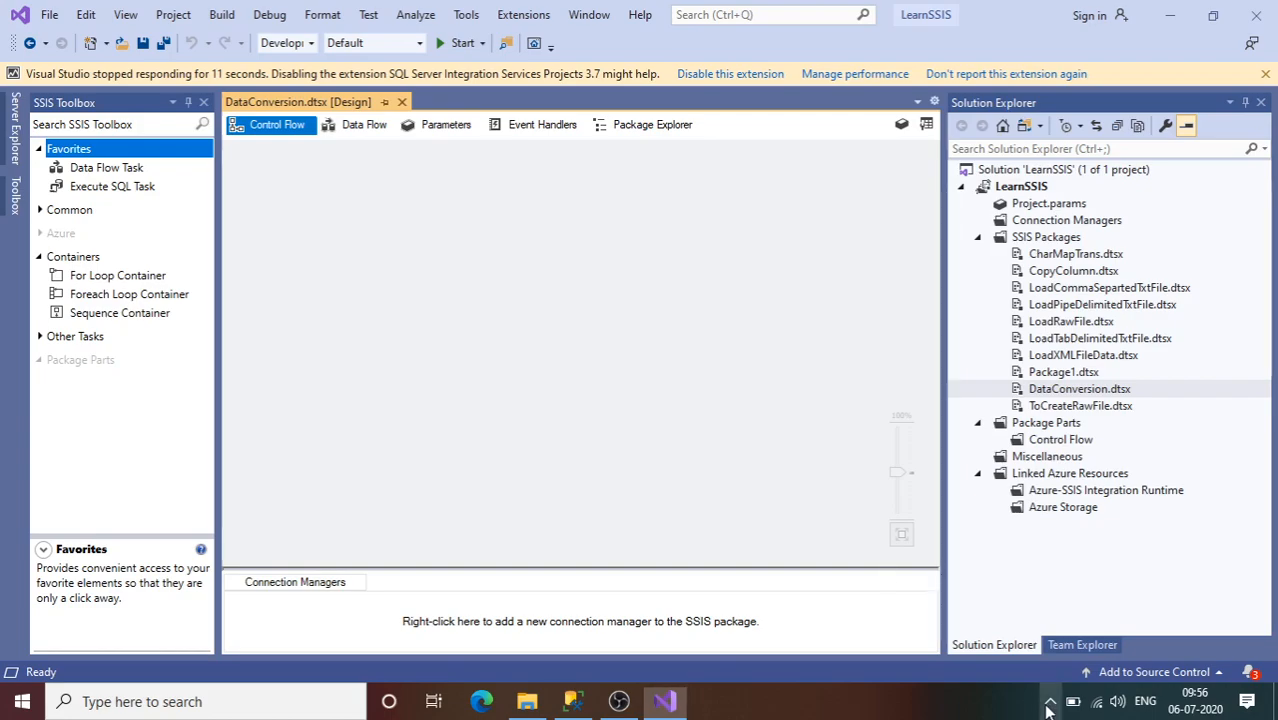
# Step: Place a Data Flow Task on the Control Flow and drop an Excel Source into its data flow
pyautogui.click(1048, 700)
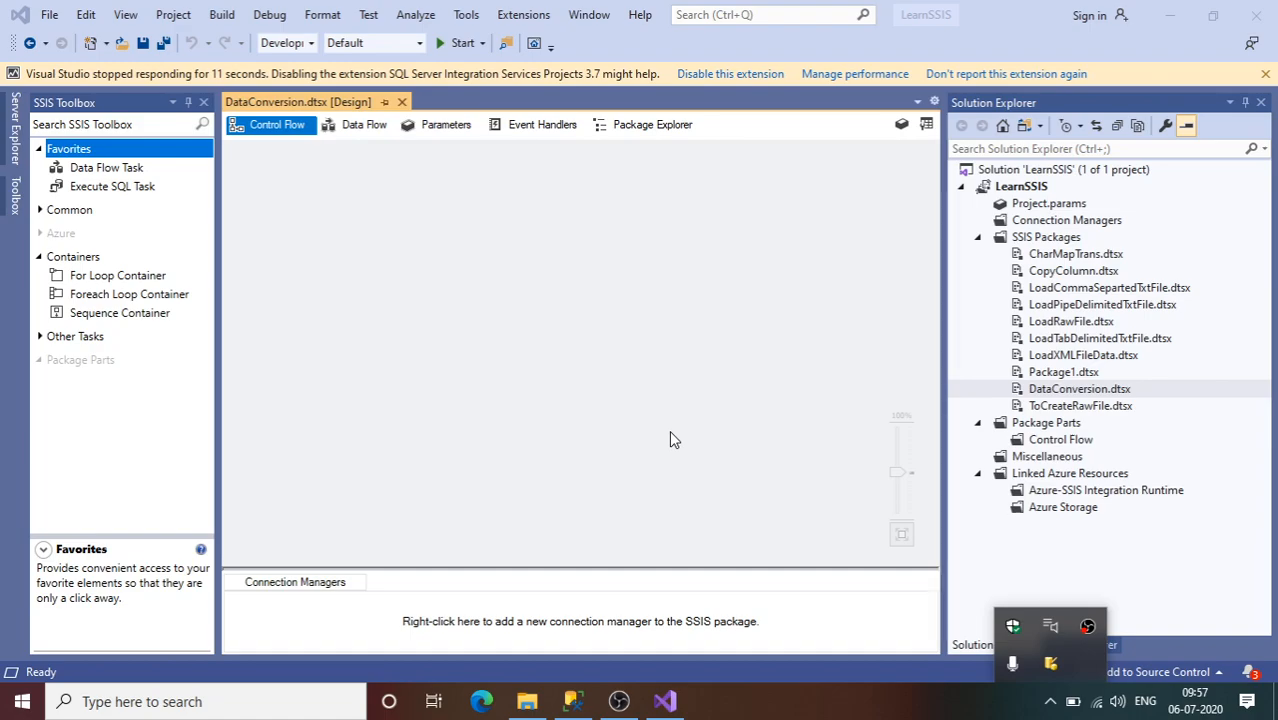
pyautogui.click(1080, 388)
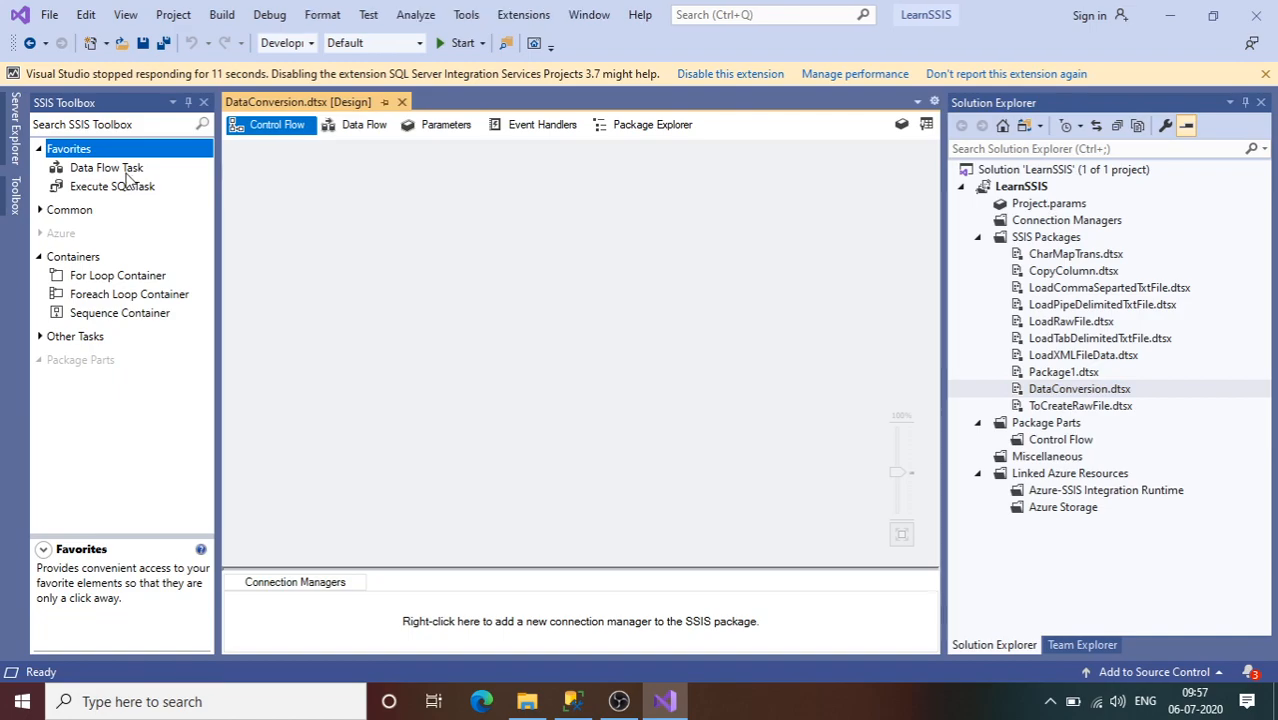
pyautogui.moveTo(106, 168); pyautogui.dragTo(456, 248)
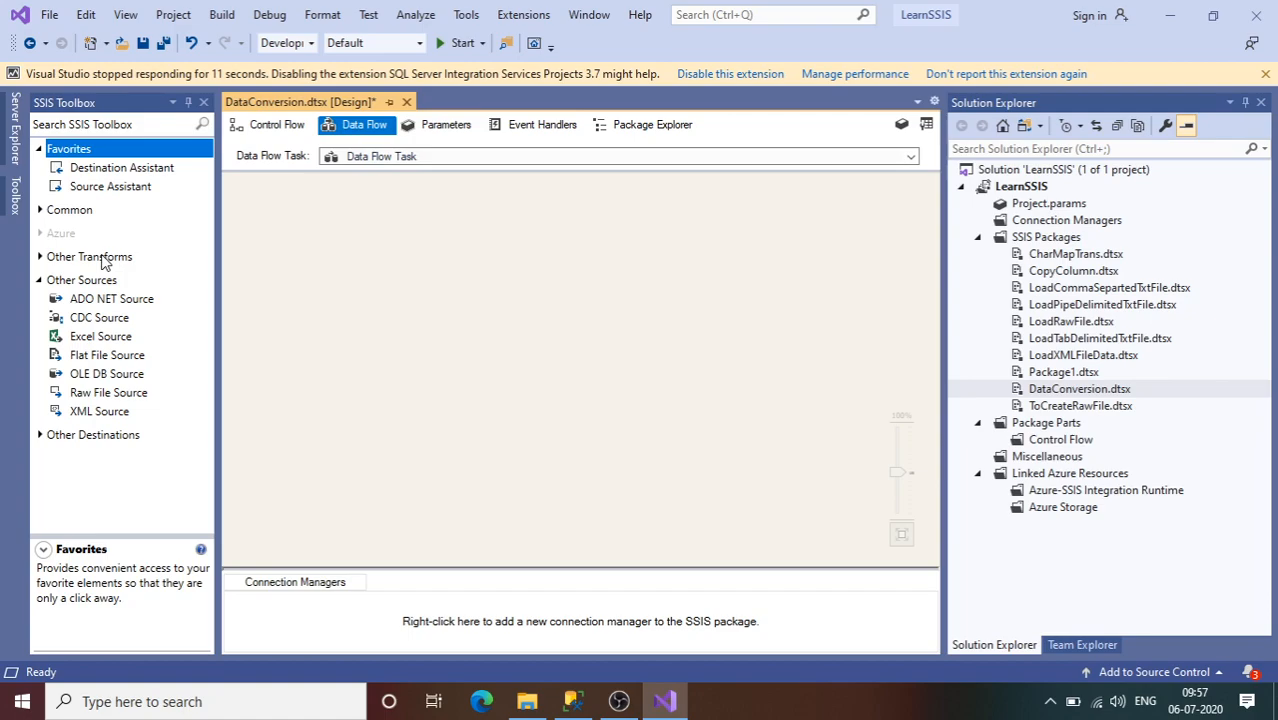
pyautogui.moveTo(96, 368)
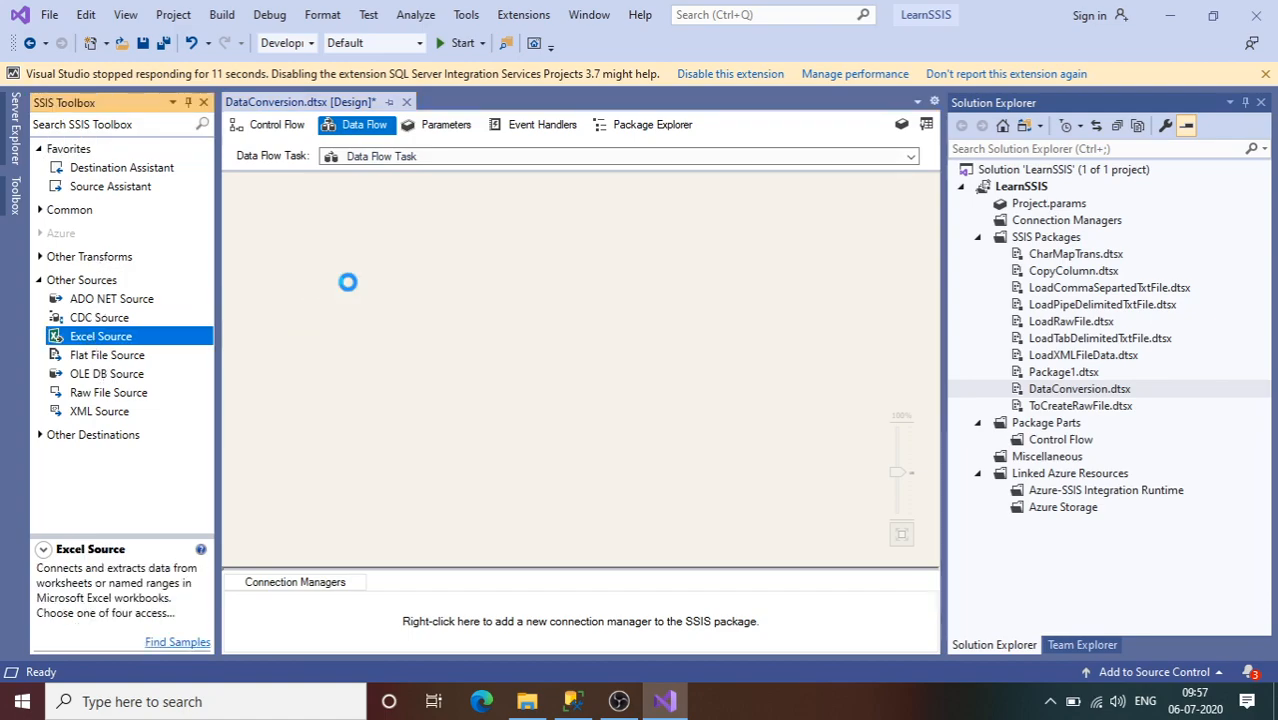
pyautogui.moveTo(100, 336); pyautogui.dragTo(420, 300)
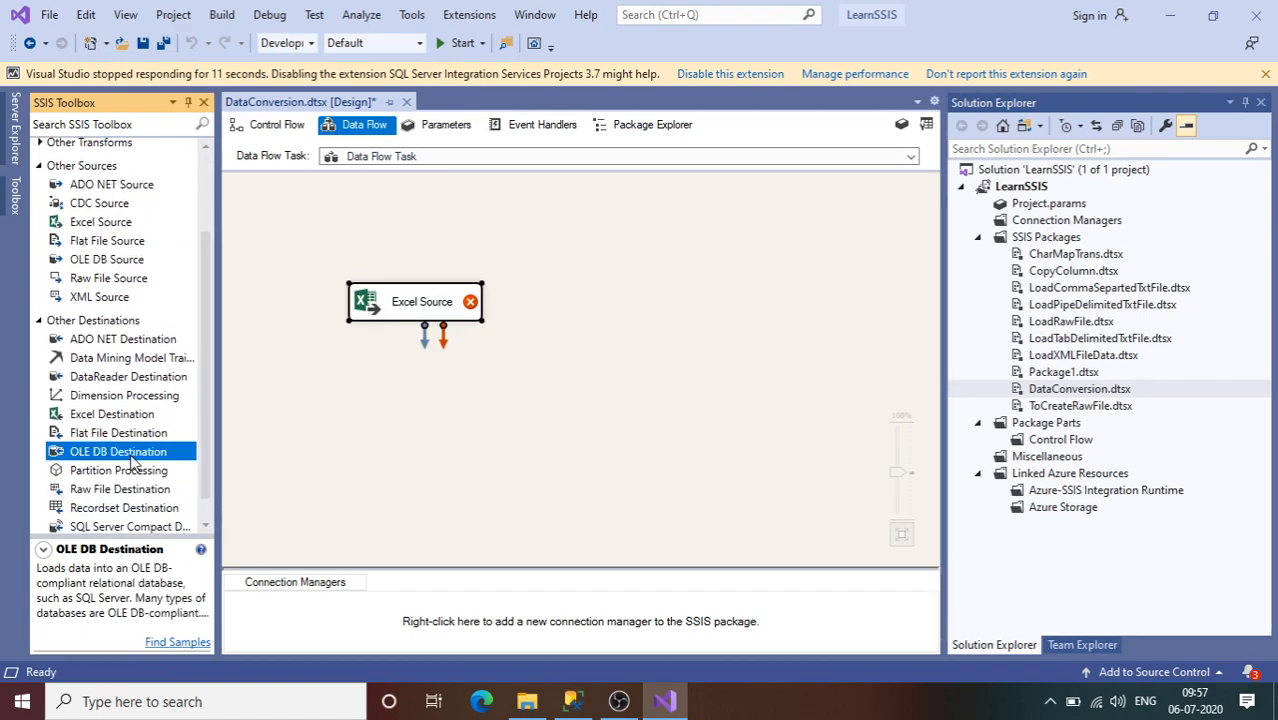
# Step: Add an OLE DB Destination and a Data Conversion, linking Excel Source → Data Conversion → Destination
pyautogui.moveTo(116, 452); pyautogui.dragTo(456, 476)
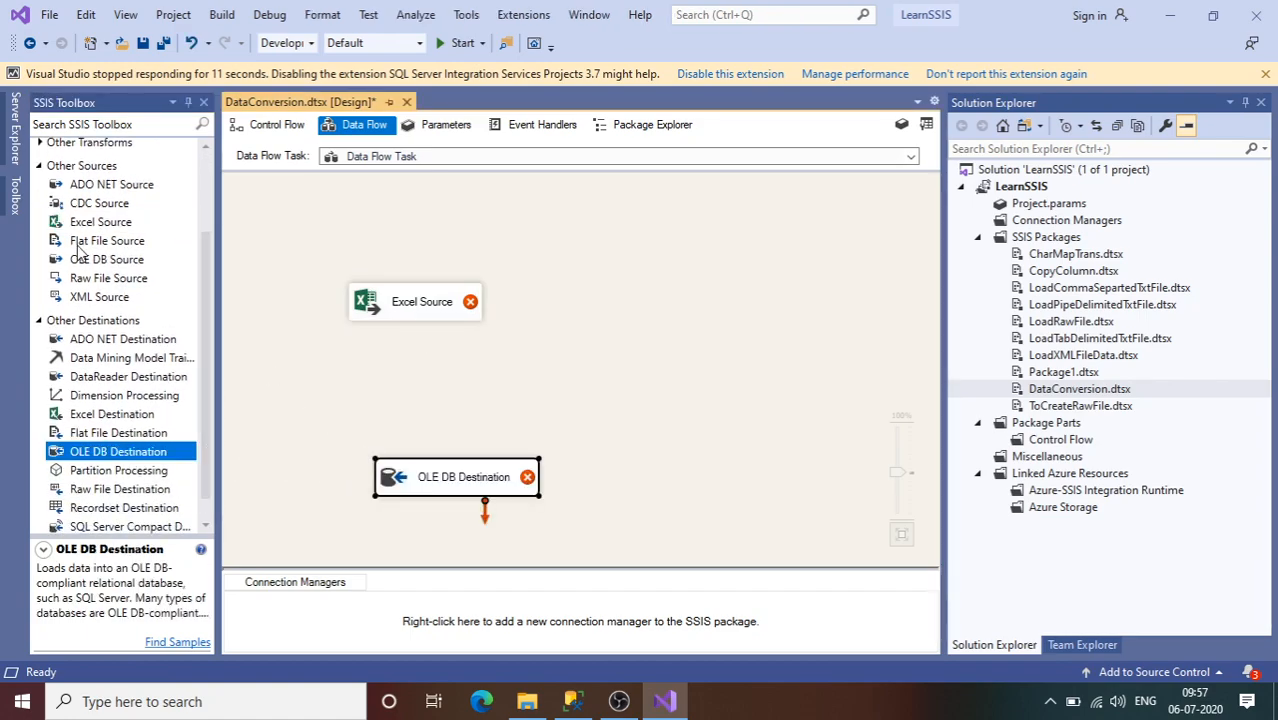
pyautogui.scroll(3)
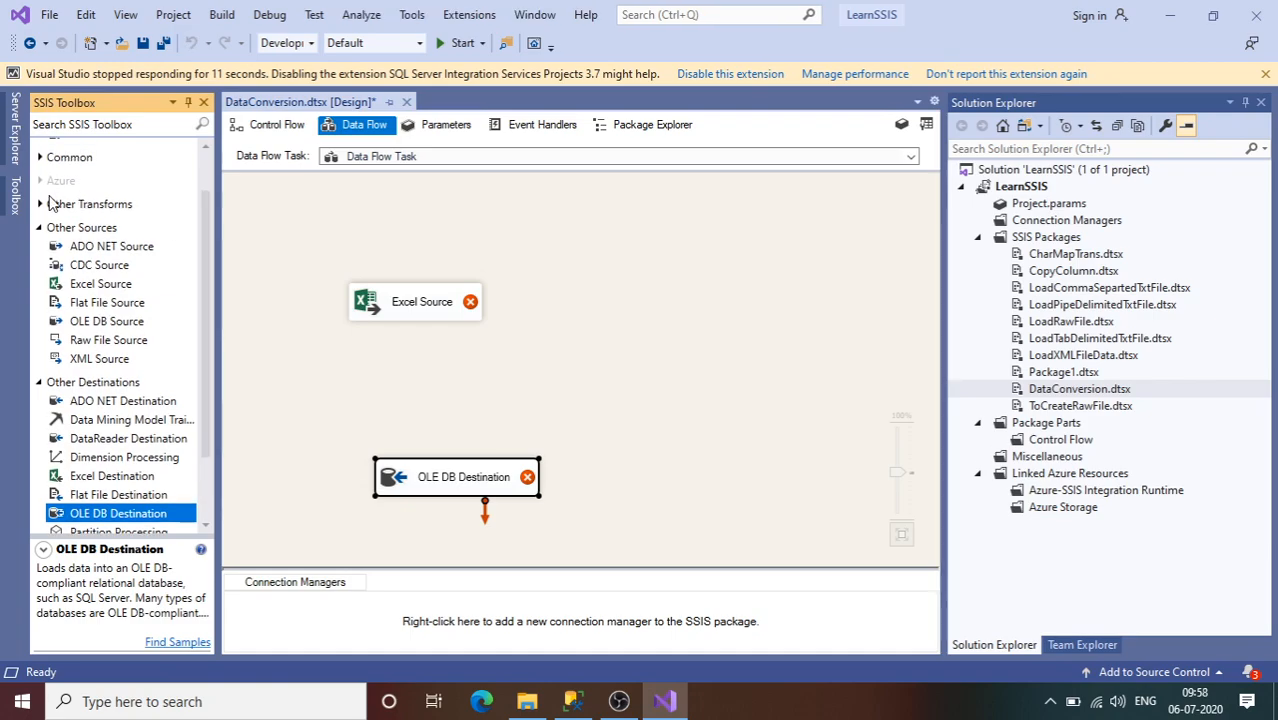
pyautogui.scroll(3)
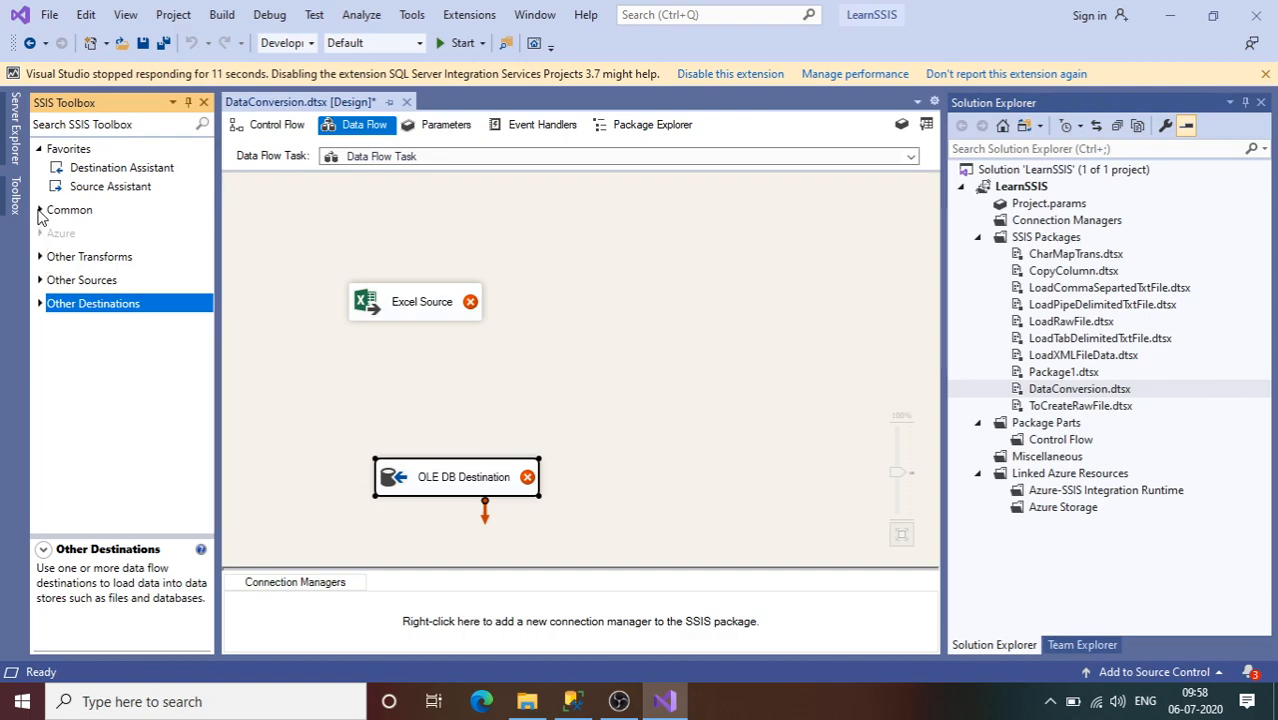
pyautogui.click(68, 210)
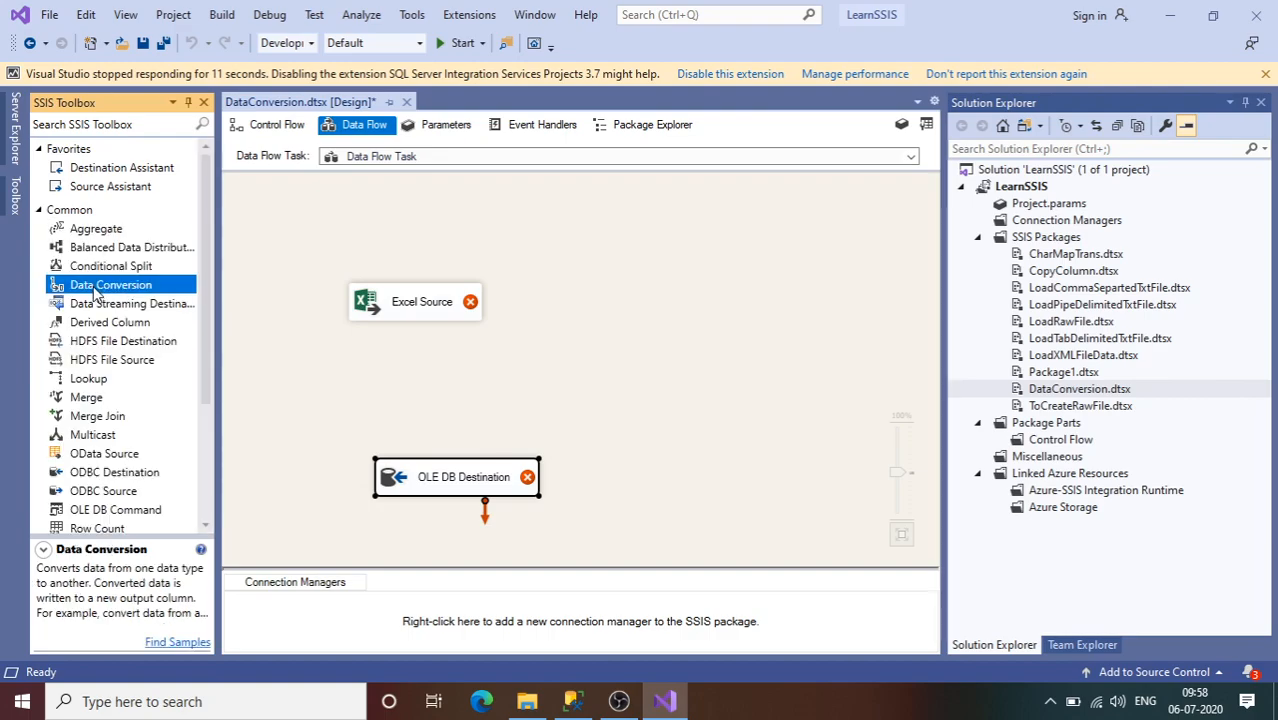
pyautogui.moveTo(110, 284); pyautogui.dragTo(450, 394)
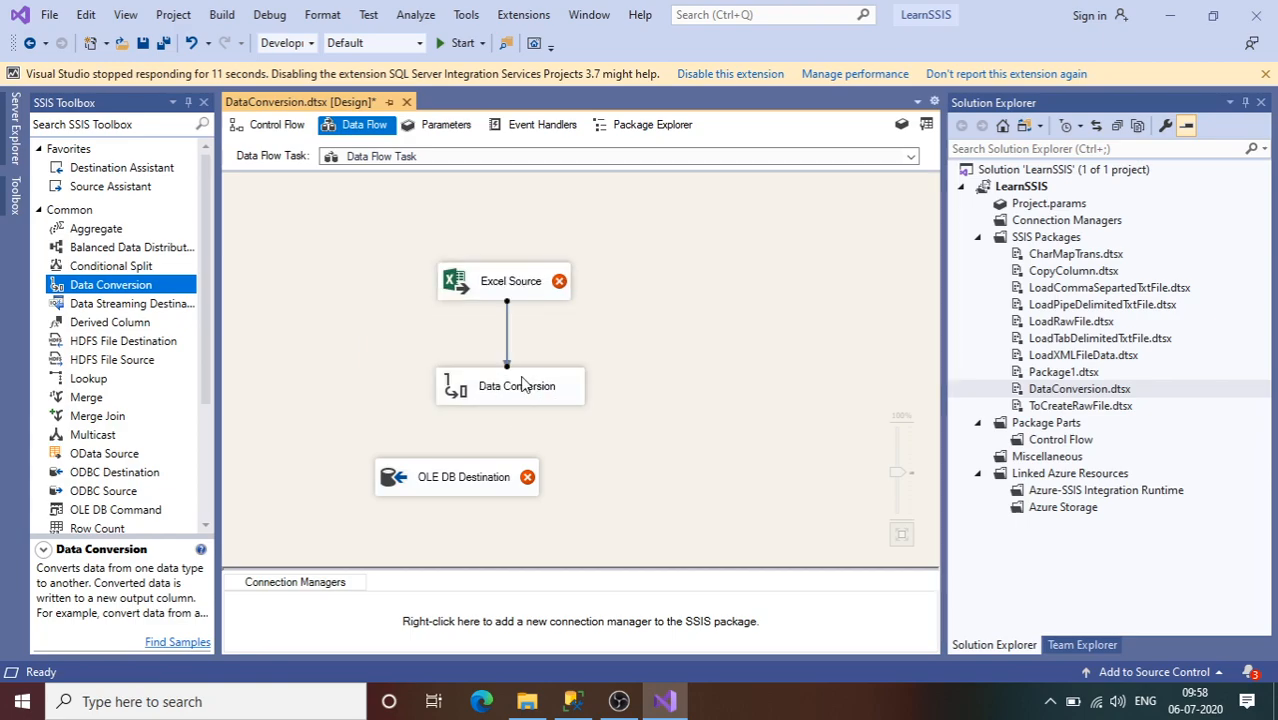
pyautogui.click(516, 384)
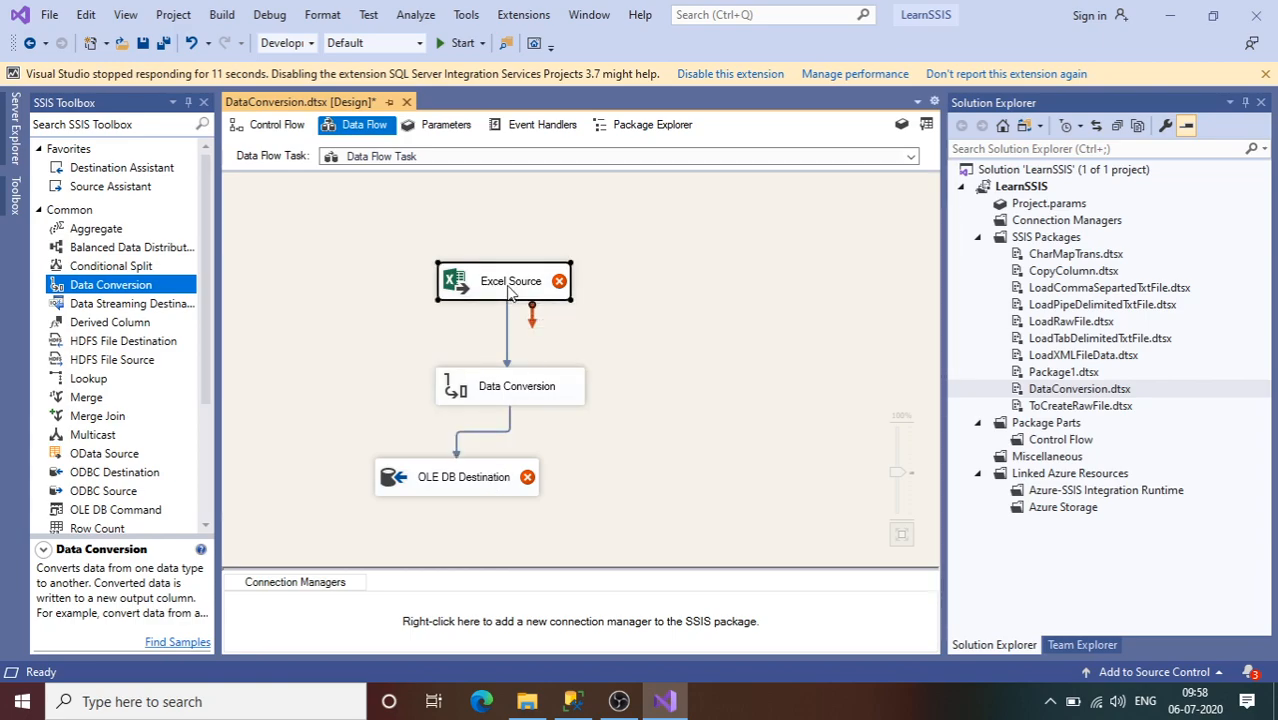
pyautogui.doubleClick(510, 280)
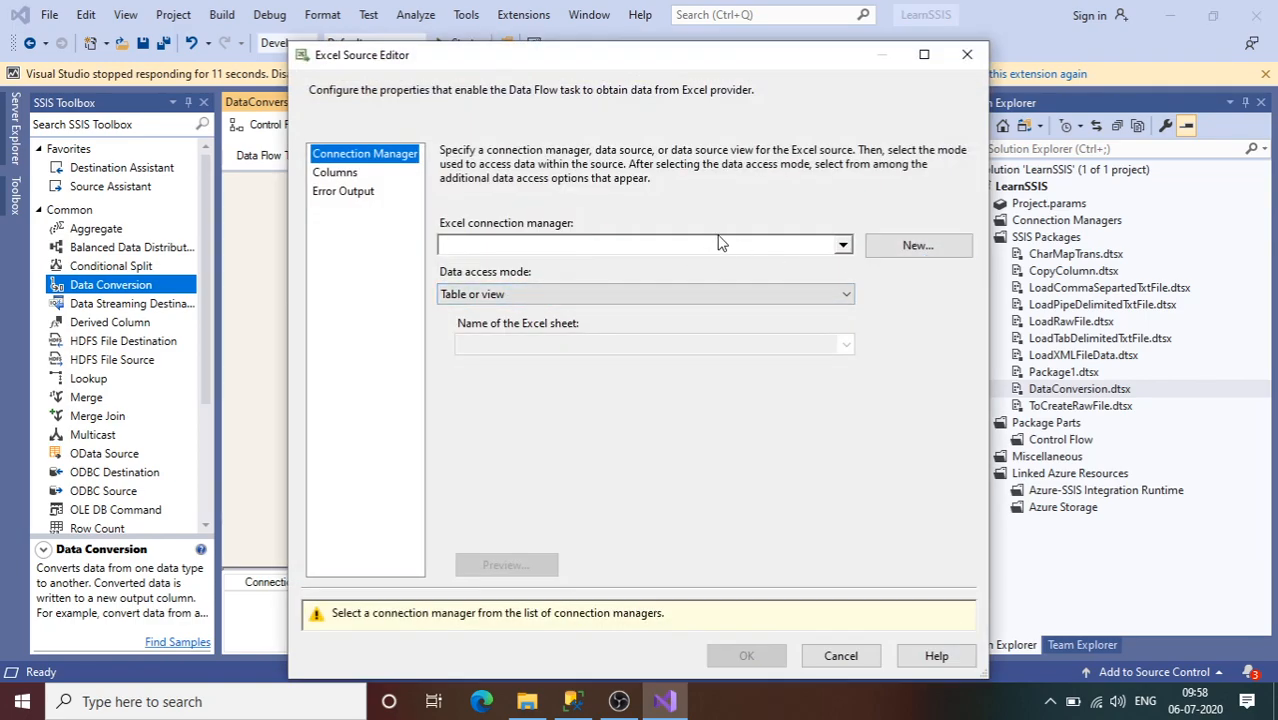
pyautogui.moveTo(454, 64)
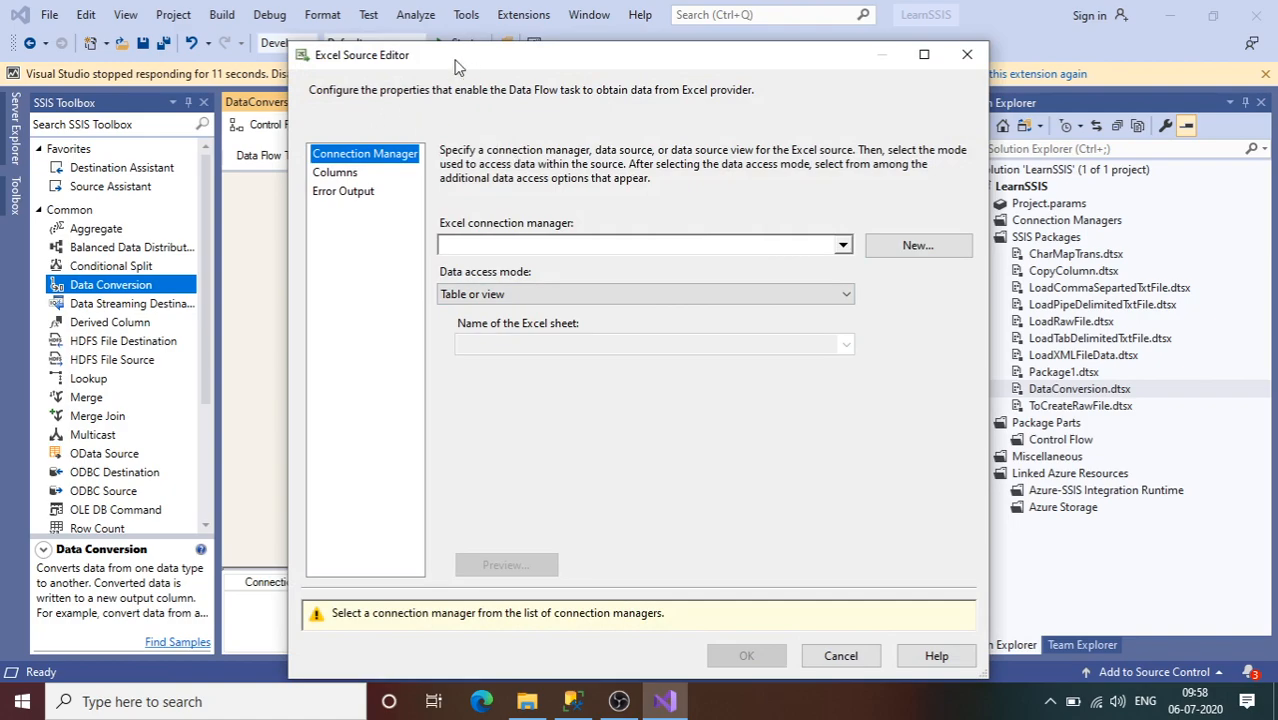
pyautogui.moveTo(472, 132)
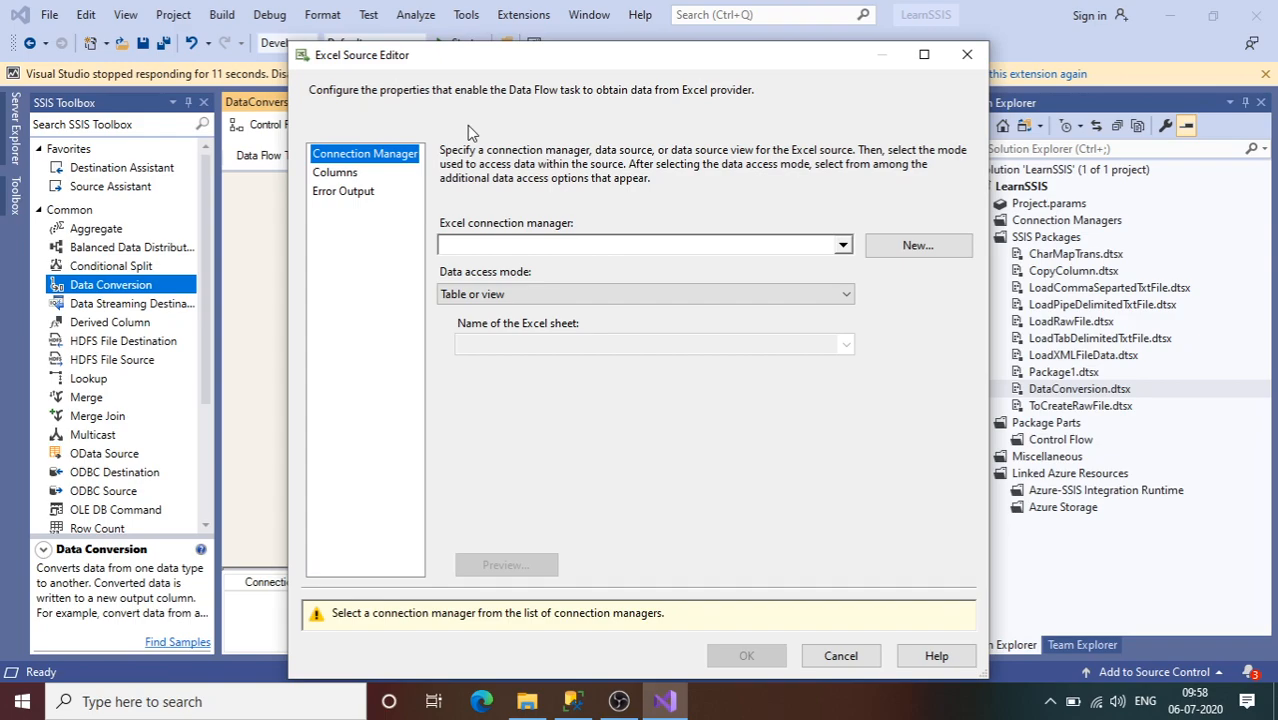
pyautogui.moveTo(576, 160)
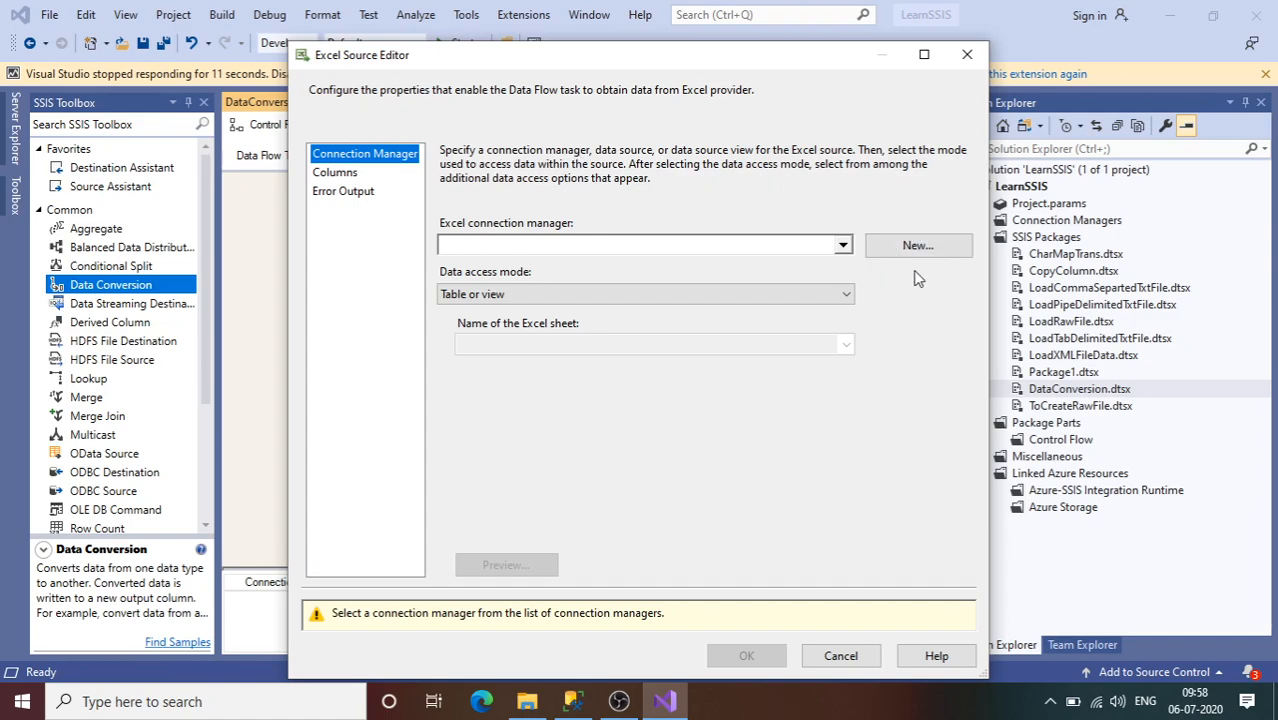
pyautogui.moveTo(784, 274)
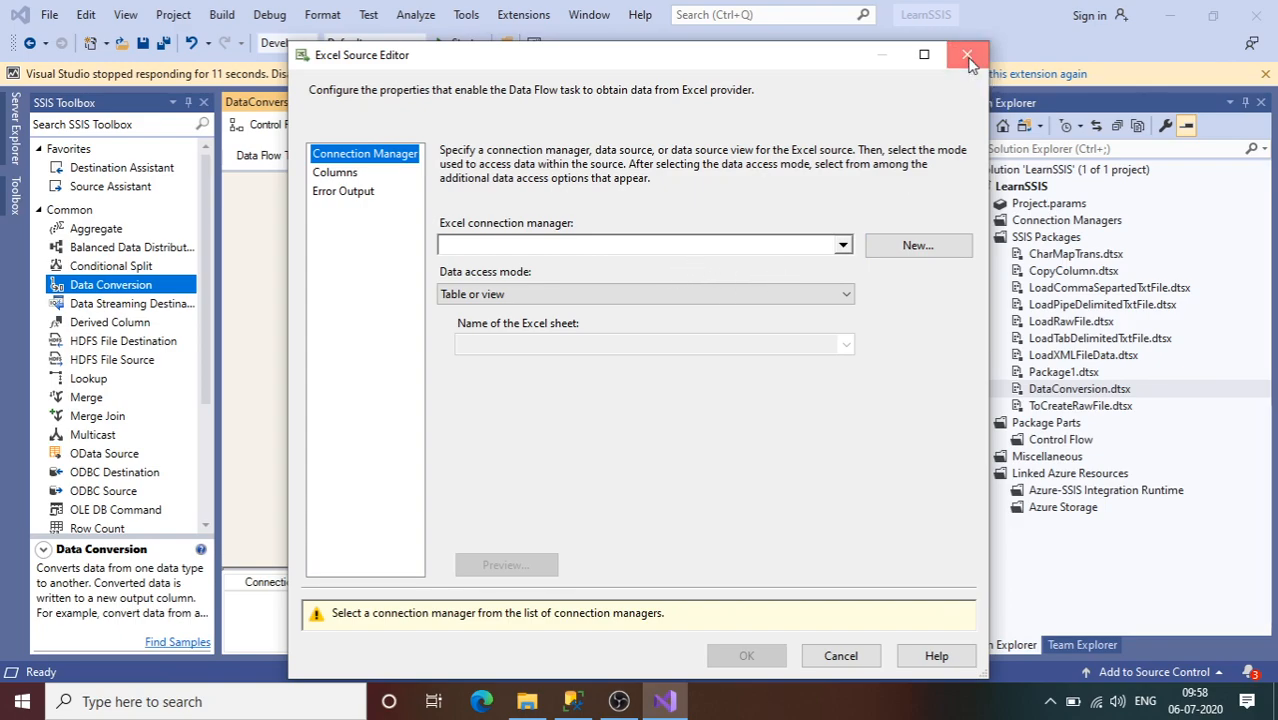
pyautogui.click(968, 54)
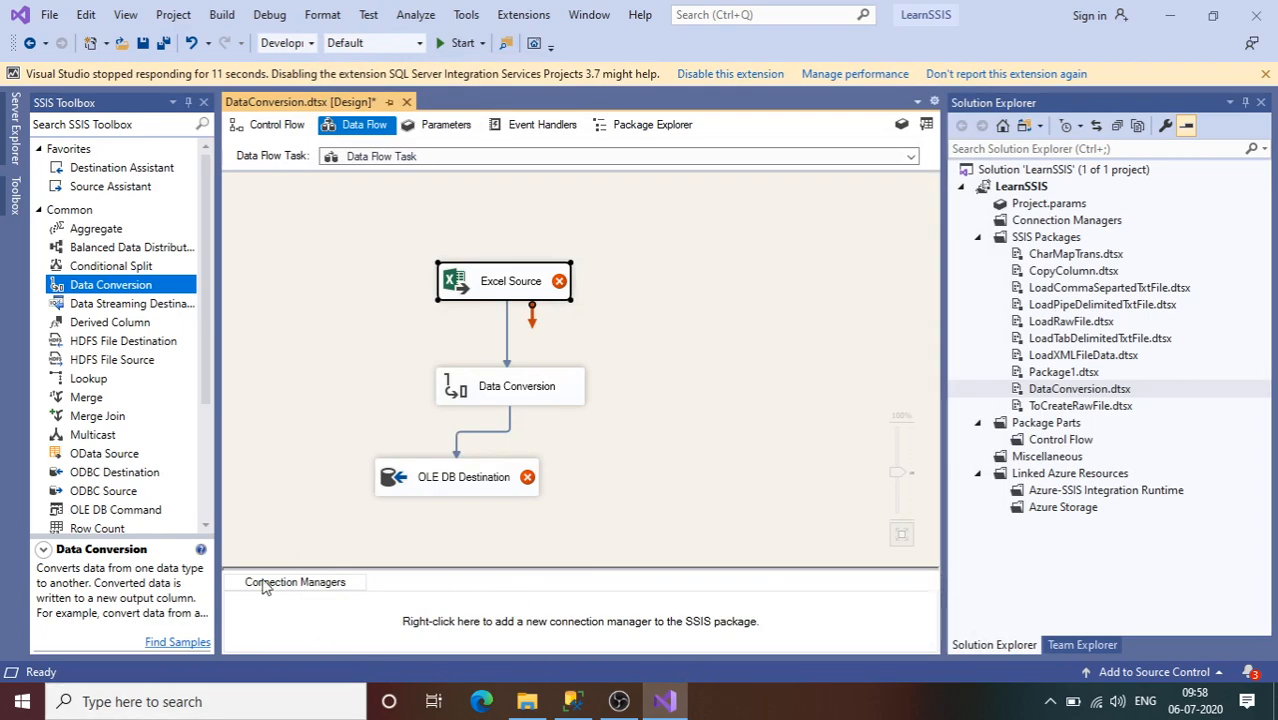
pyautogui.rightClick(264, 584)
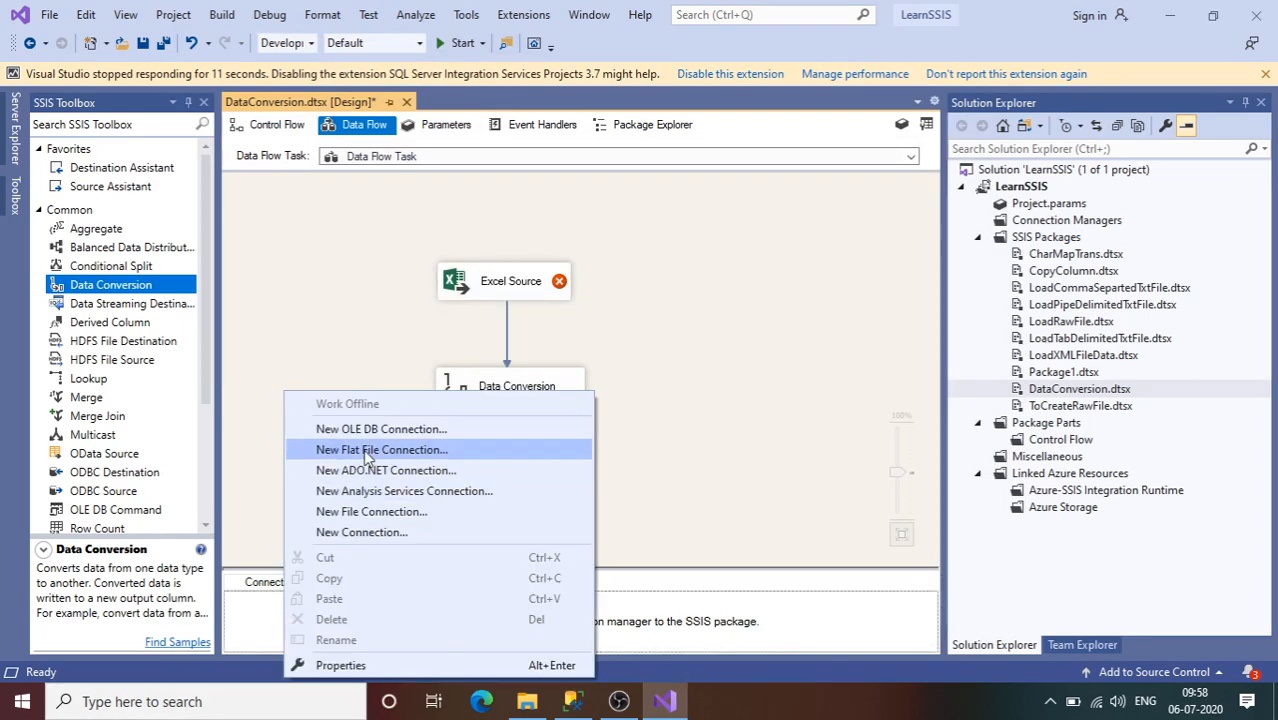
pyautogui.moveTo(362, 556)
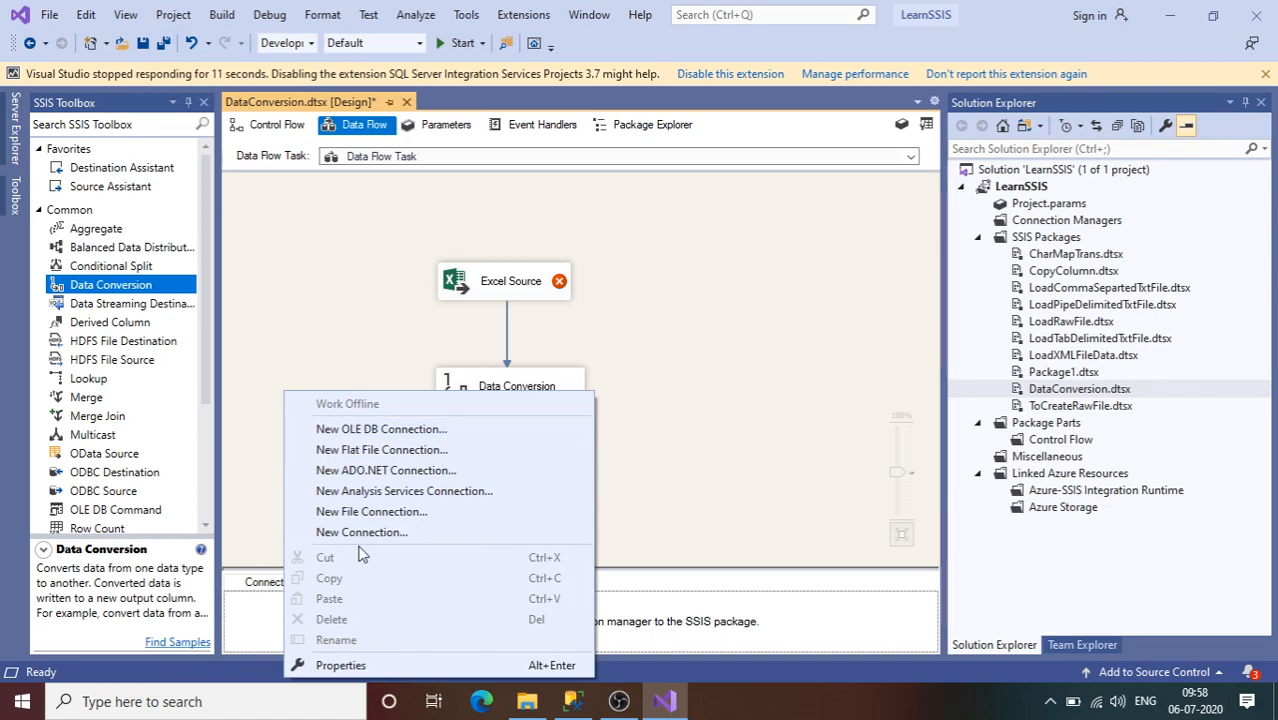
pyautogui.moveTo(592, 320)
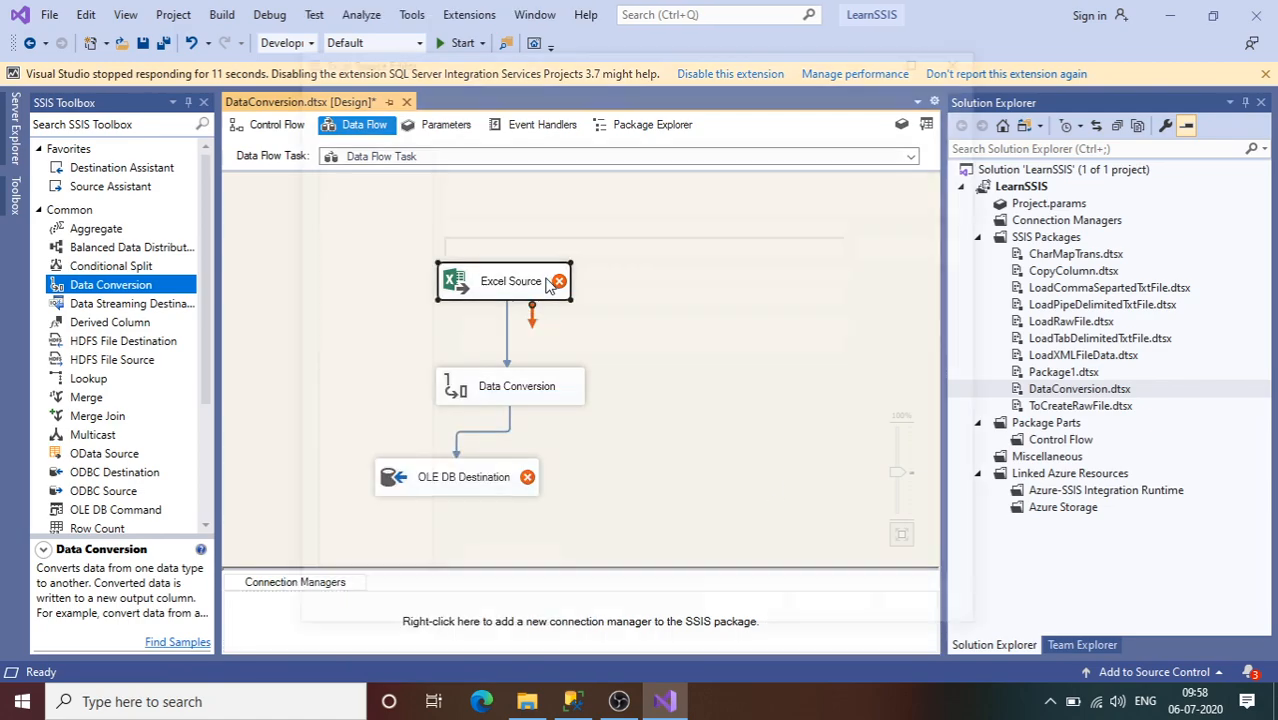
# Step: Create a new Excel connection to the EmpDataSource workbook, reading data as a table or sheet
pyautogui.doubleClick(510, 280)
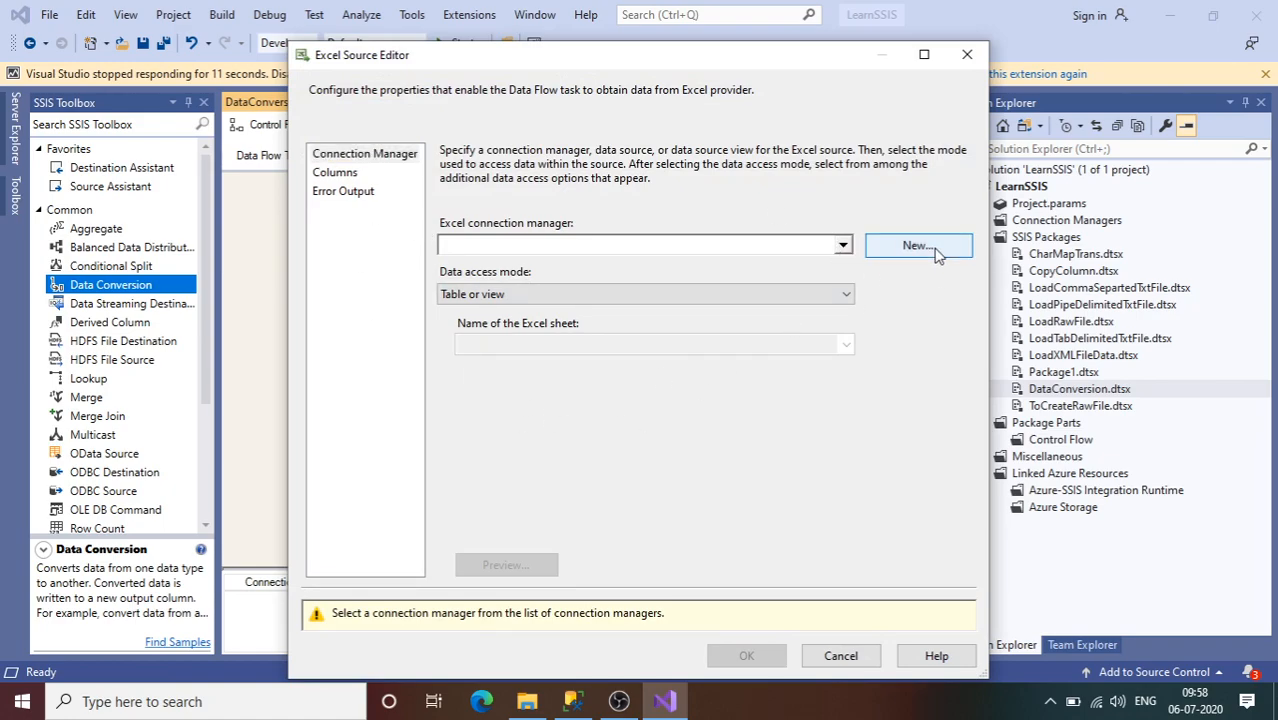
pyautogui.click(916, 244)
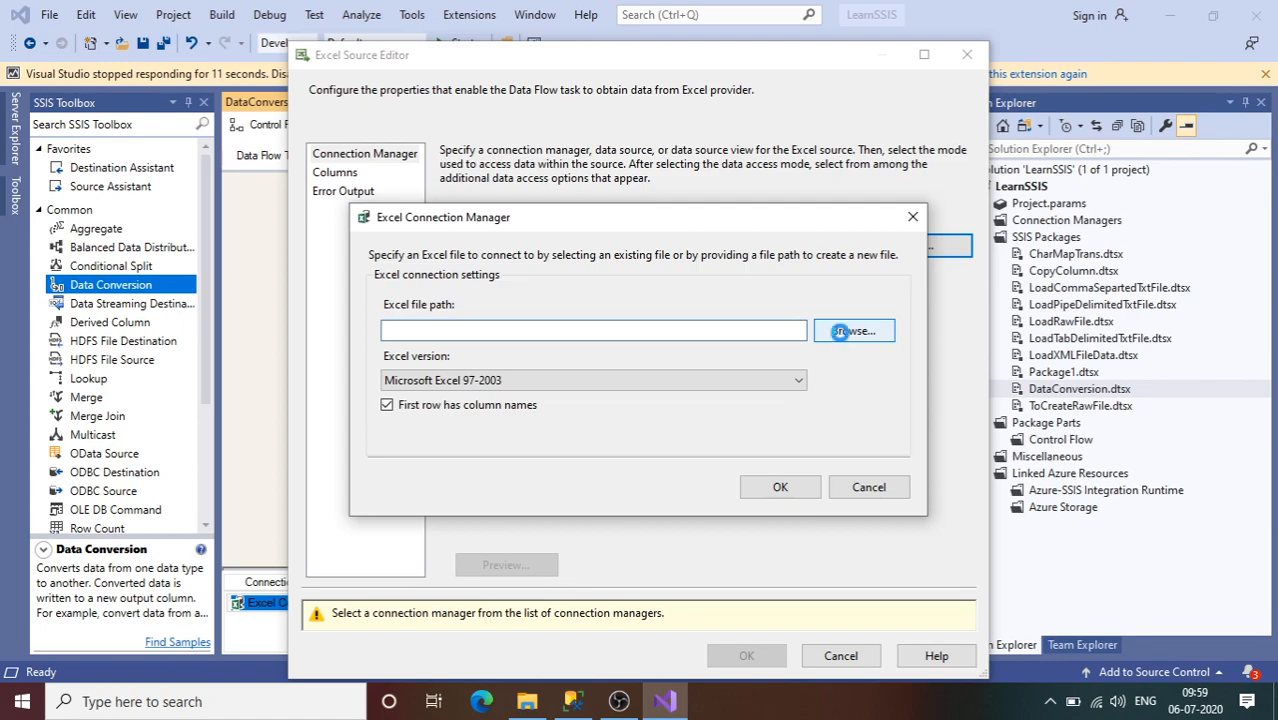
pyautogui.click(852, 330)
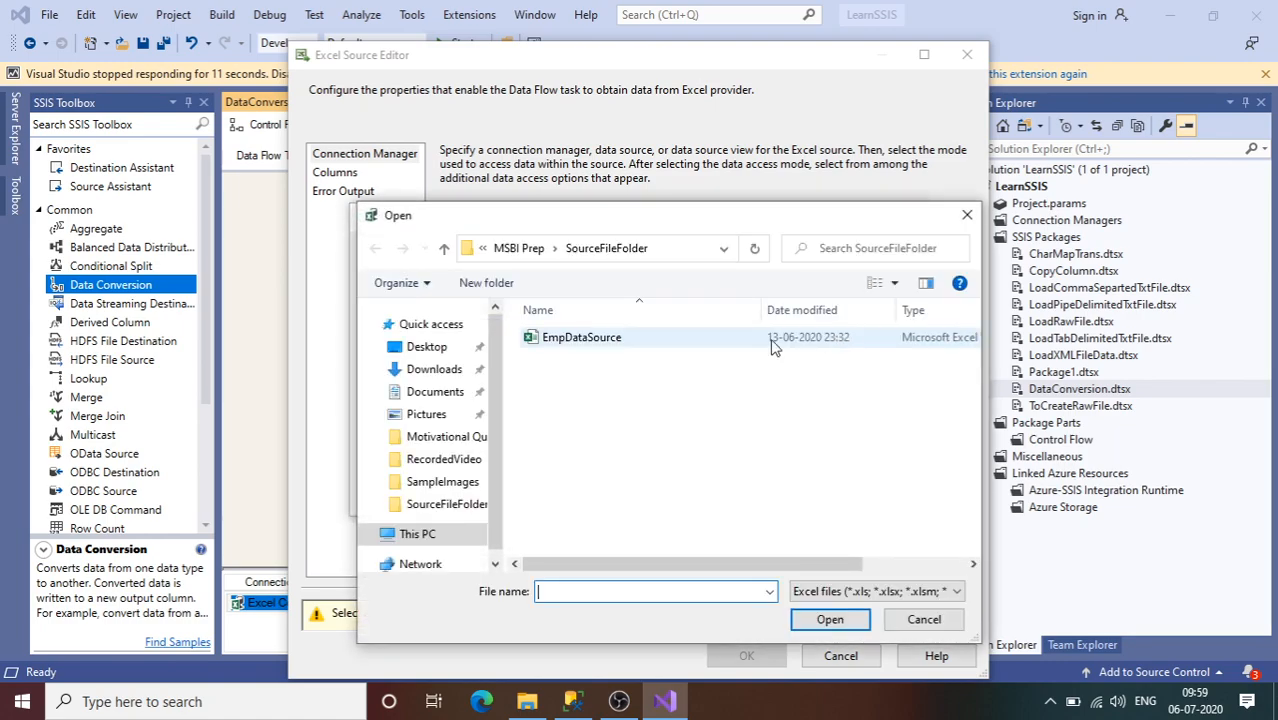
pyautogui.click(580, 336)
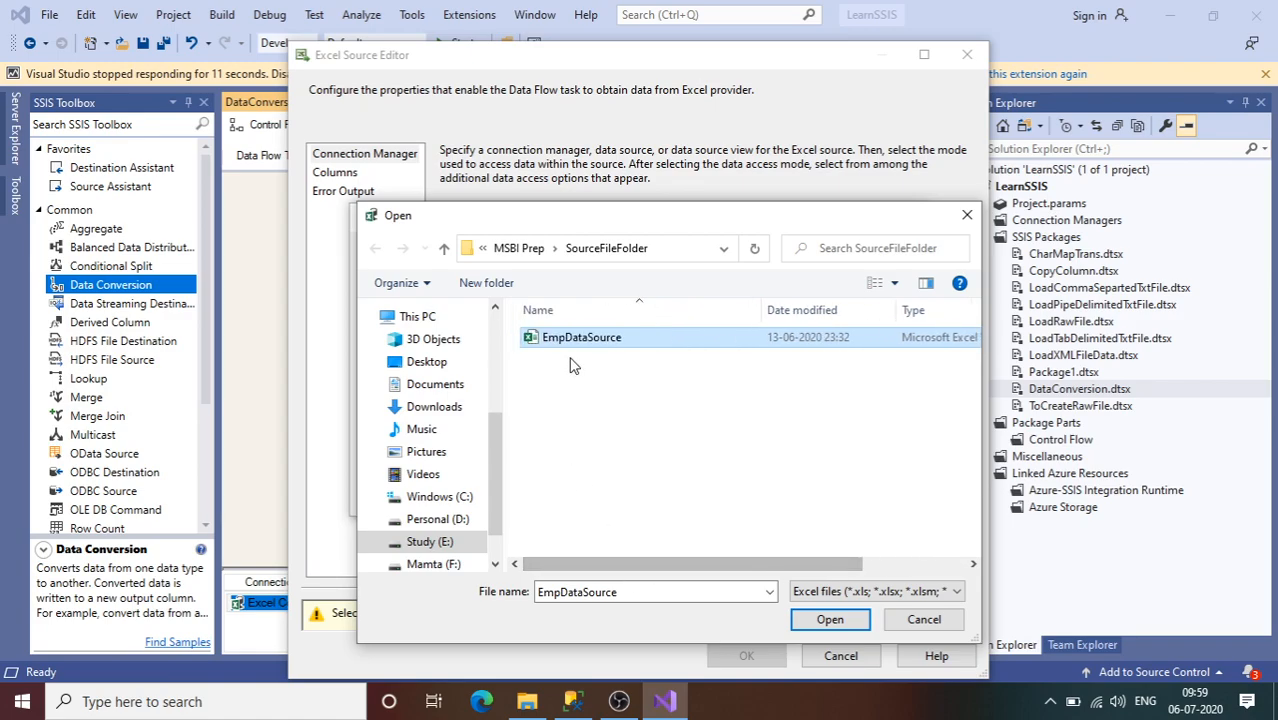
pyautogui.click(828, 620)
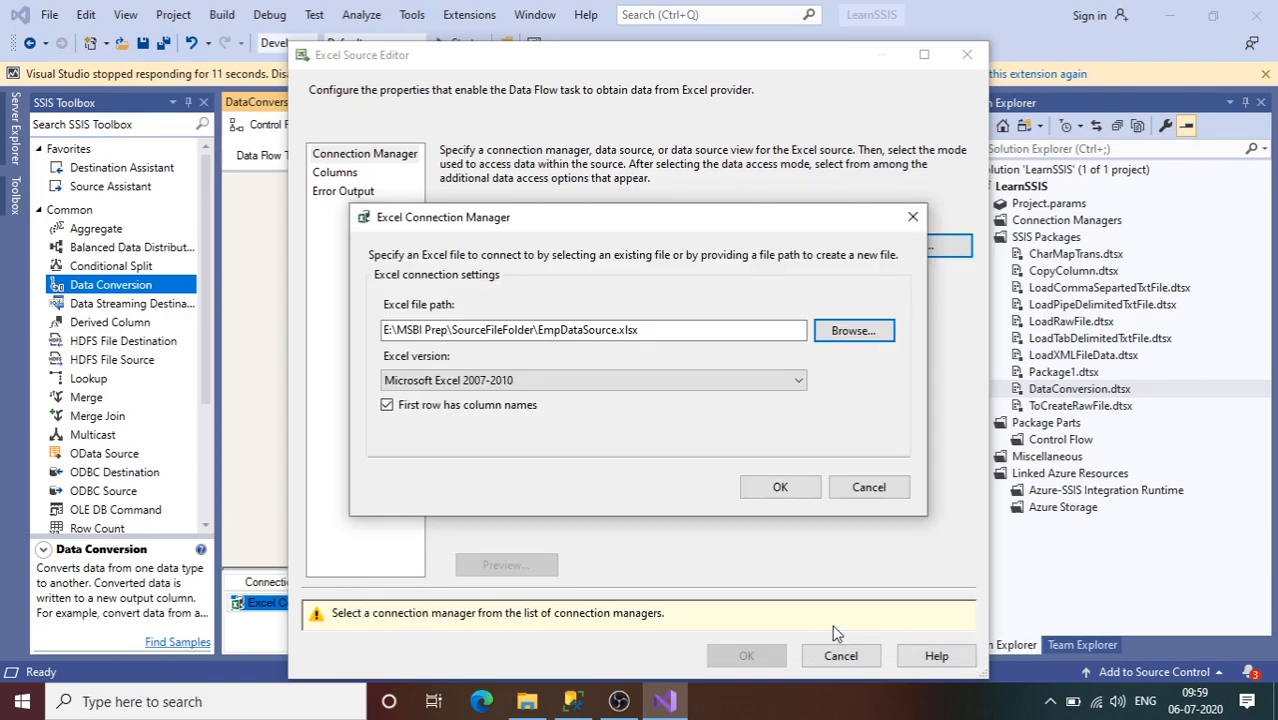
pyautogui.click(780, 488)
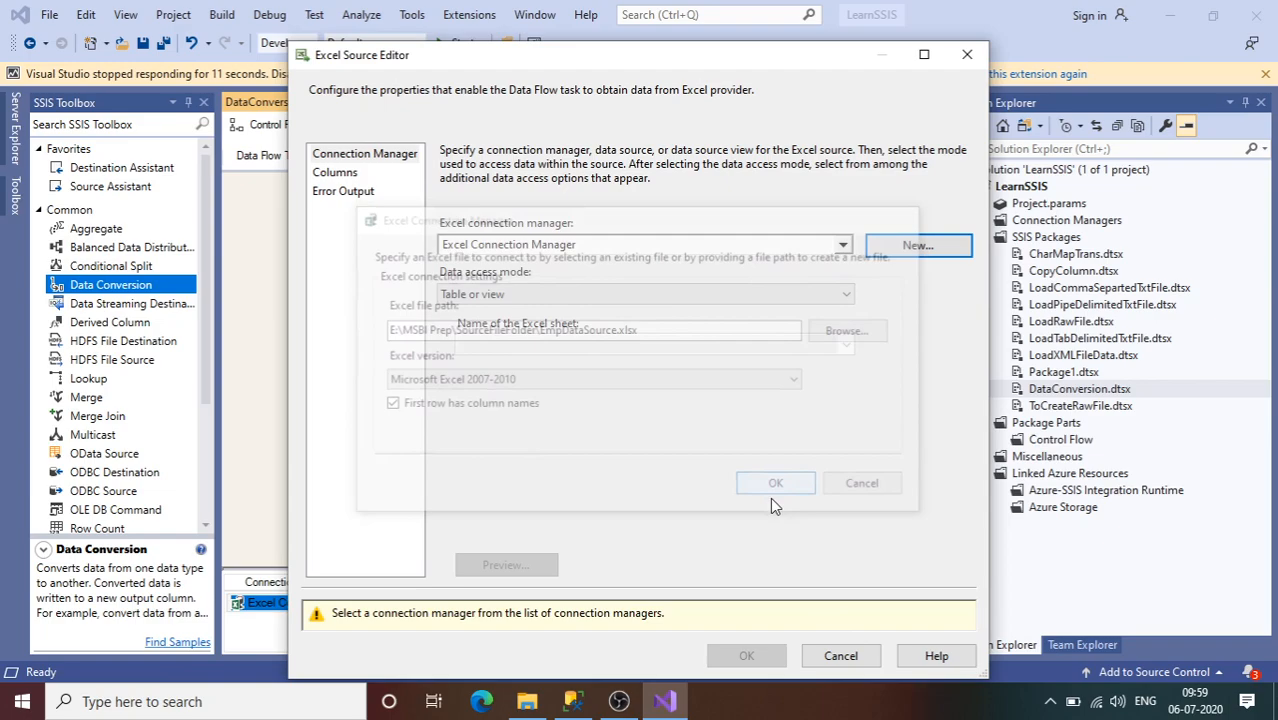
pyautogui.click(844, 292)
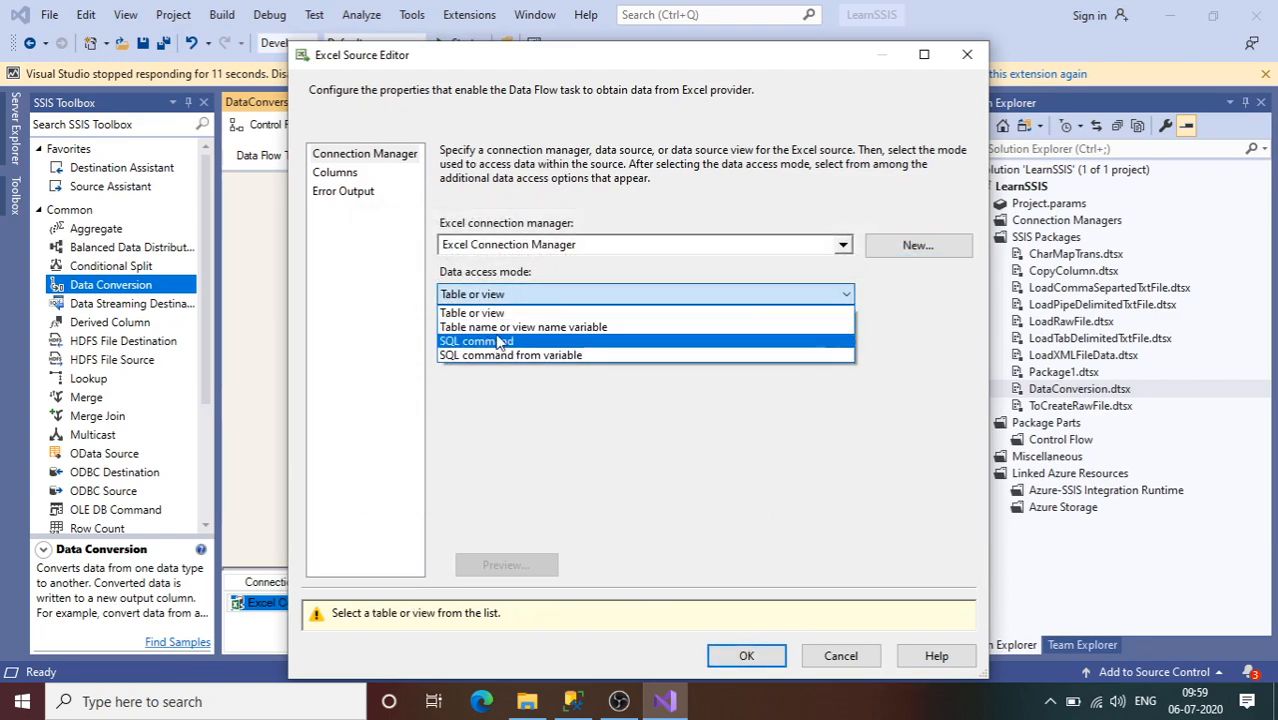
pyautogui.click(472, 312)
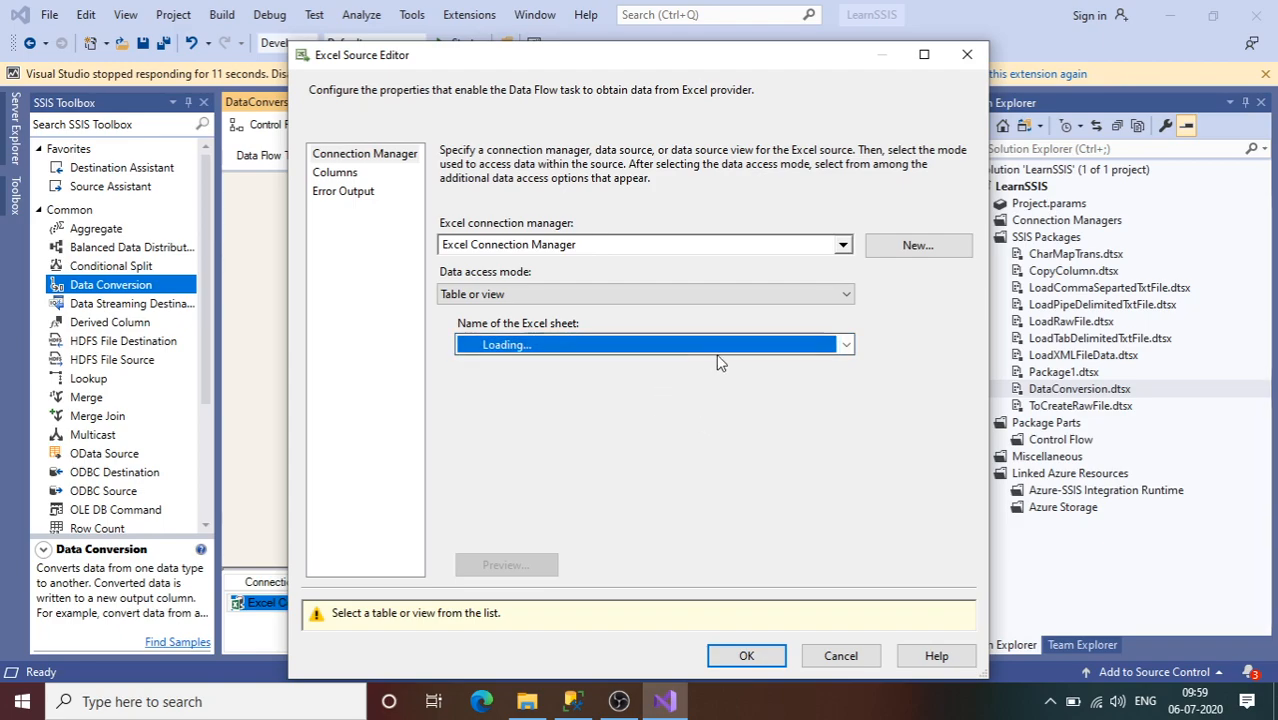
pyautogui.moveTo(750, 376)
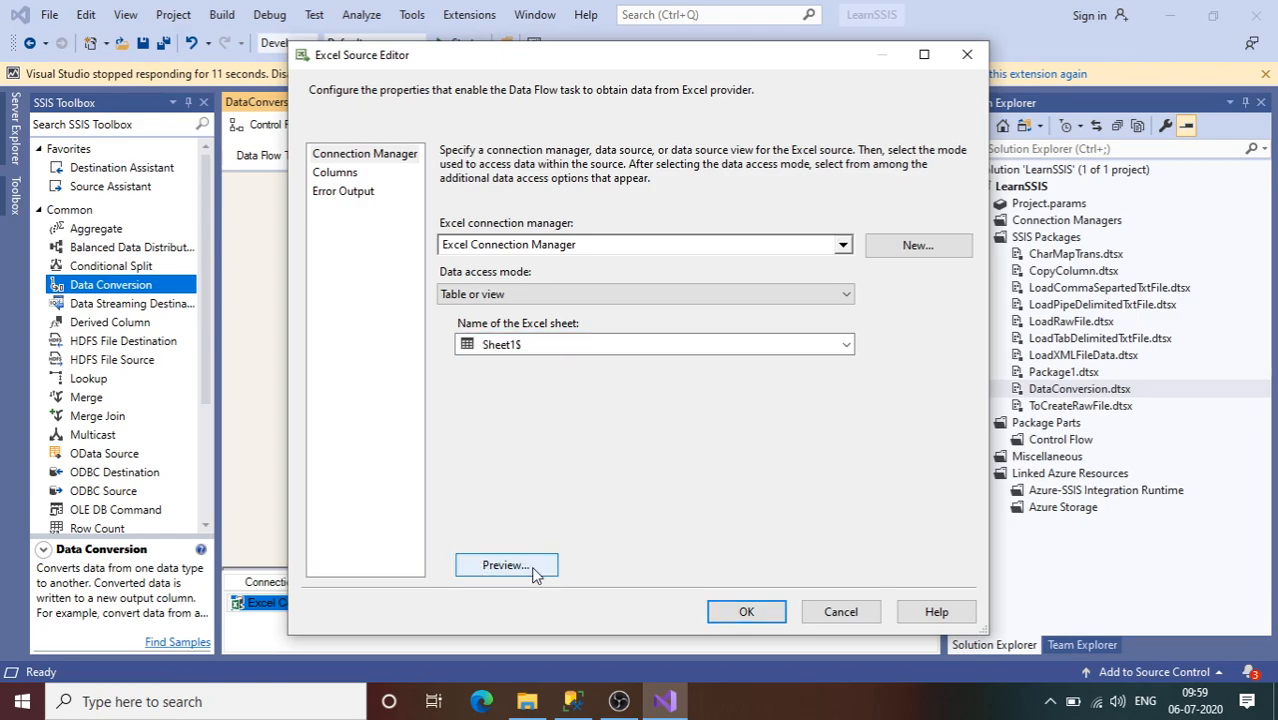
# Step: Preview the Sheet1$ rows, review the ID, FirstName, LastName, City columns and confirm the source
pyautogui.click(506, 564)
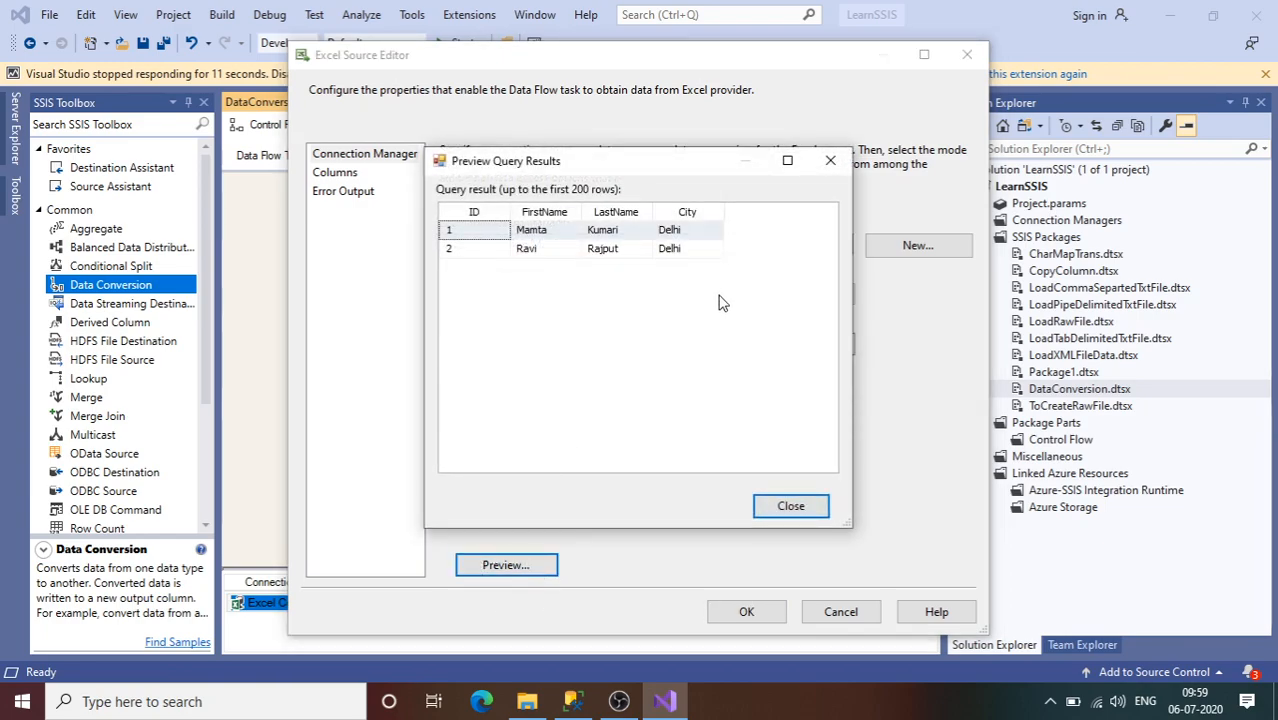
pyautogui.click(790, 504)
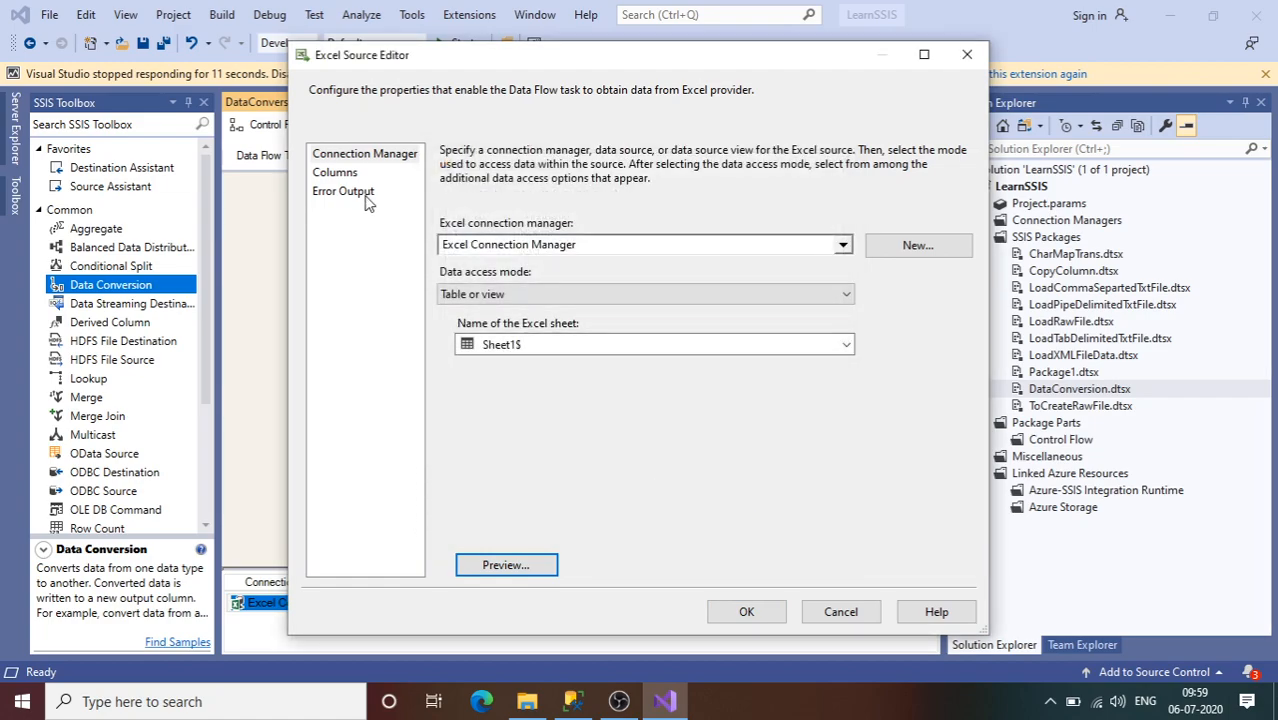
pyautogui.click(336, 172)
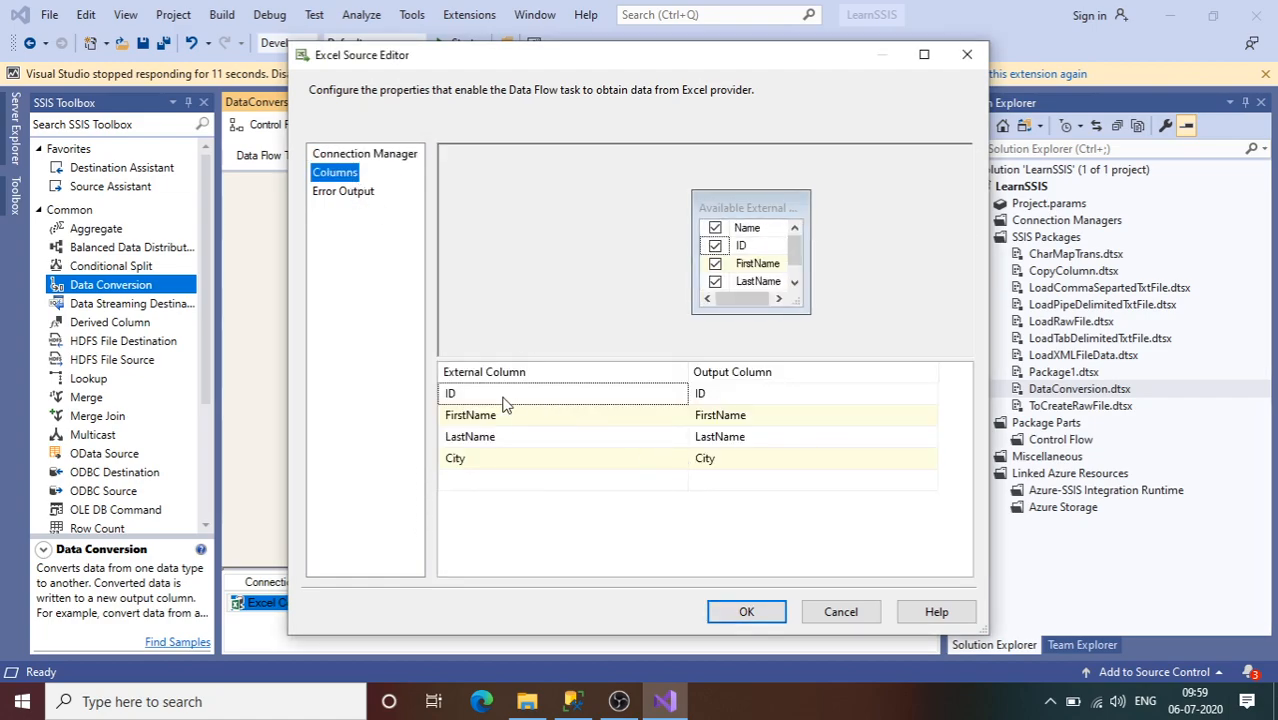
pyautogui.moveTo(582, 510)
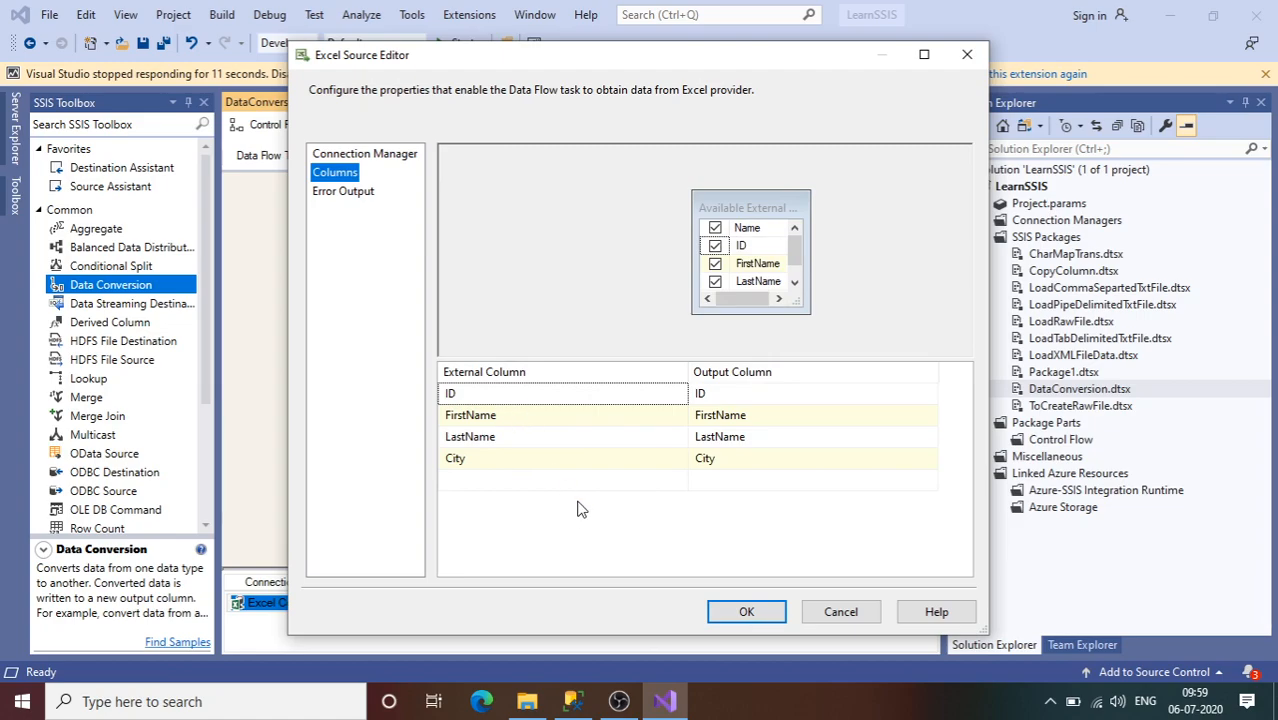
pyautogui.moveTo(528, 458)
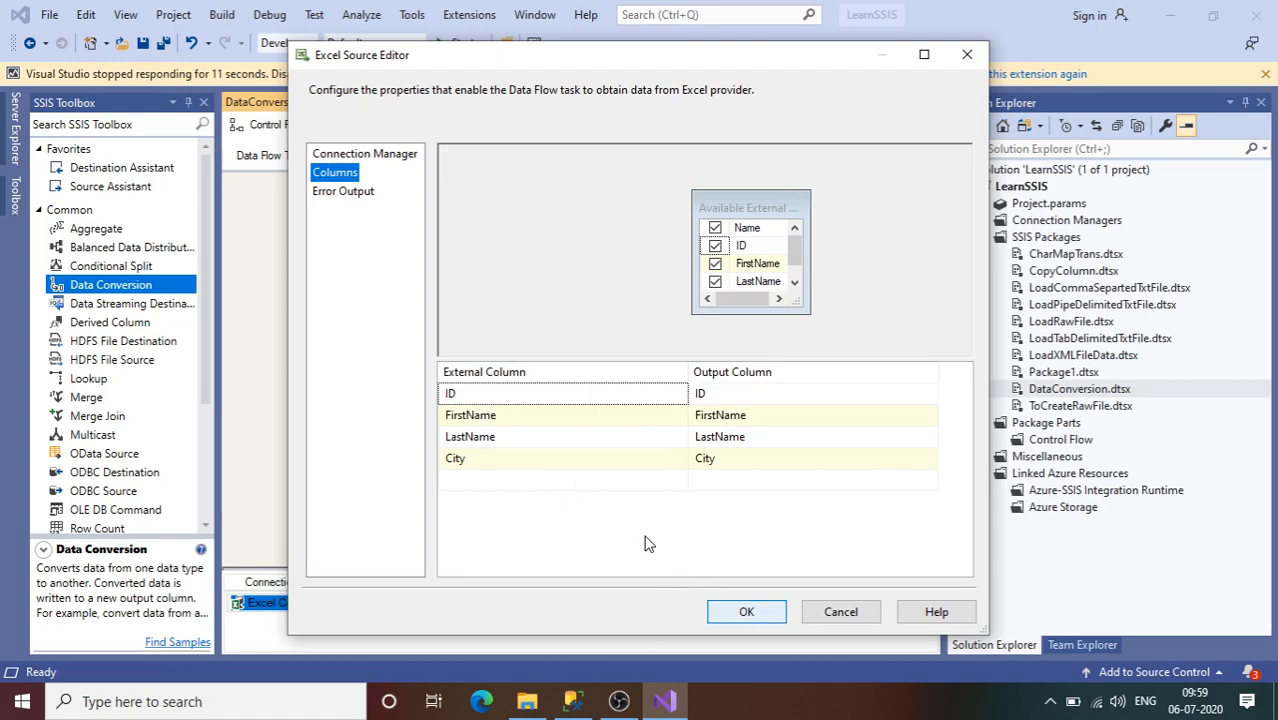
pyautogui.click(746, 612)
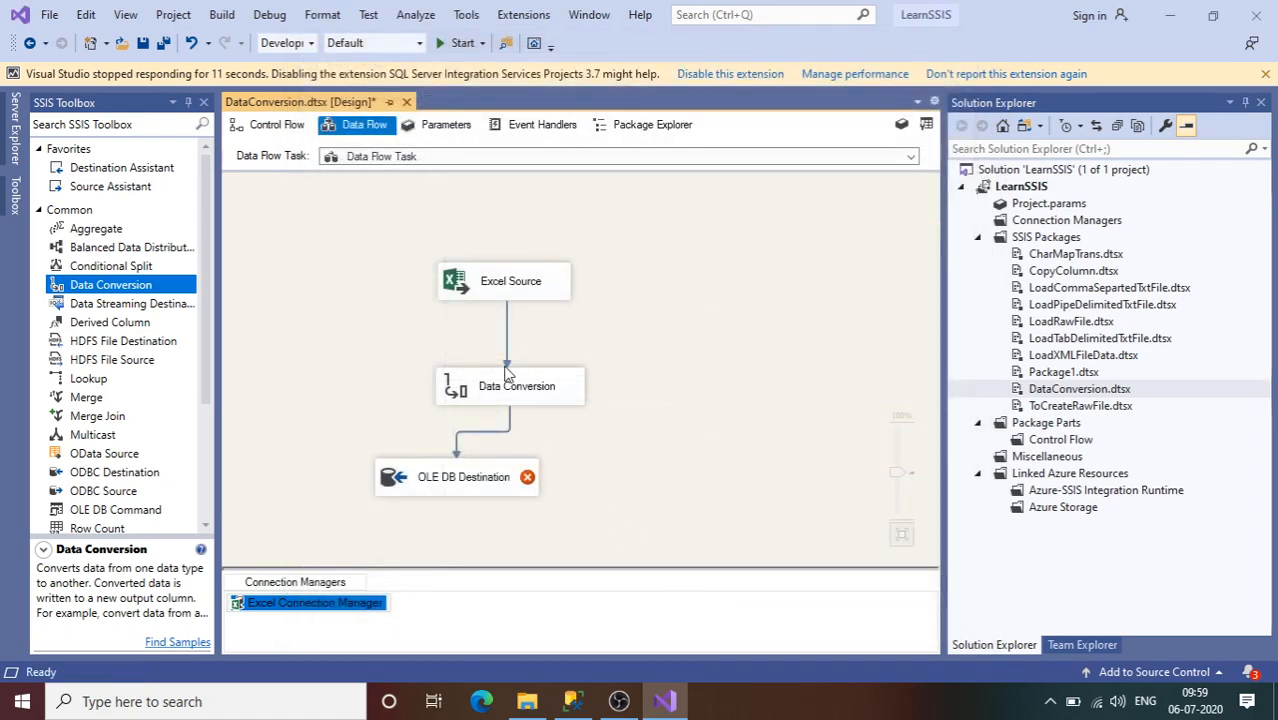
pyautogui.moveTo(504, 398)
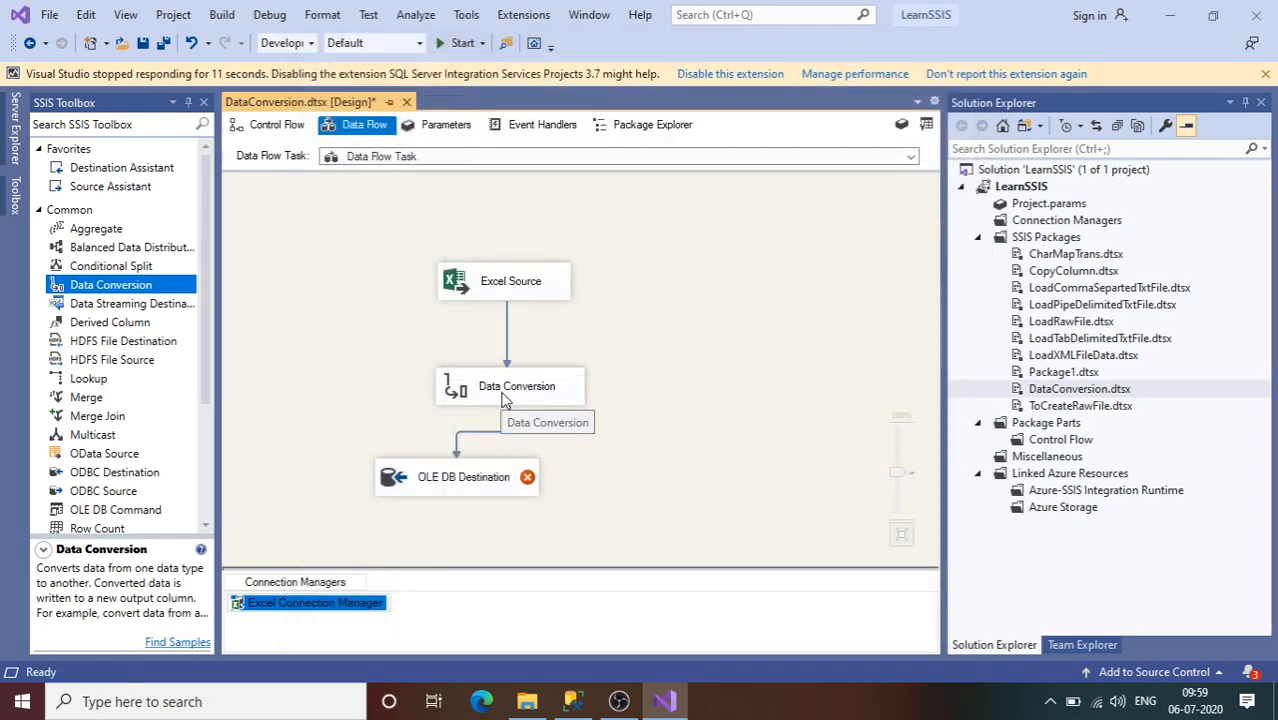
# Step: Select ID and City for conversion and set City to non-Unicode string DT_STR length 50
pyautogui.doubleClick(516, 386)
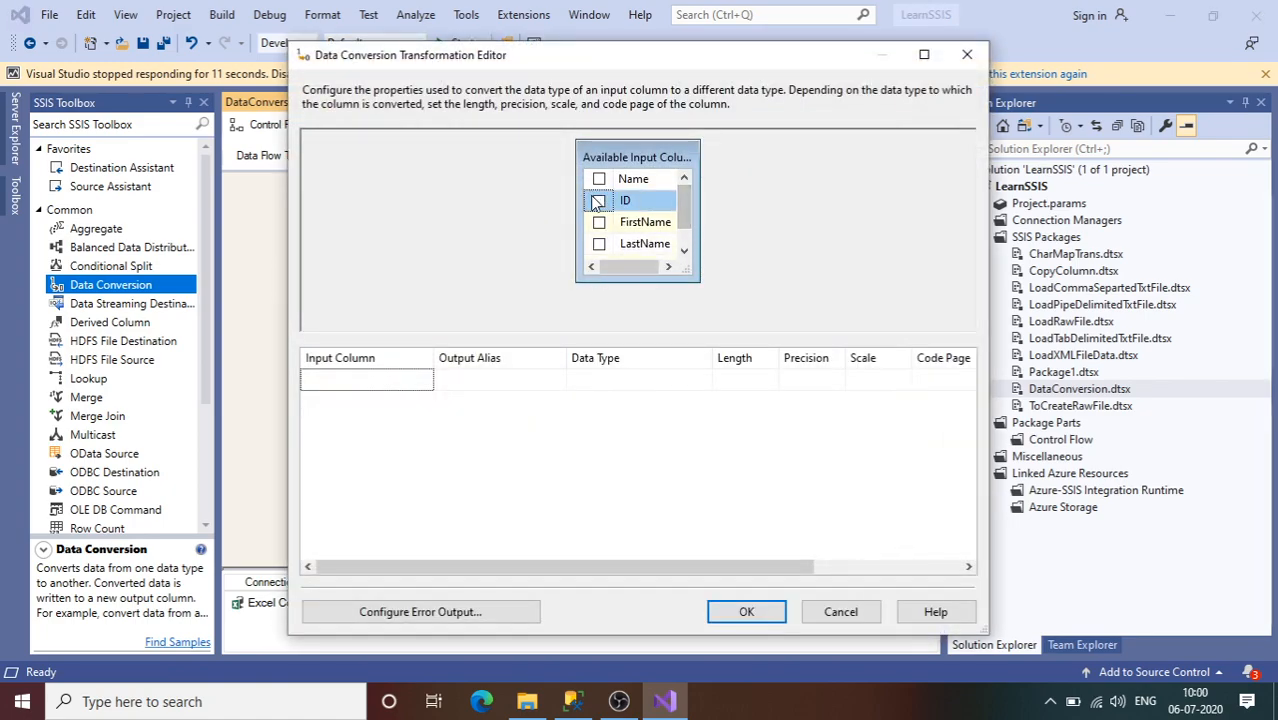
pyautogui.click(600, 200)
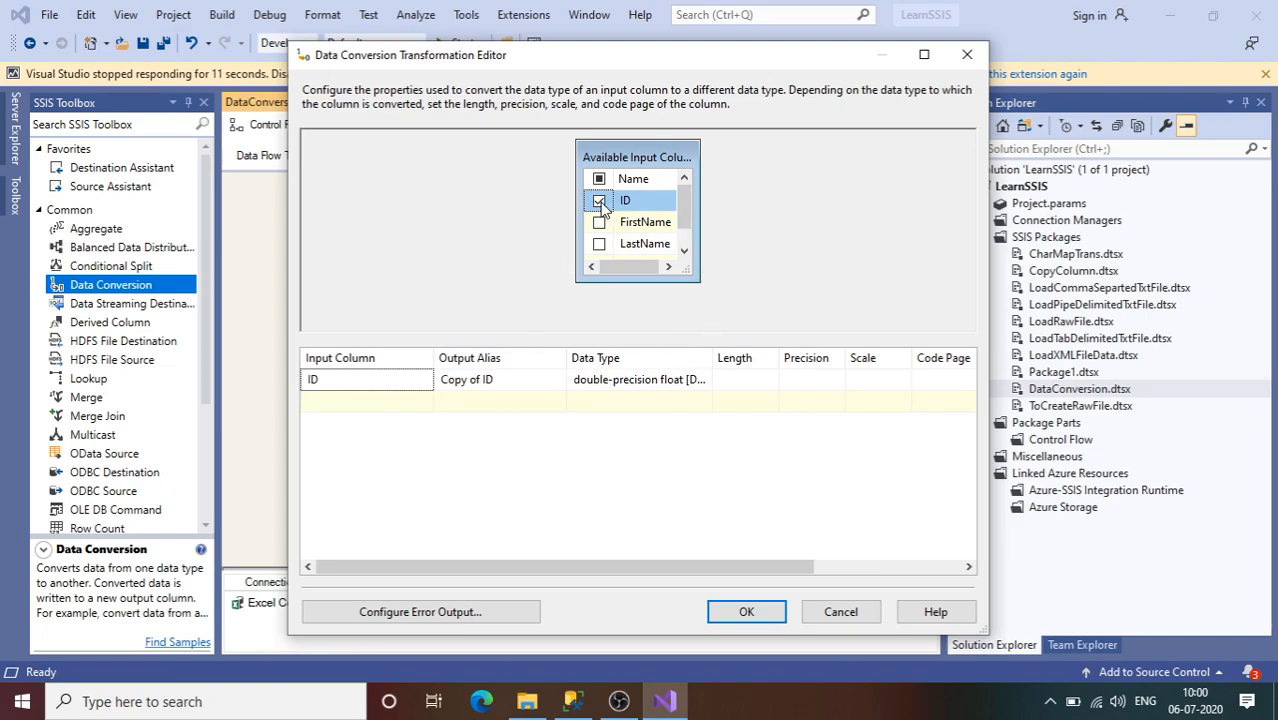
pyautogui.scroll(-3)
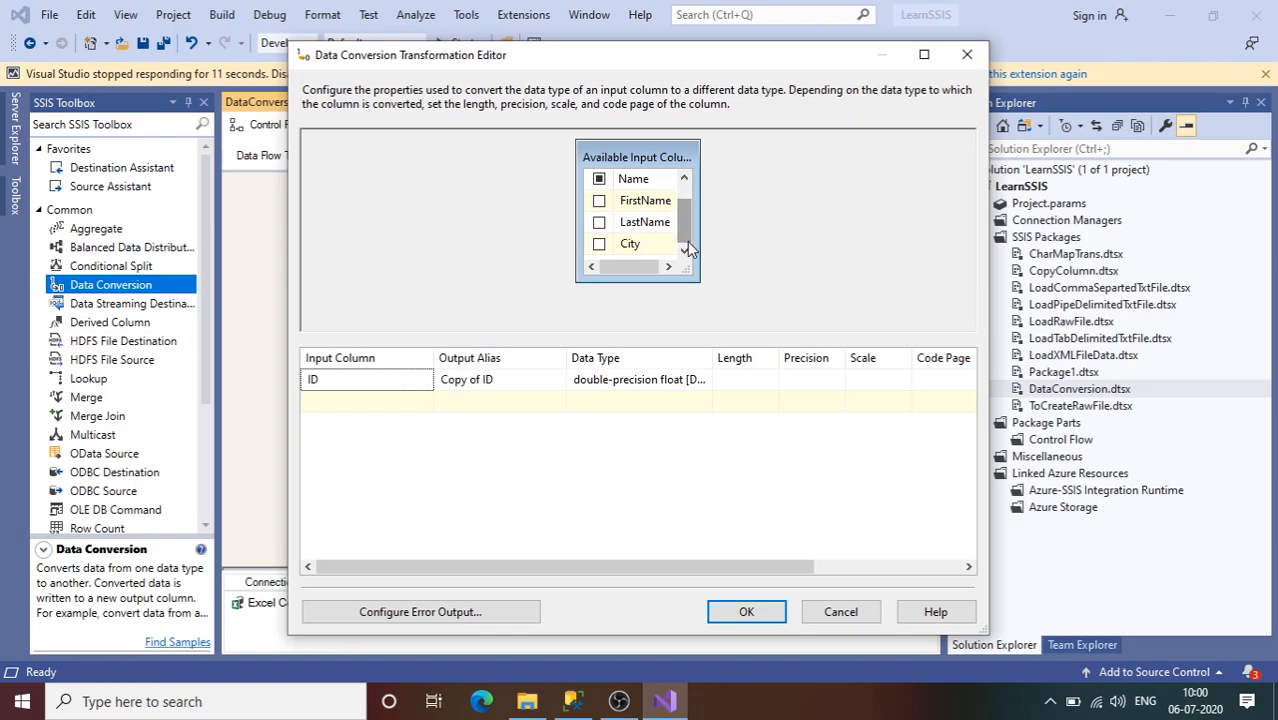
pyautogui.click(600, 244)
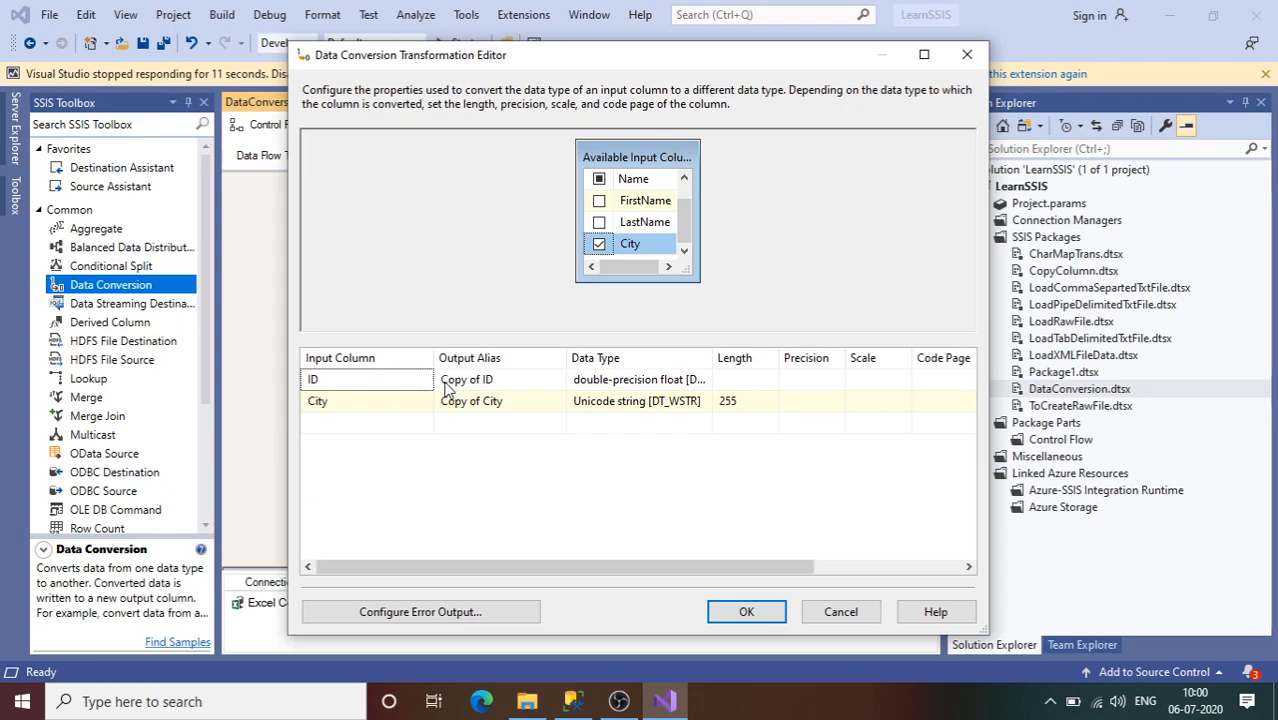
pyautogui.moveTo(596, 412)
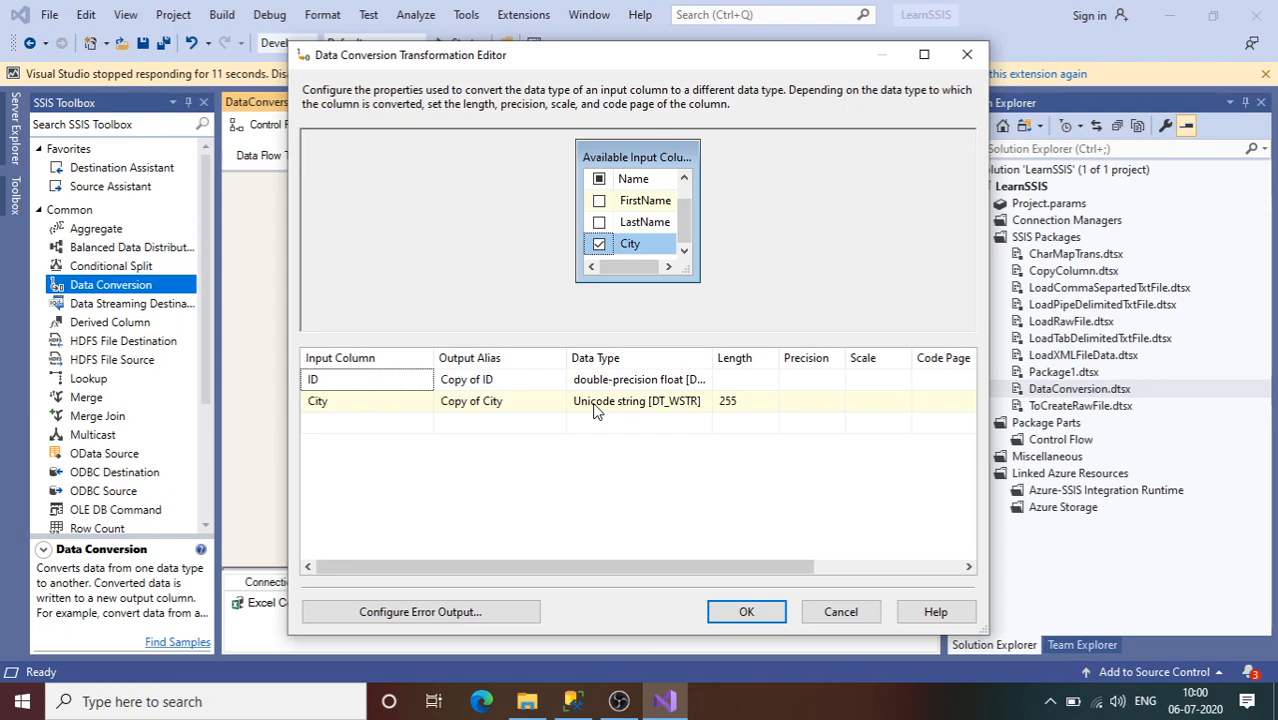
pyautogui.click(702, 400)
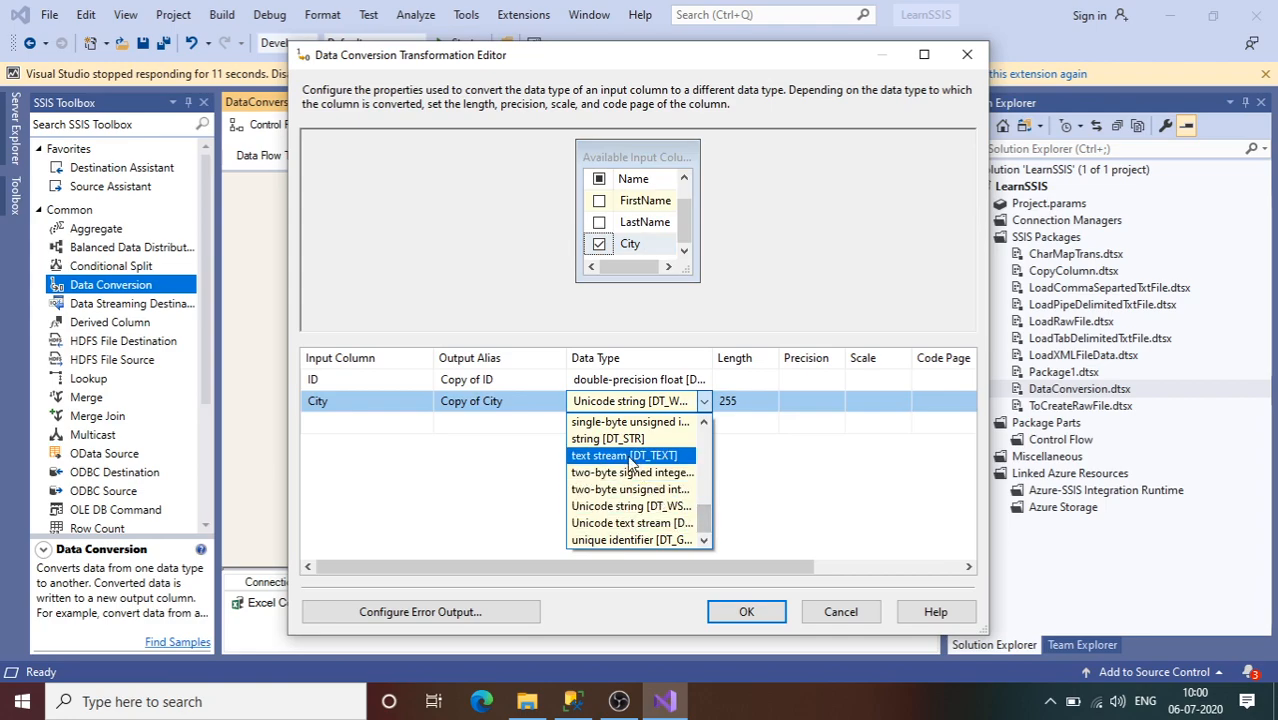
pyautogui.click(608, 438)
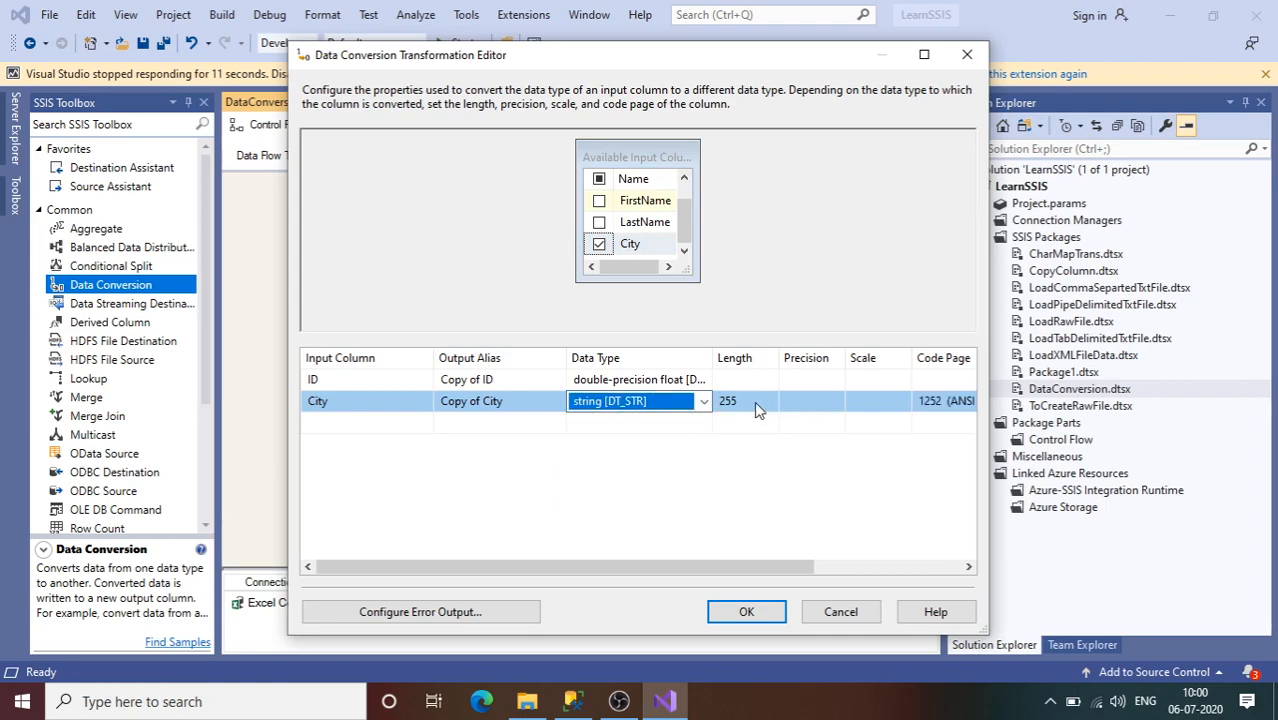
pyautogui.click(740, 400)
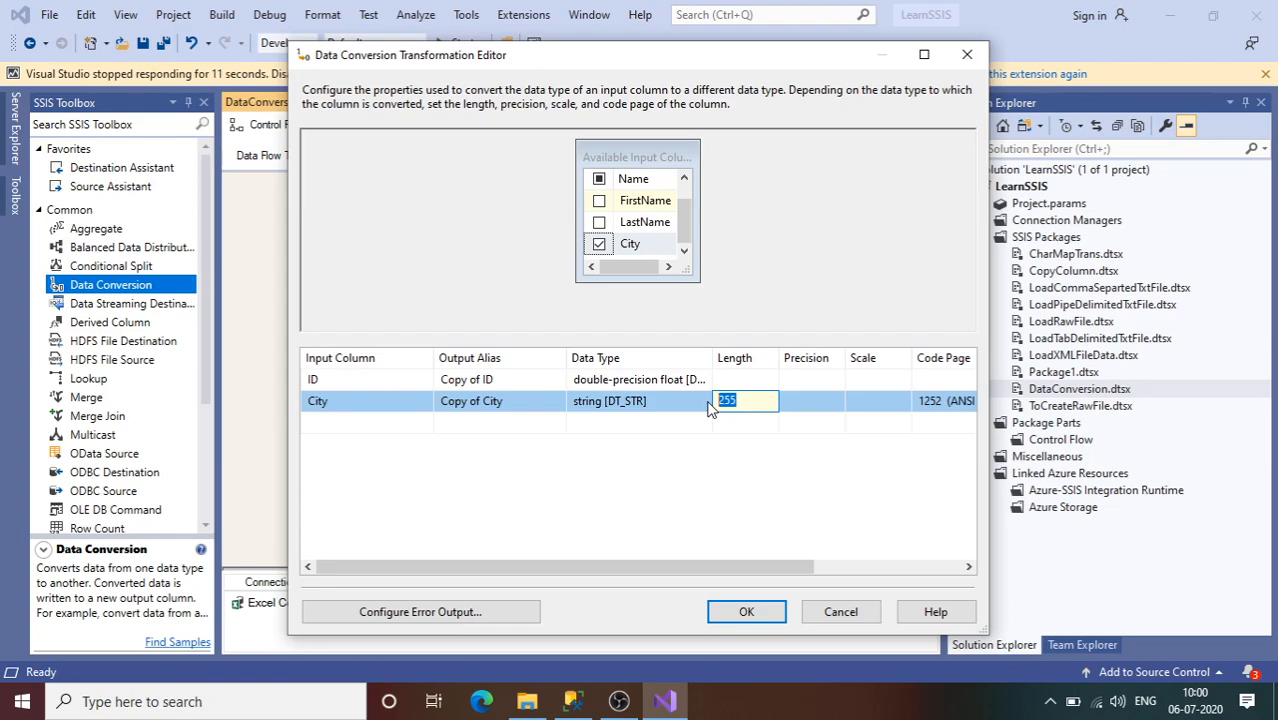
pyautogui.write('50')
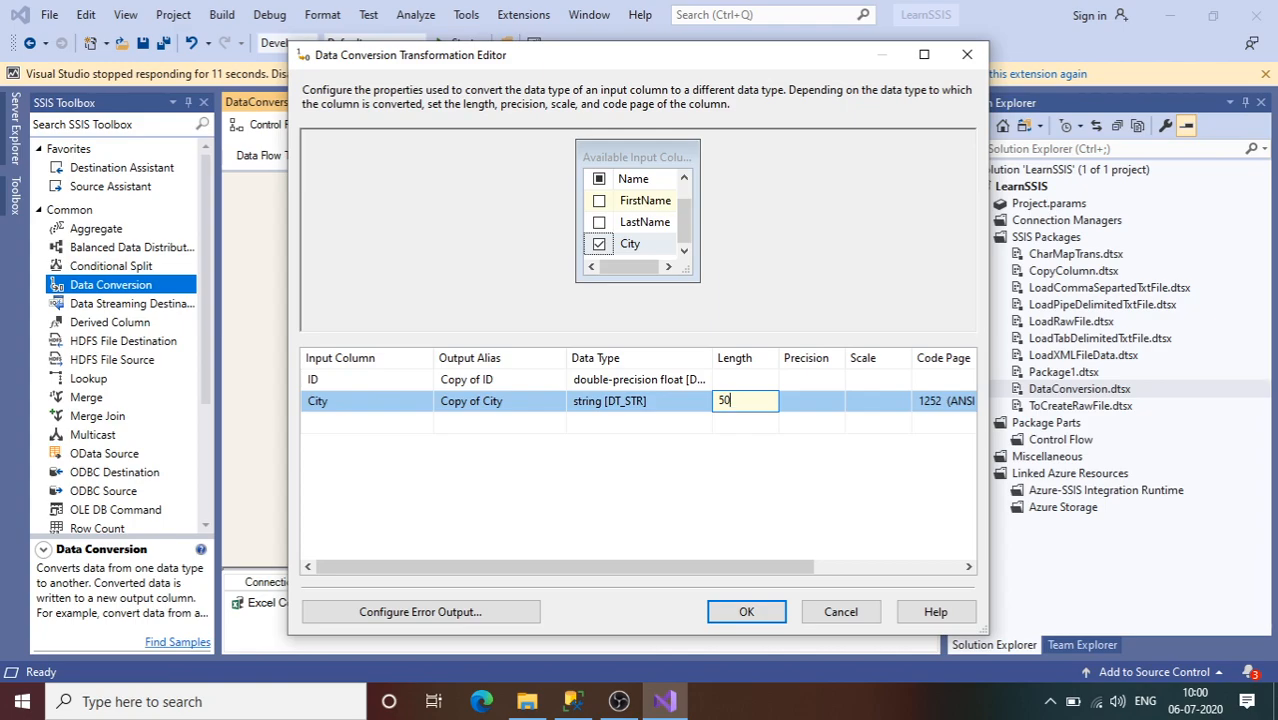
# Step: Set ID to four-byte unsigned integer DT_UI4 and confirm the conversion settings
pyautogui.click(702, 380)
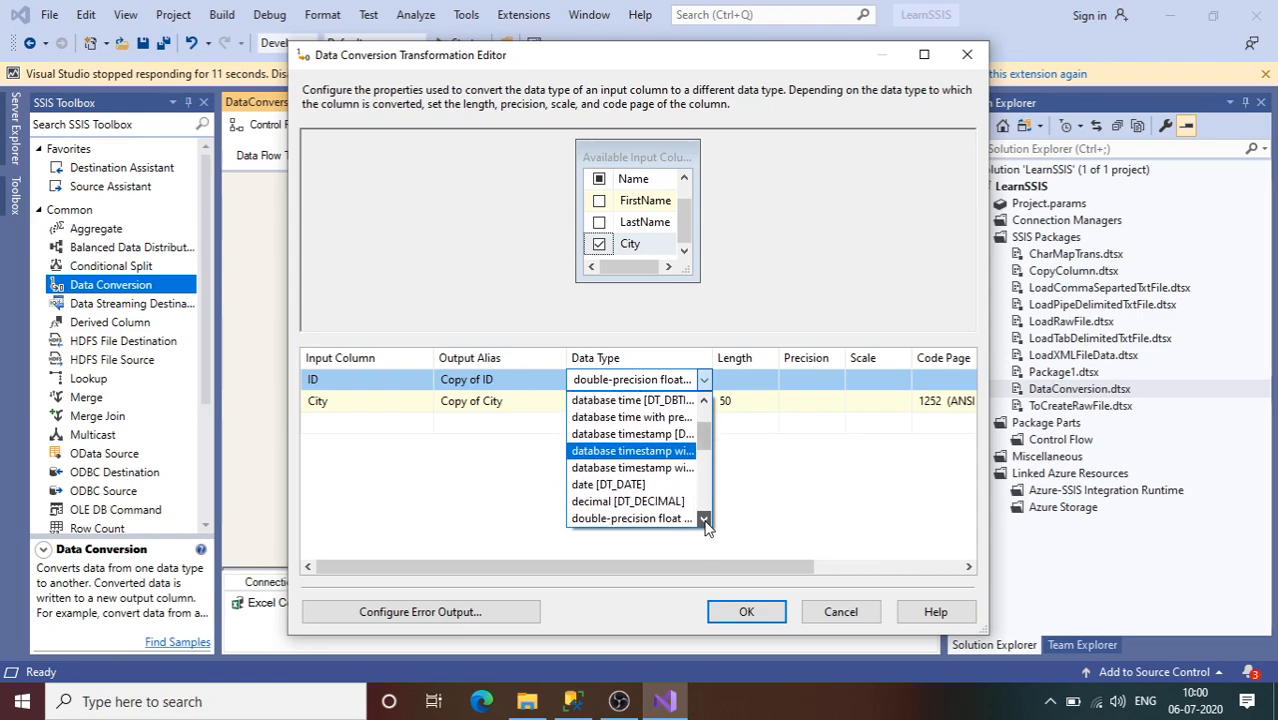
pyautogui.scroll(-3)
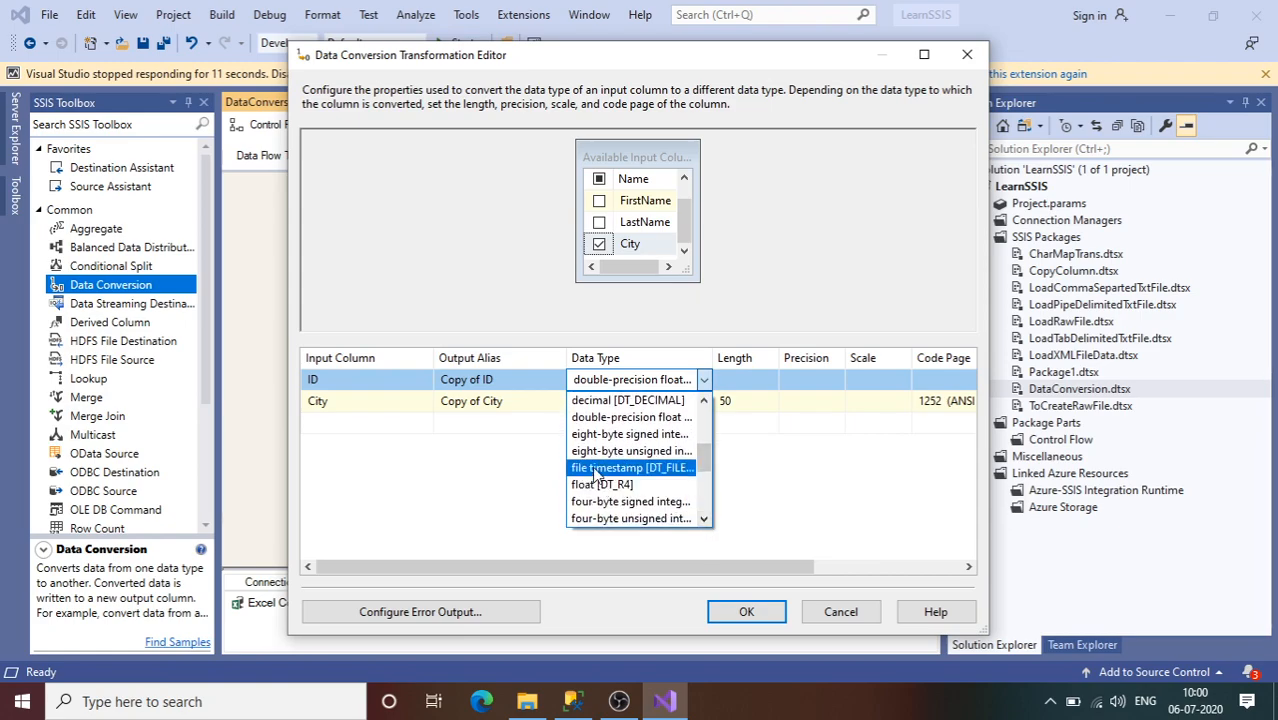
pyautogui.moveTo(632, 450)
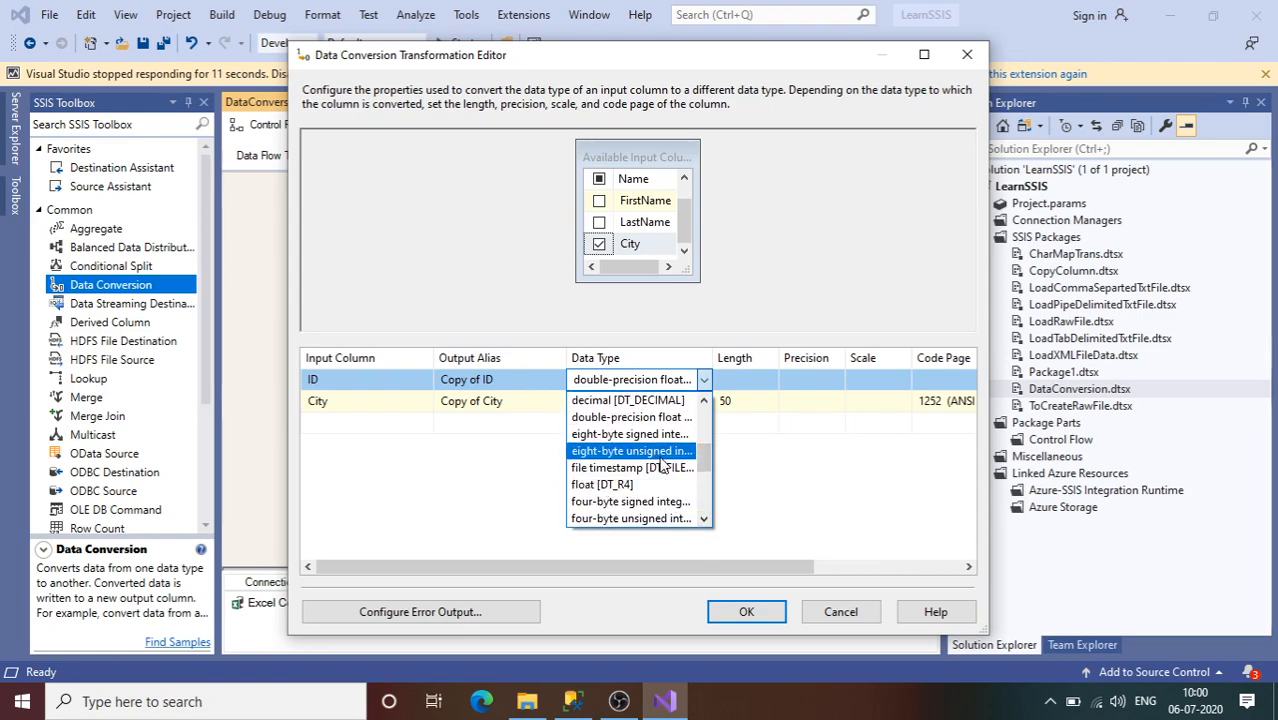
pyautogui.moveTo(630, 518)
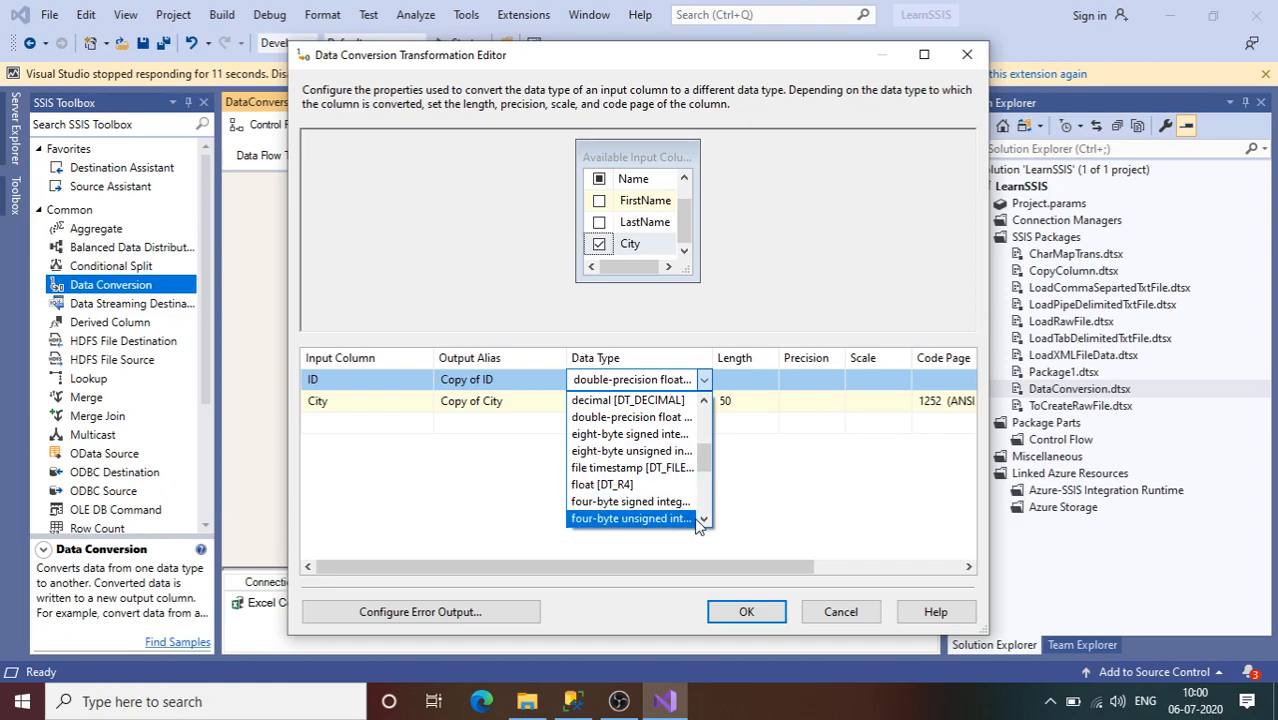
pyautogui.click(630, 518)
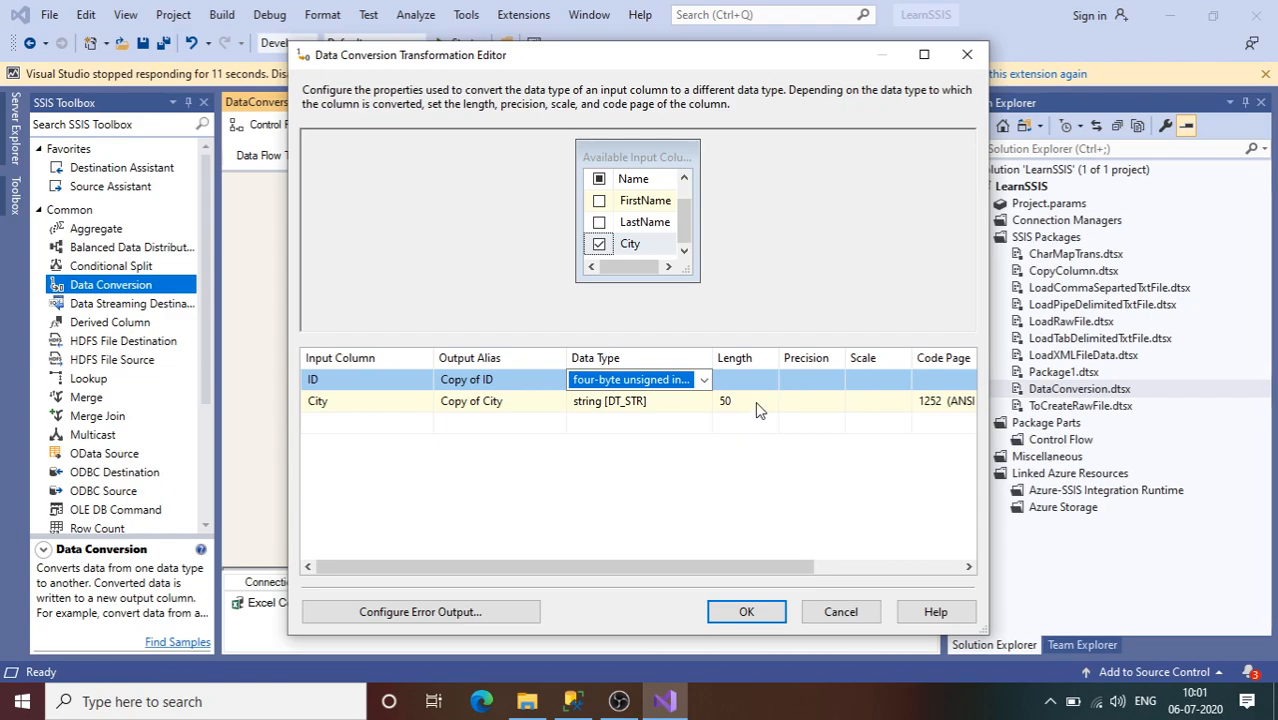
pyautogui.click(746, 612)
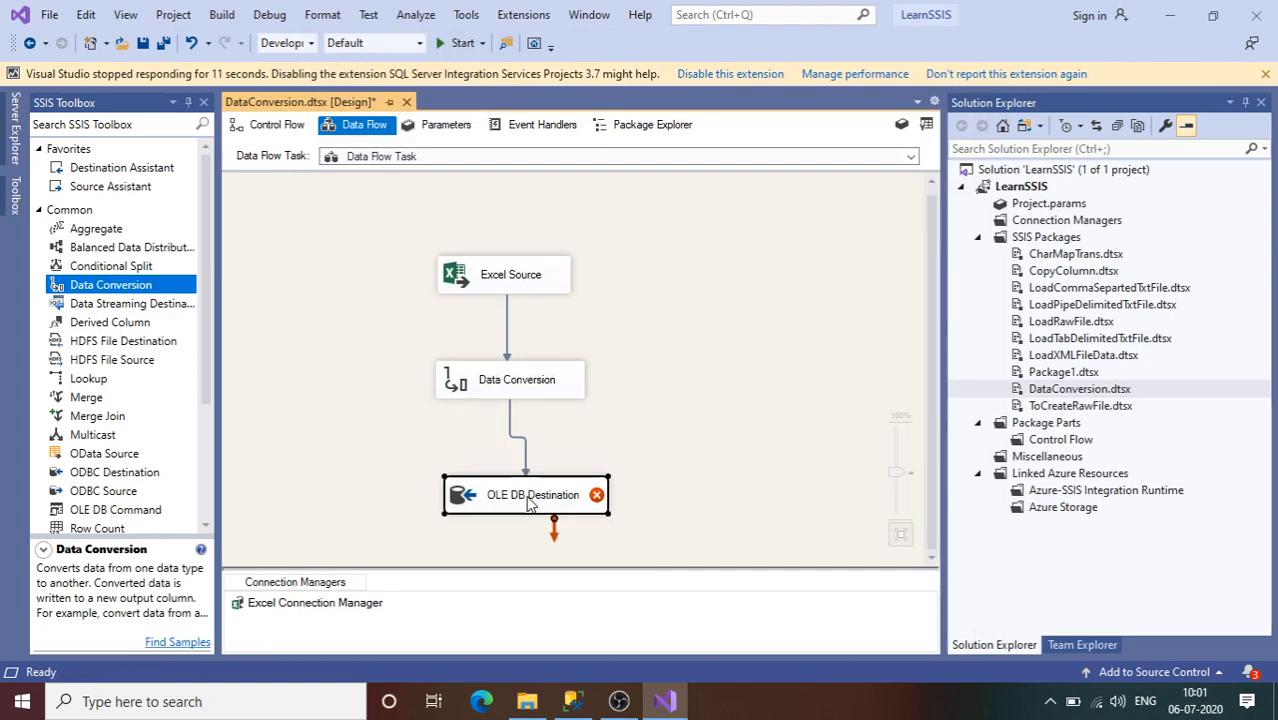
# Step: Give the OLE DB Destination the AdventureWorks2017 connection and browse its table list
pyautogui.doubleClick(524, 494)
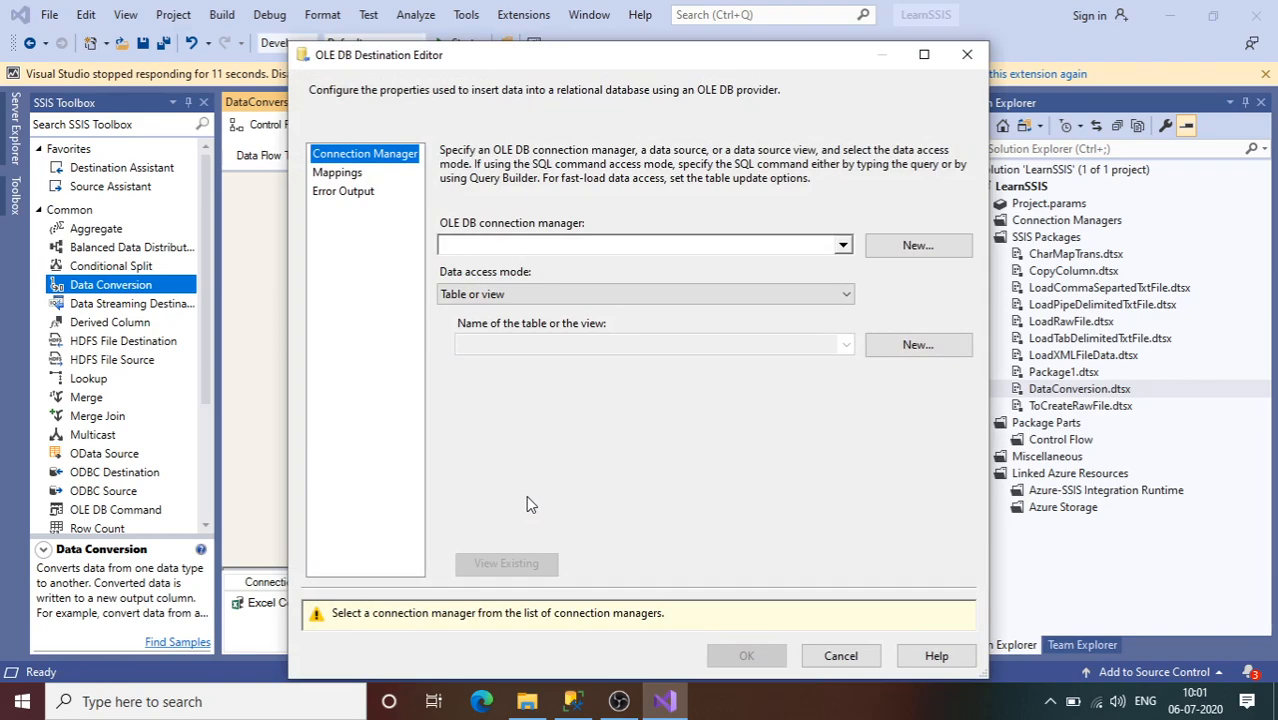
pyautogui.moveTo(916, 244)
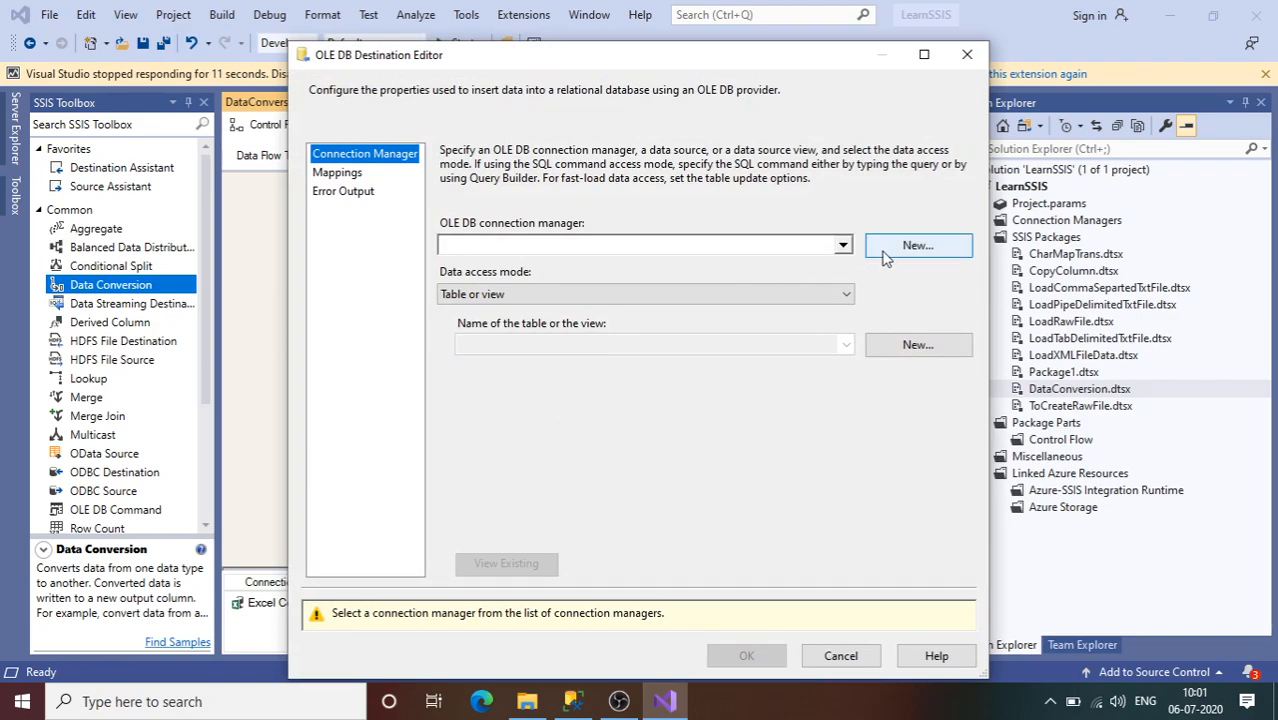
pyautogui.click(916, 244)
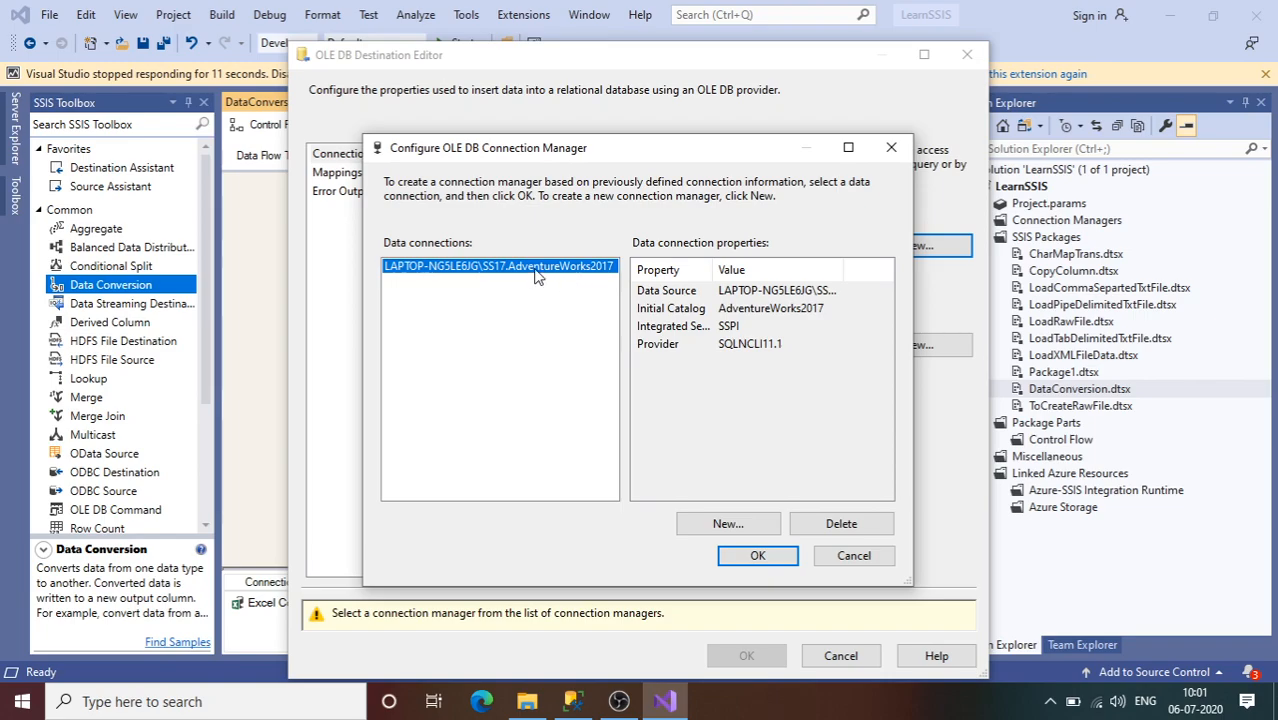
pyautogui.click(756, 556)
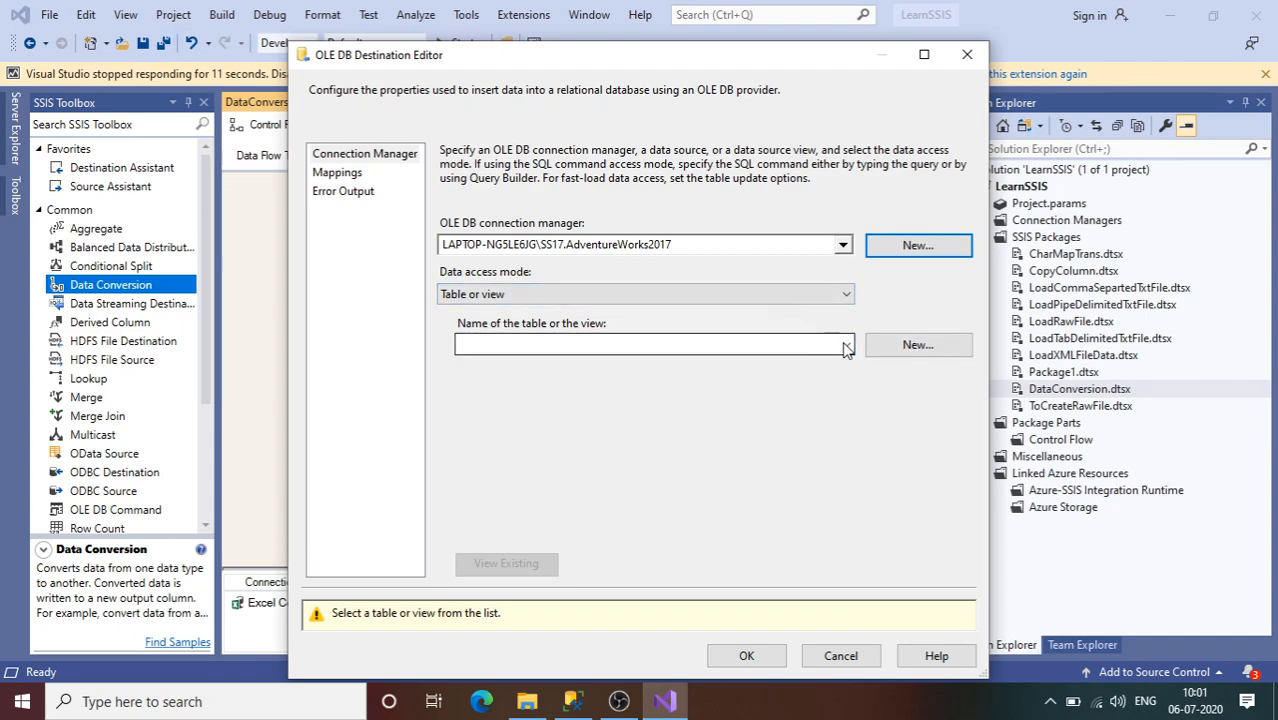
pyautogui.moveTo(648, 344)
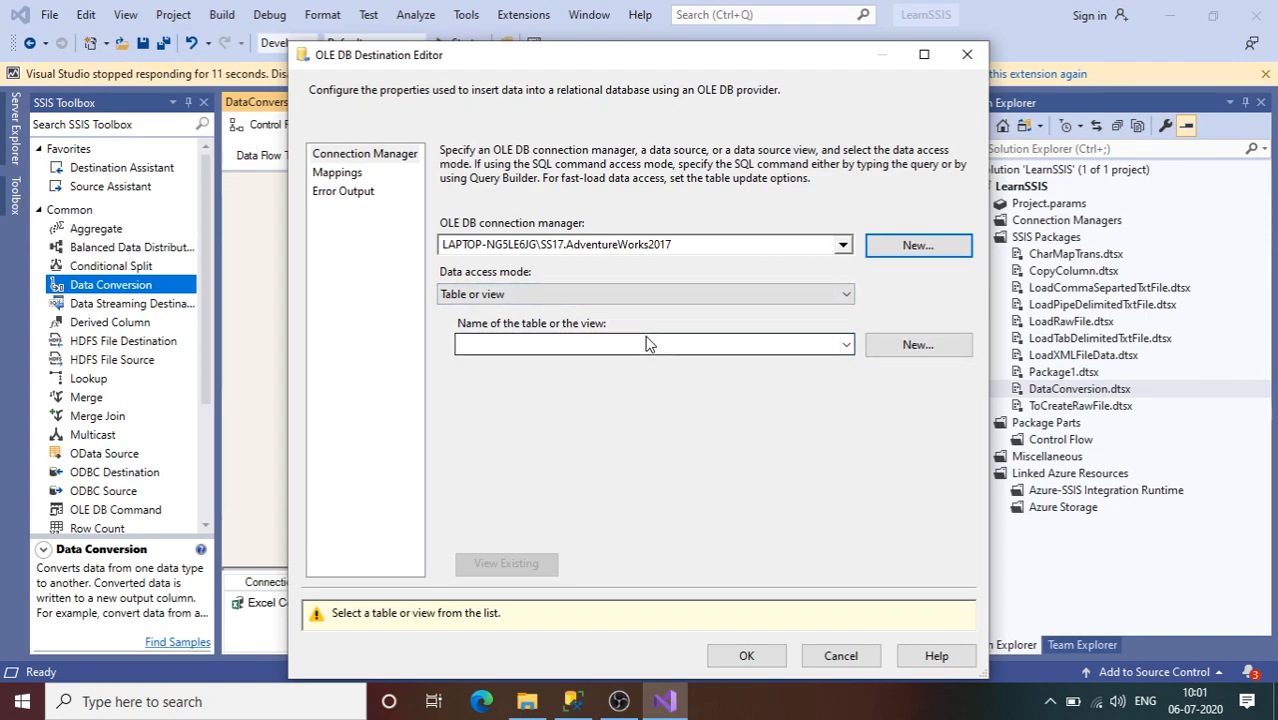
pyautogui.click(844, 344)
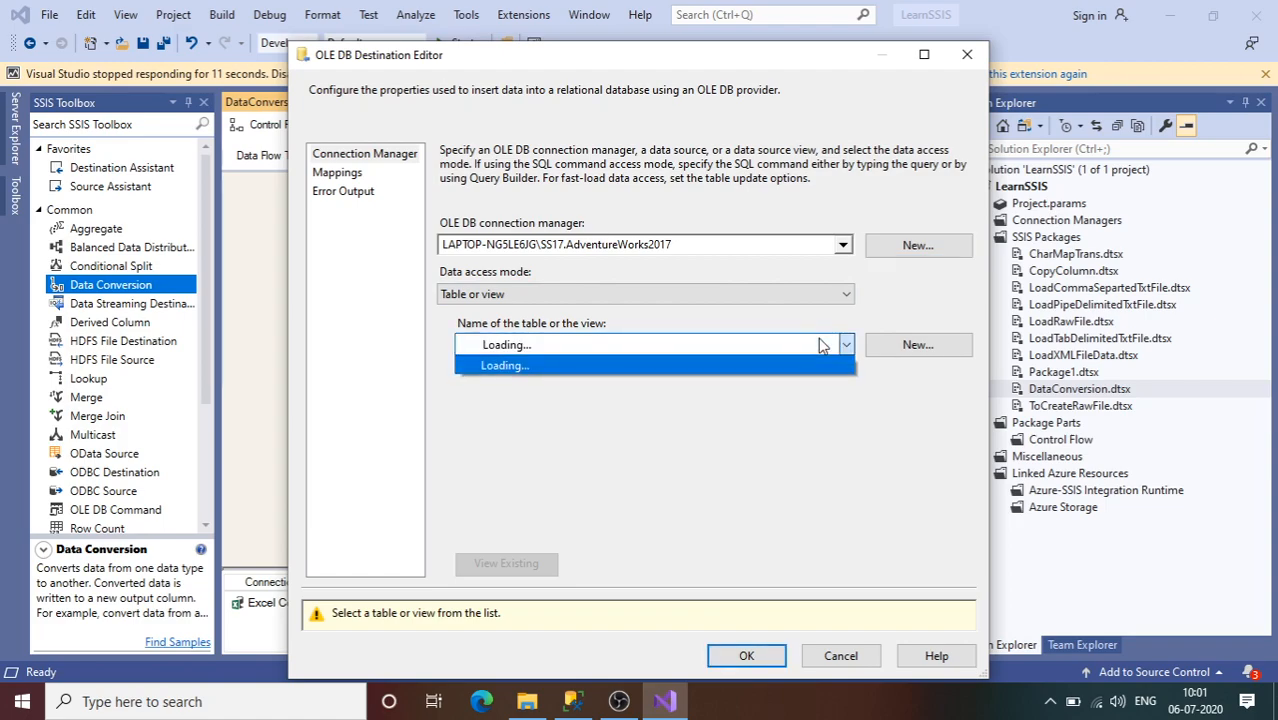
pyautogui.click(844, 344)
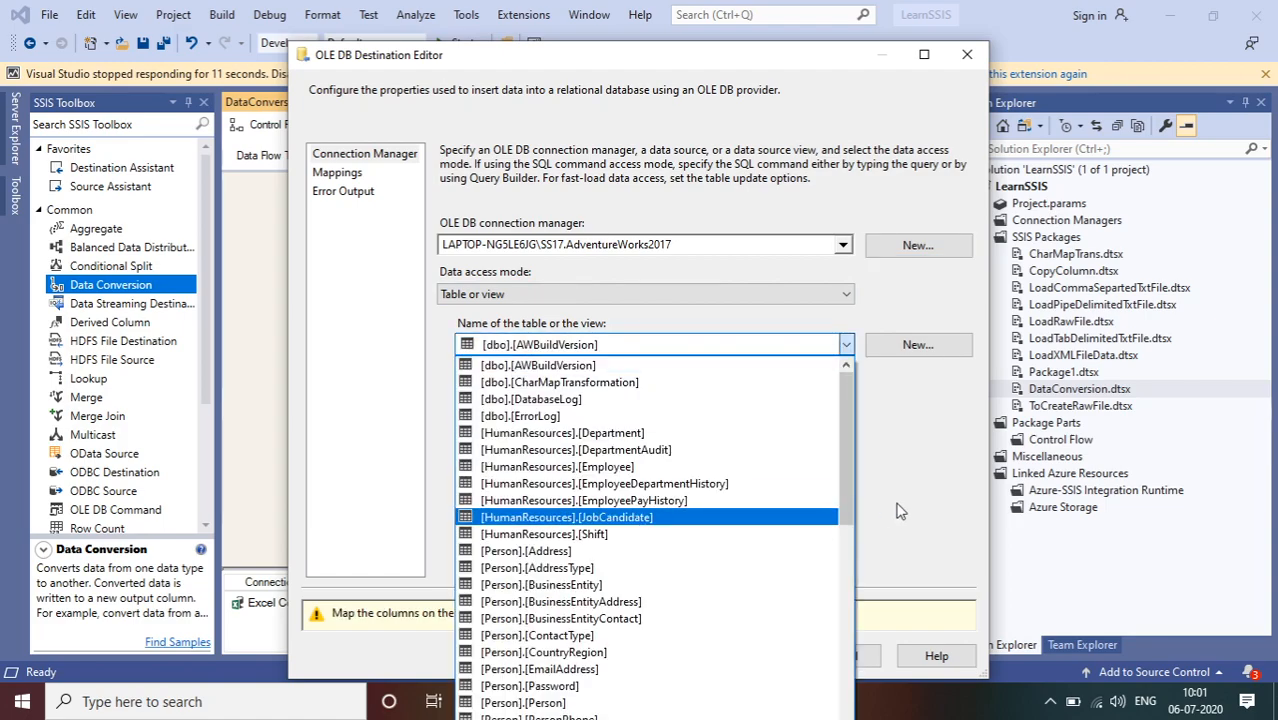
pyautogui.click(538, 364)
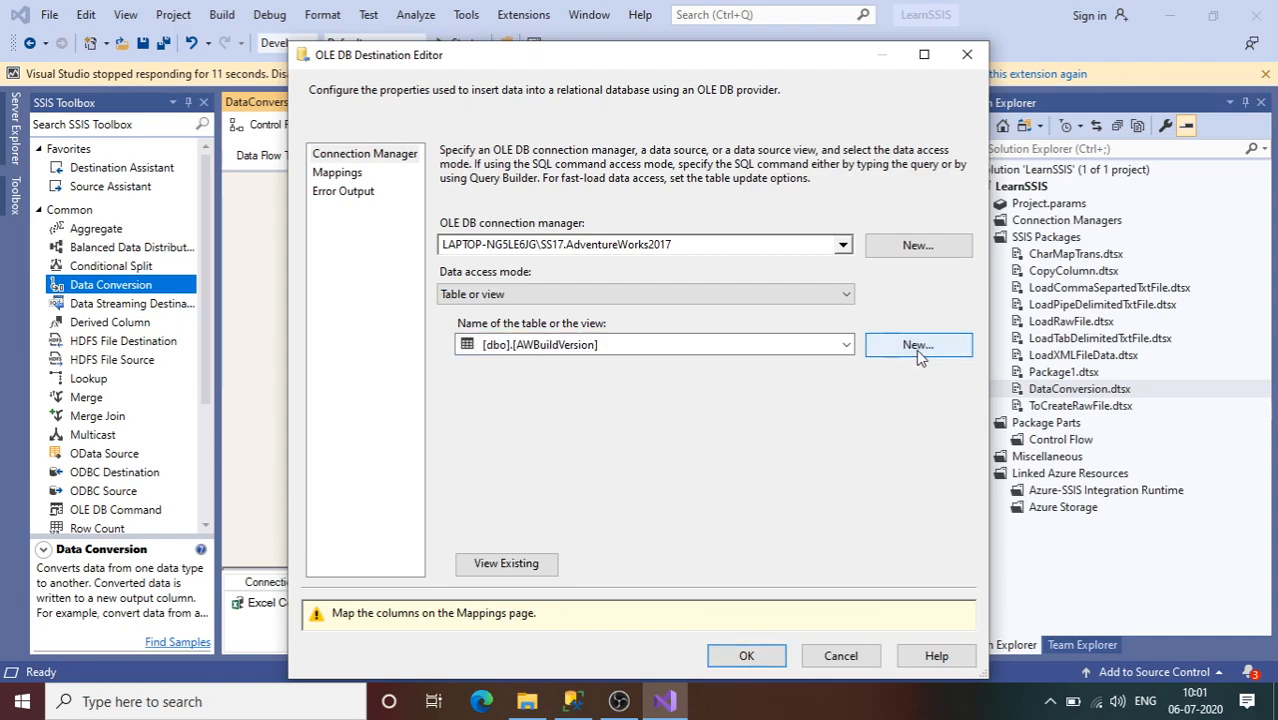
# Step: Start a new-table script and rename the default table to DataConversionTble
pyautogui.click(916, 344)
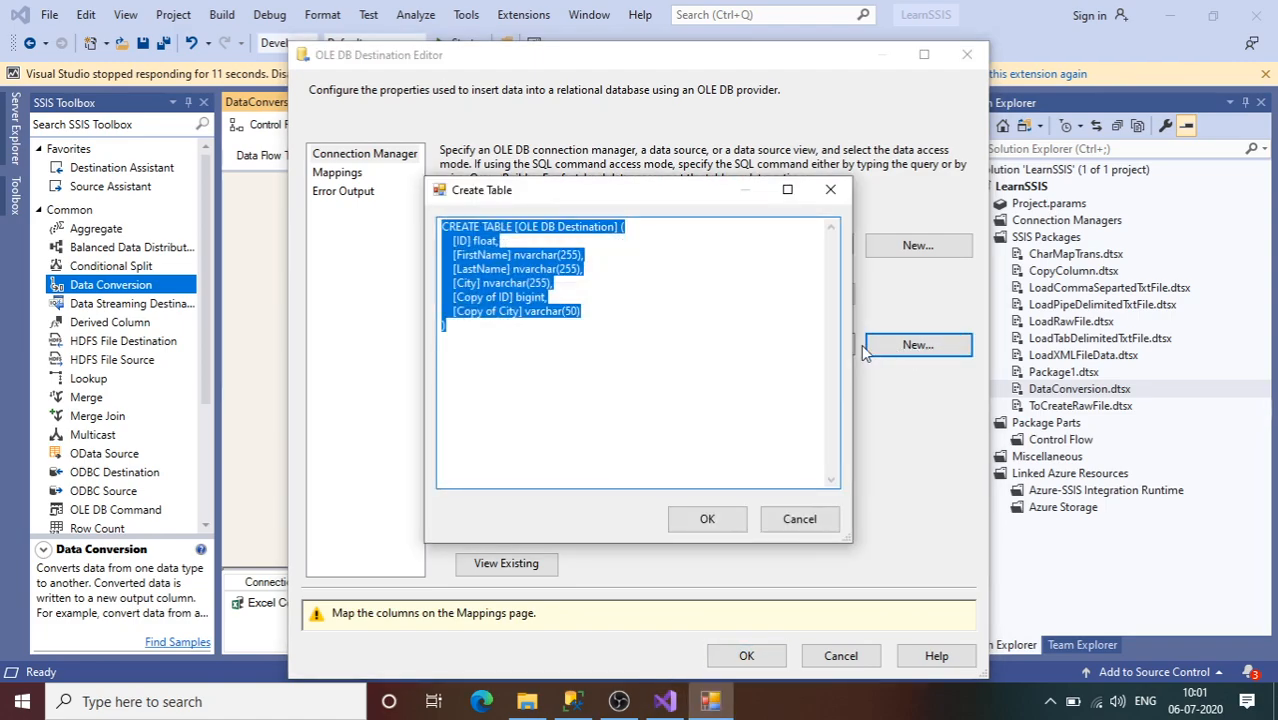
pyautogui.click(628, 316)
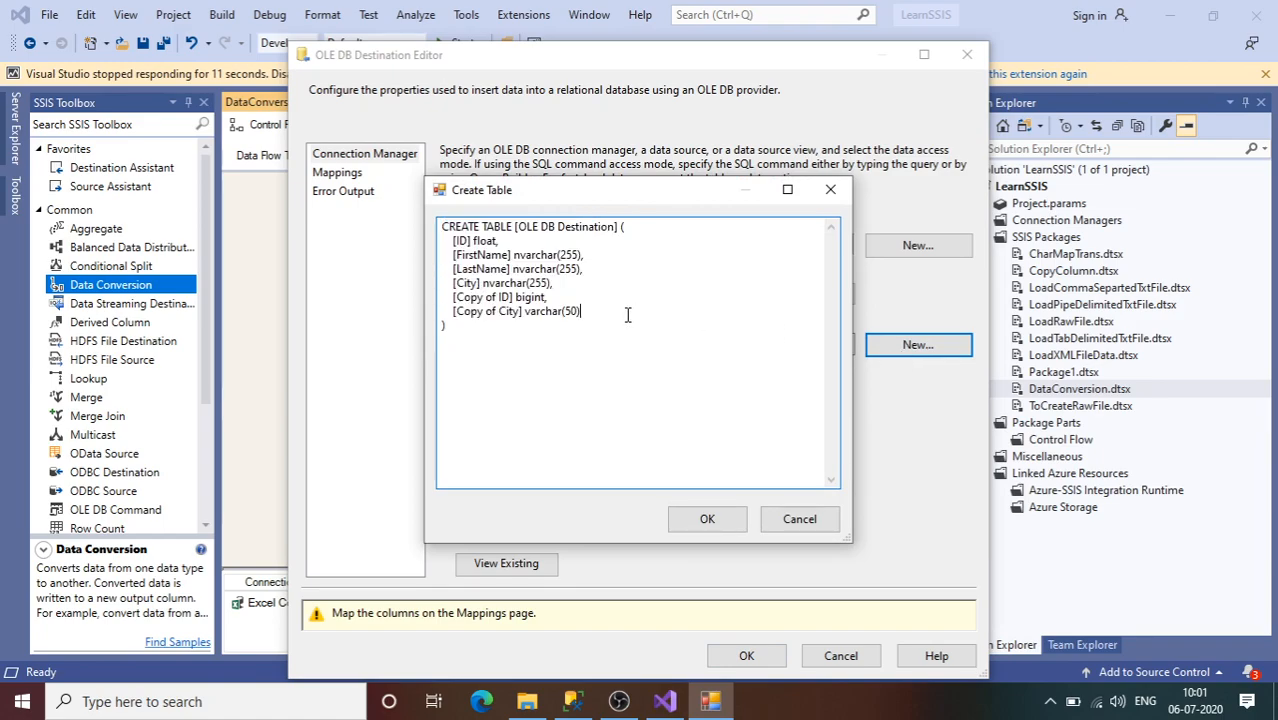
pyautogui.doubleClick(568, 226)
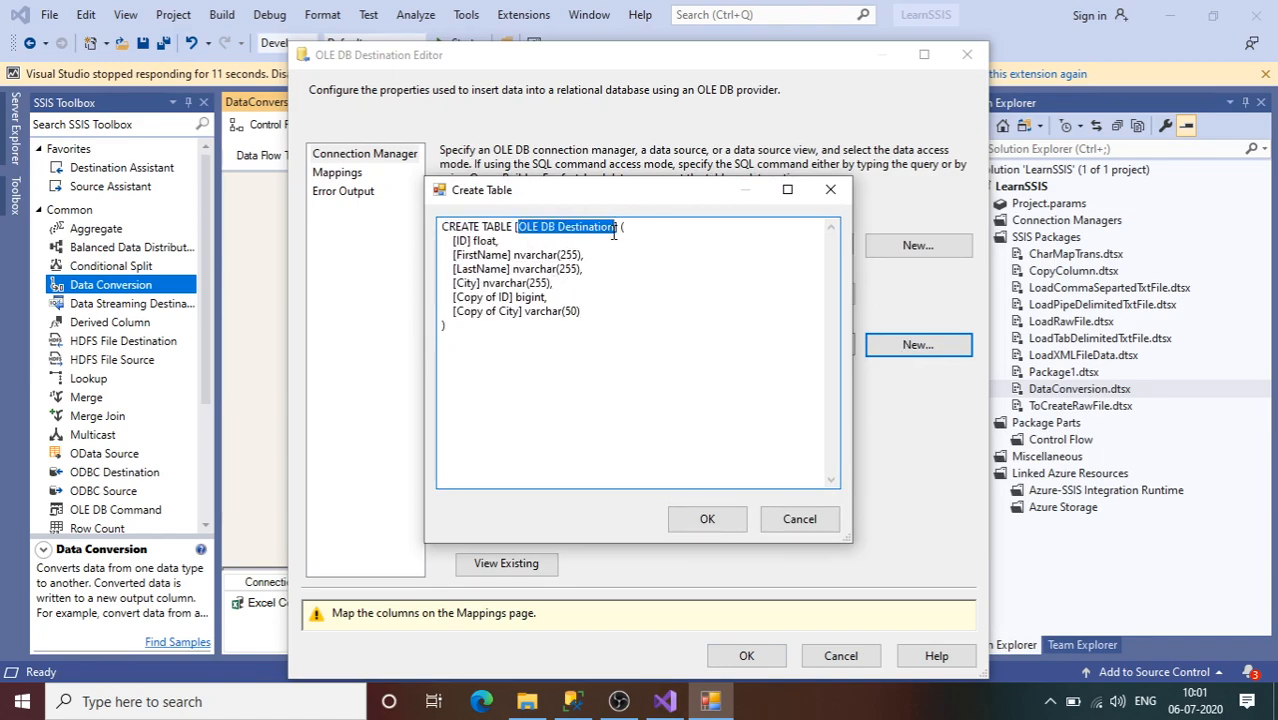
pyautogui.write('Data')
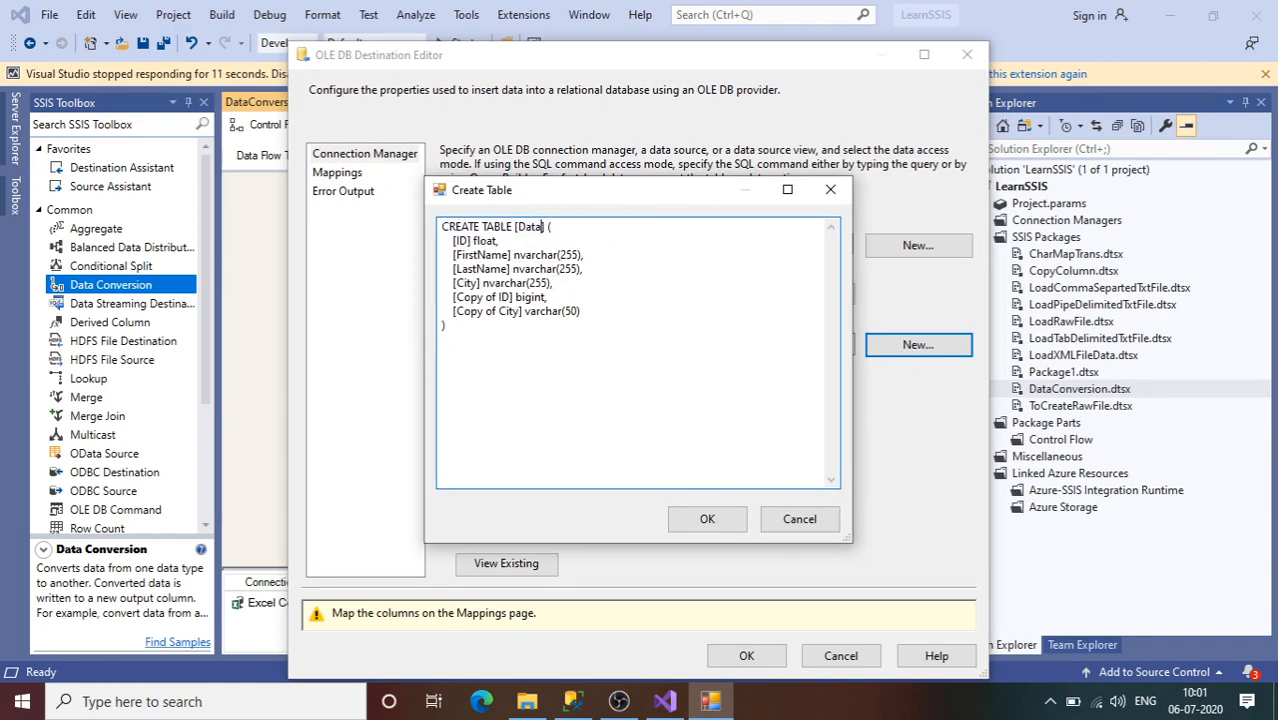
pyautogui.write('C')
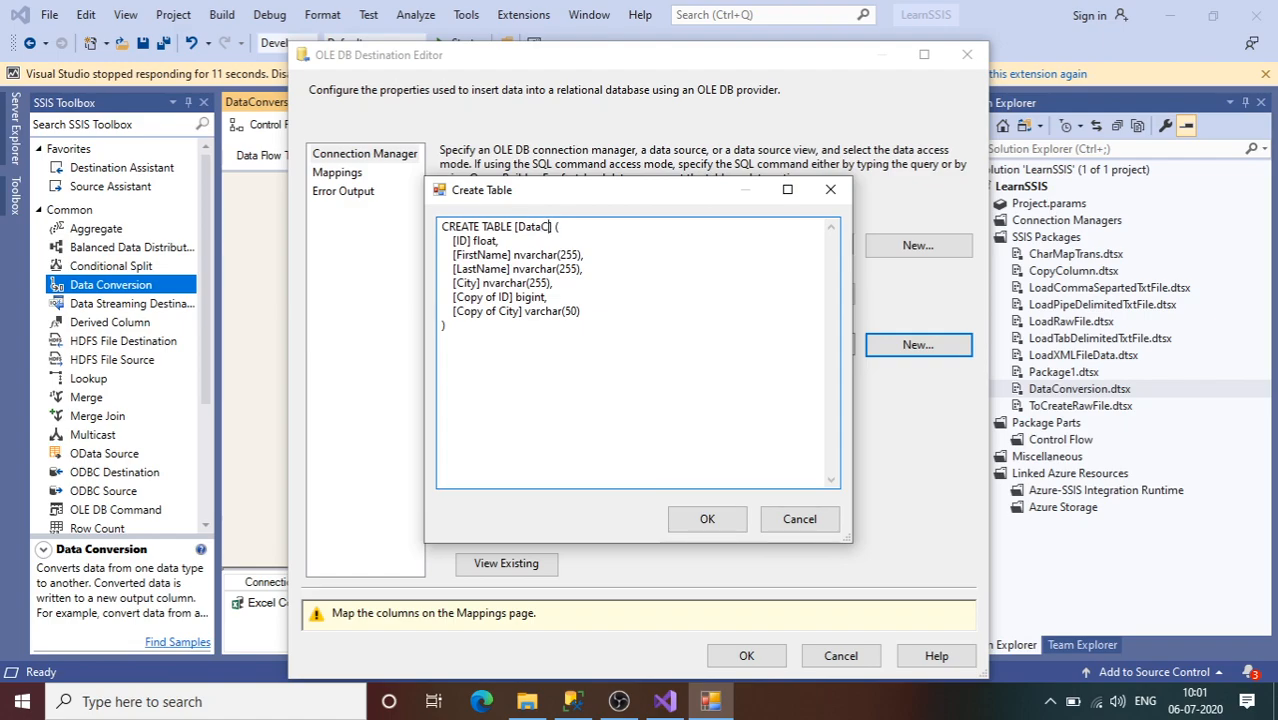
pyautogui.write('o')
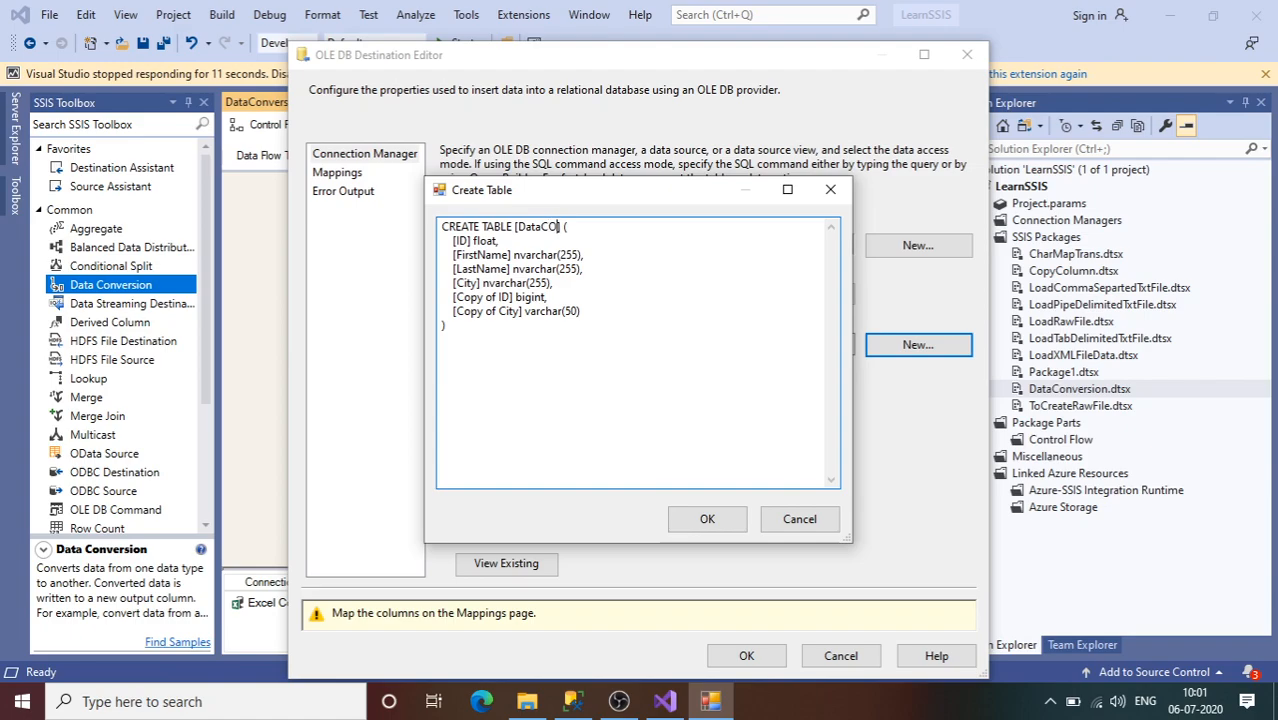
pyautogui.write('nversion')
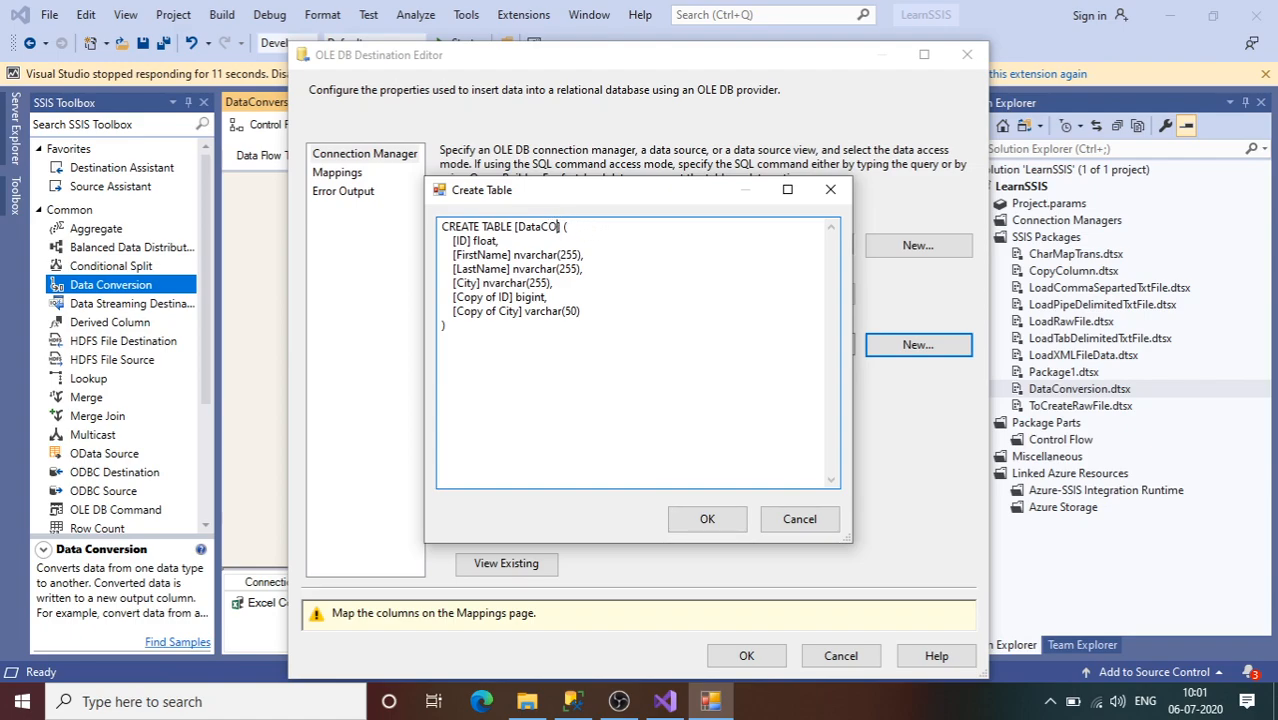
pyautogui.write('onversionTble')
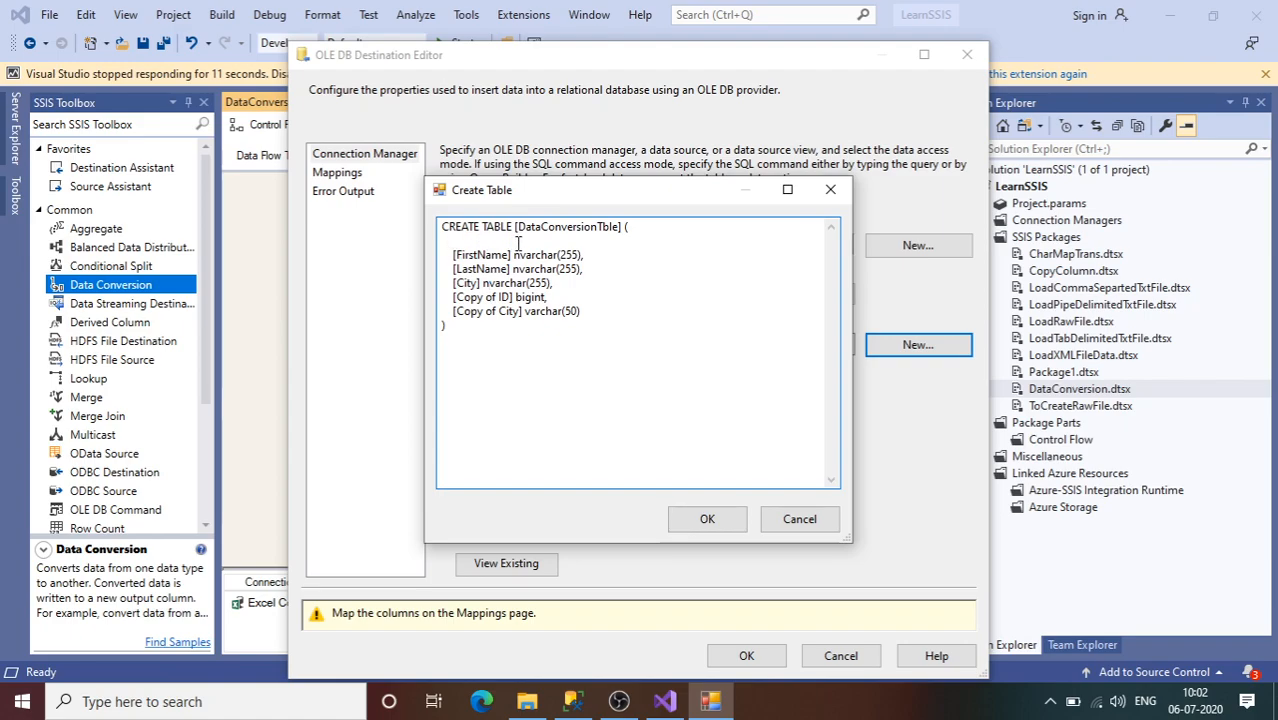
pyautogui.moveTo(492, 296)
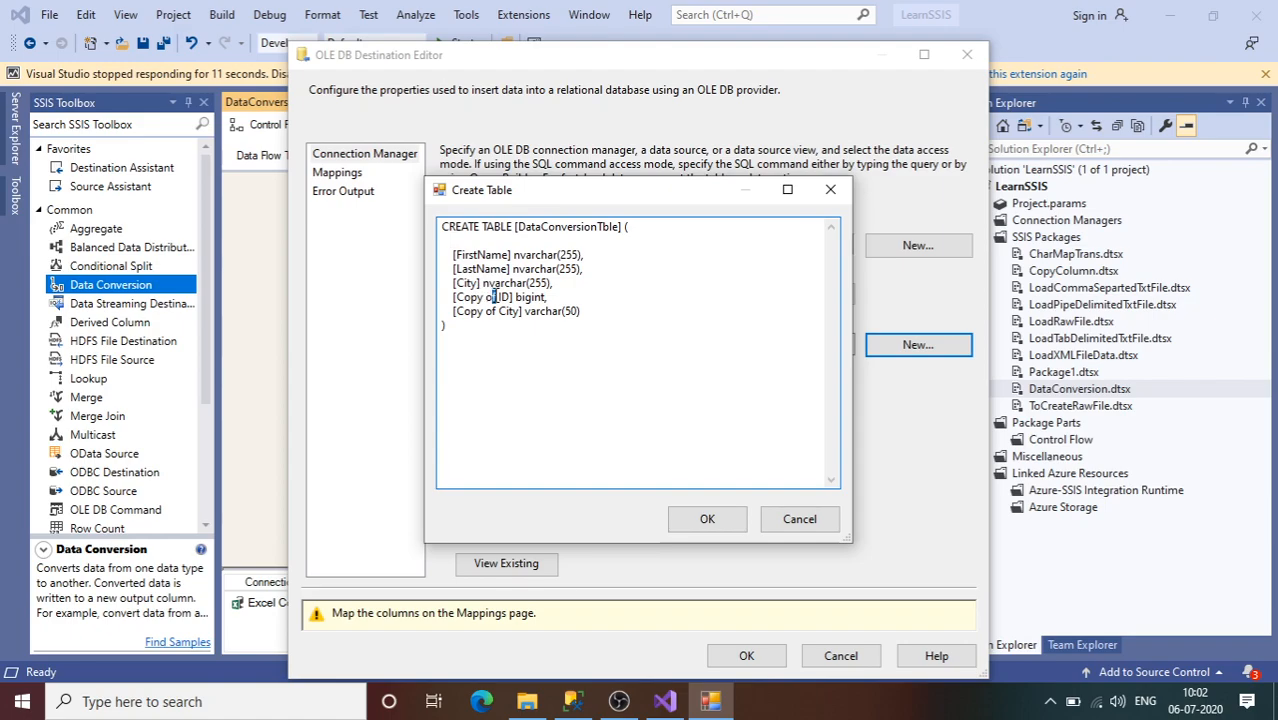
# Step: Rework the columns so ID is bigint with FirstName, LastName and City varchar(50)
pyautogui.doubleClick(476, 296)
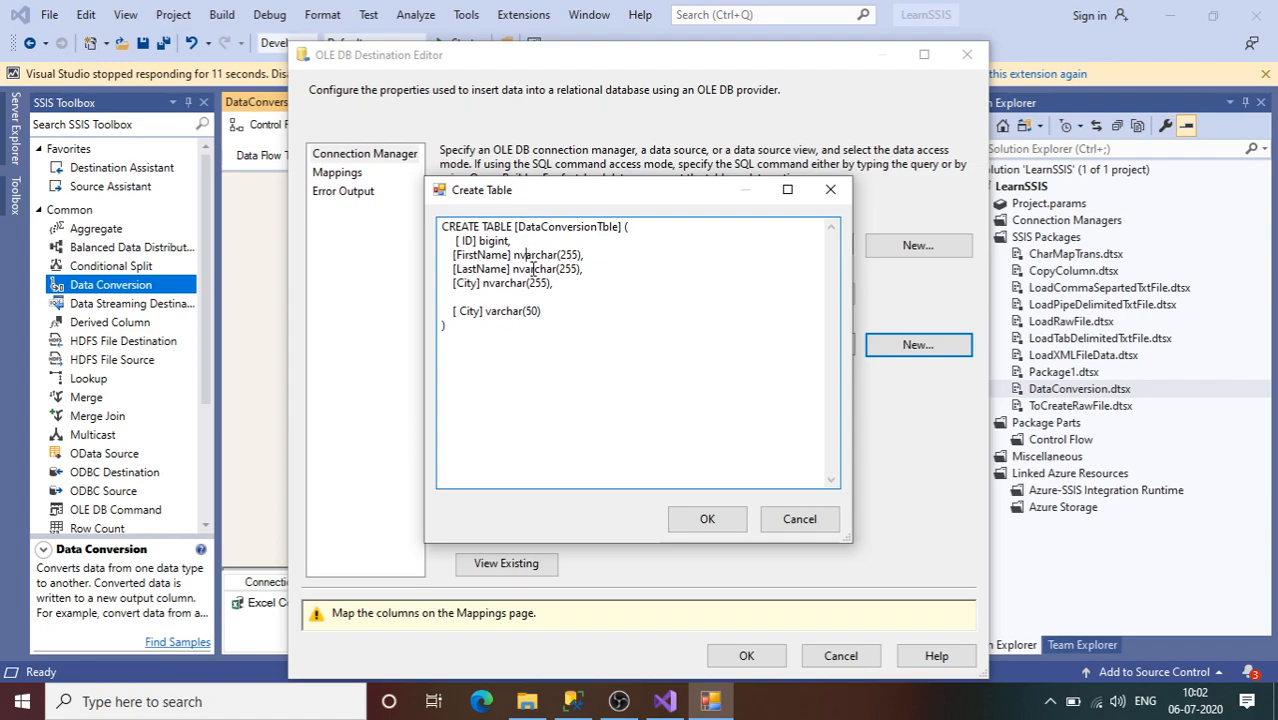
pyautogui.doubleClick(480, 254)
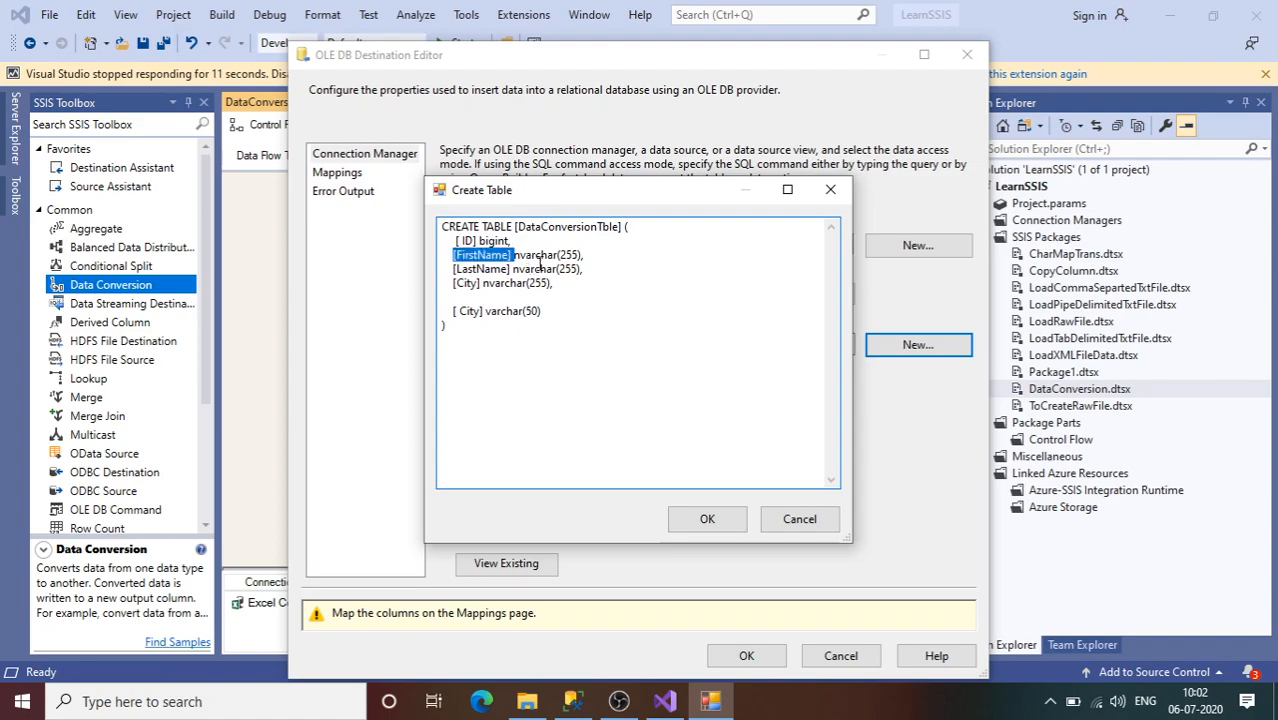
pyautogui.click(528, 284)
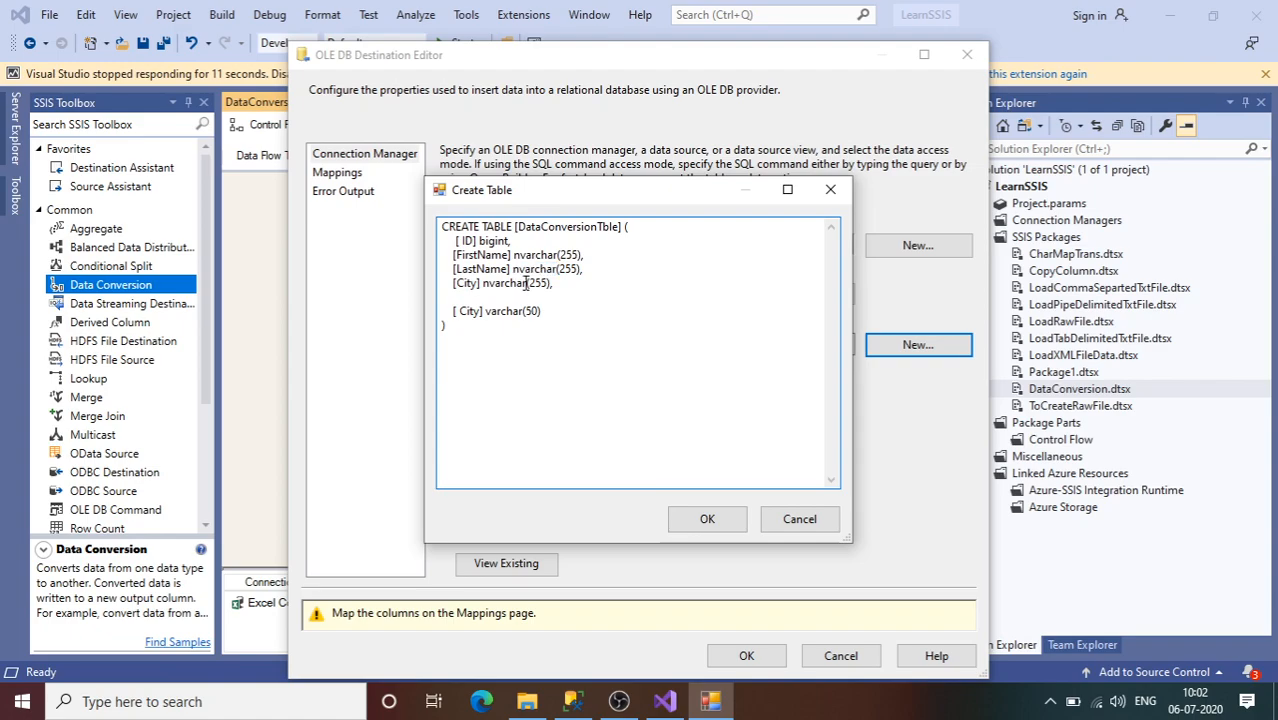
pyautogui.doubleClick(490, 284)
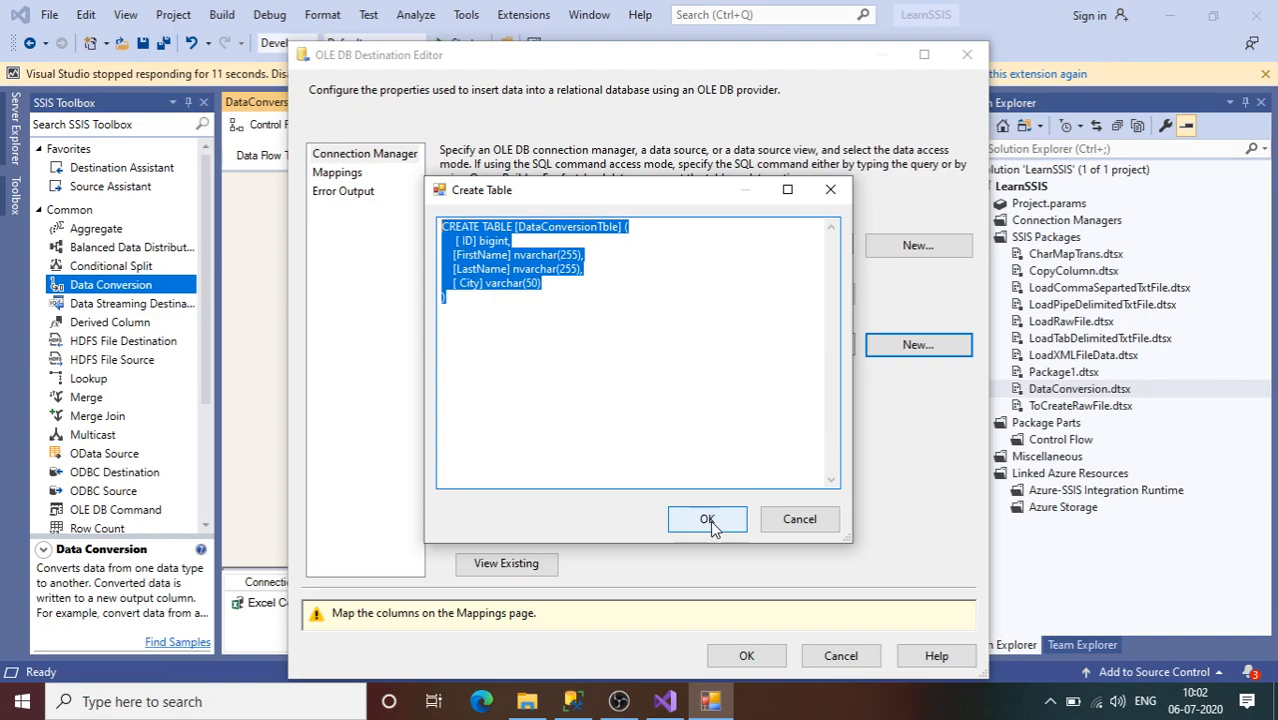
# Step: Create DataConversionTble from the script and preview it as empty
pyautogui.click(708, 518)
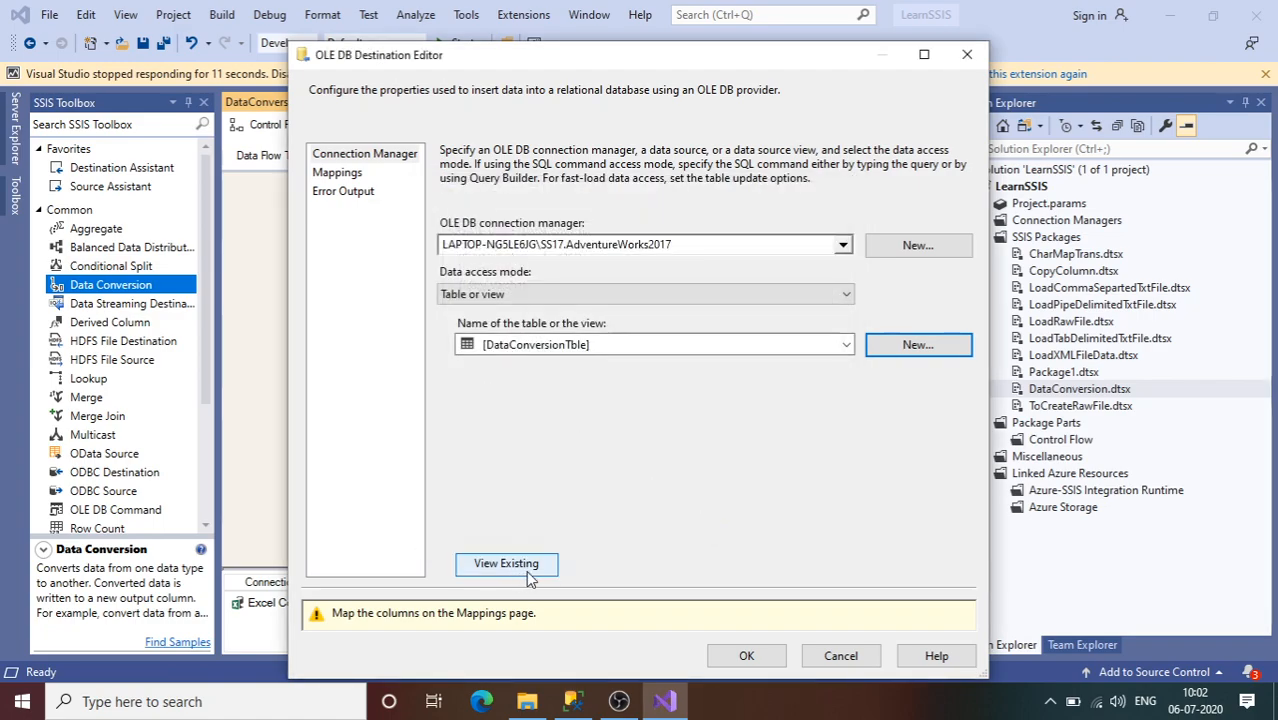
pyautogui.click(504, 564)
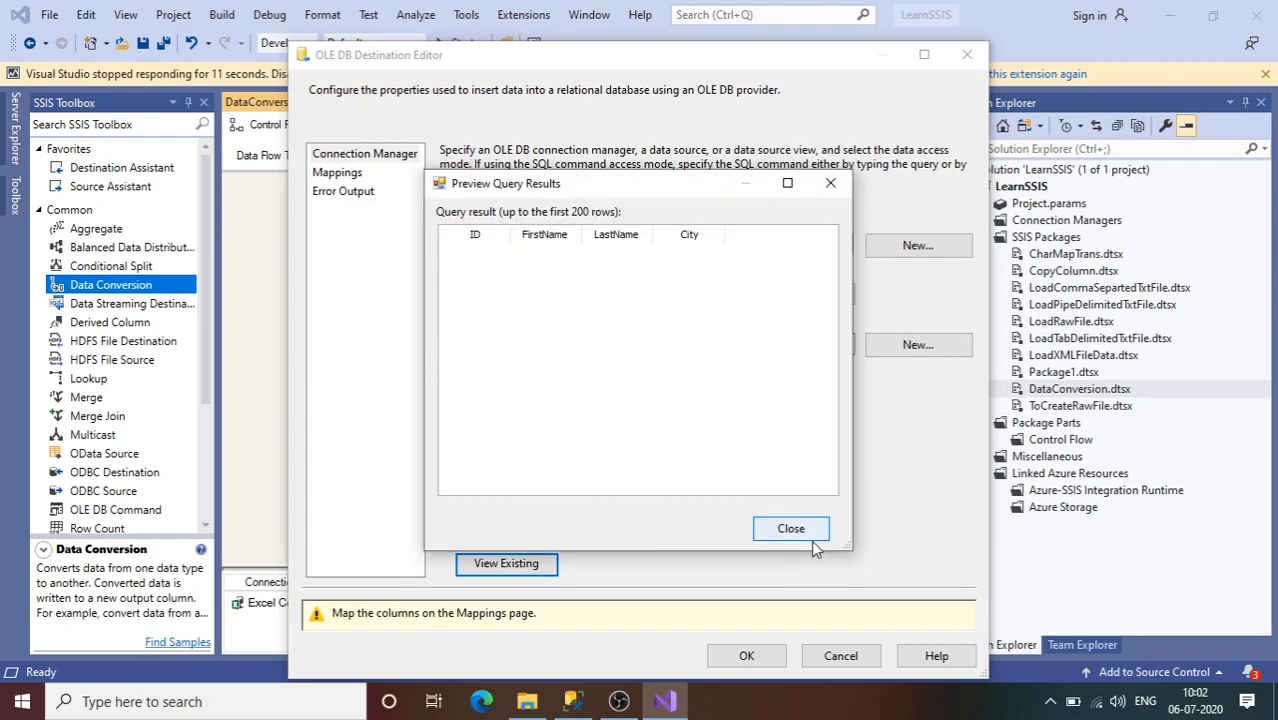
pyautogui.click(792, 528)
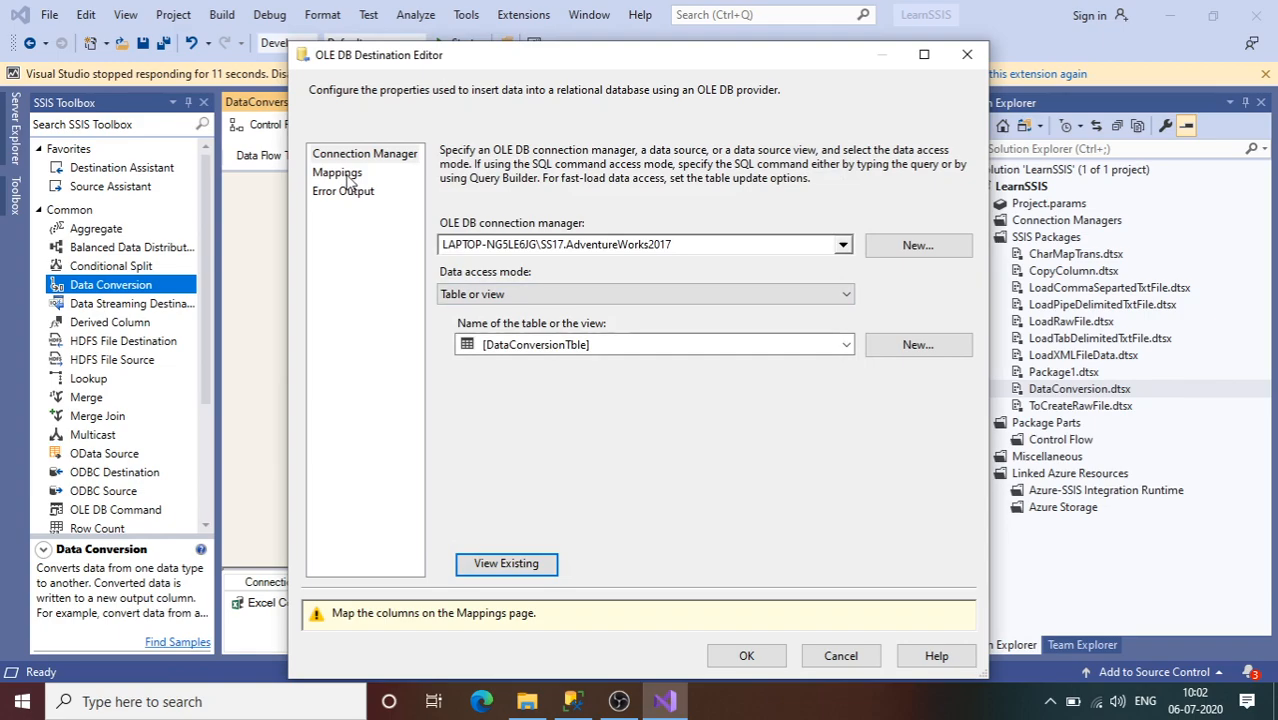
# Step: On Mappings, feed Copy of ID into ID and Copy of City into City, then confirm the destination
pyautogui.click(336, 172)
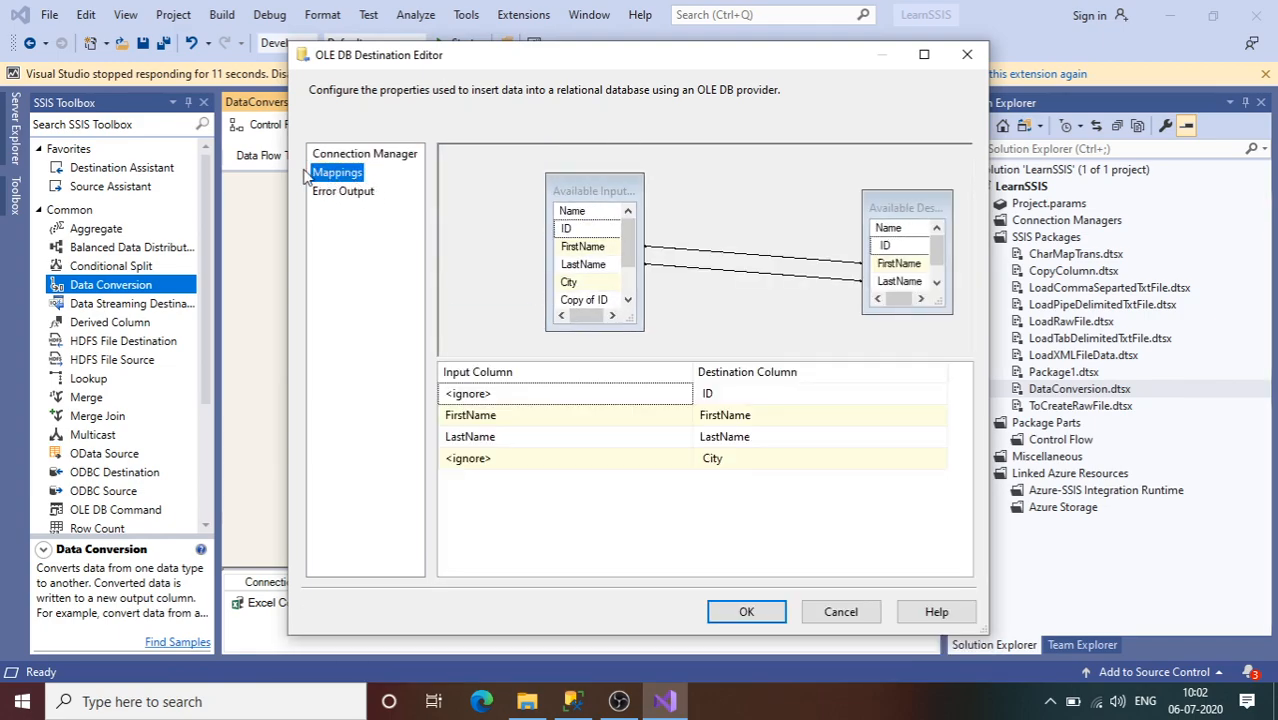
pyautogui.moveTo(484, 370)
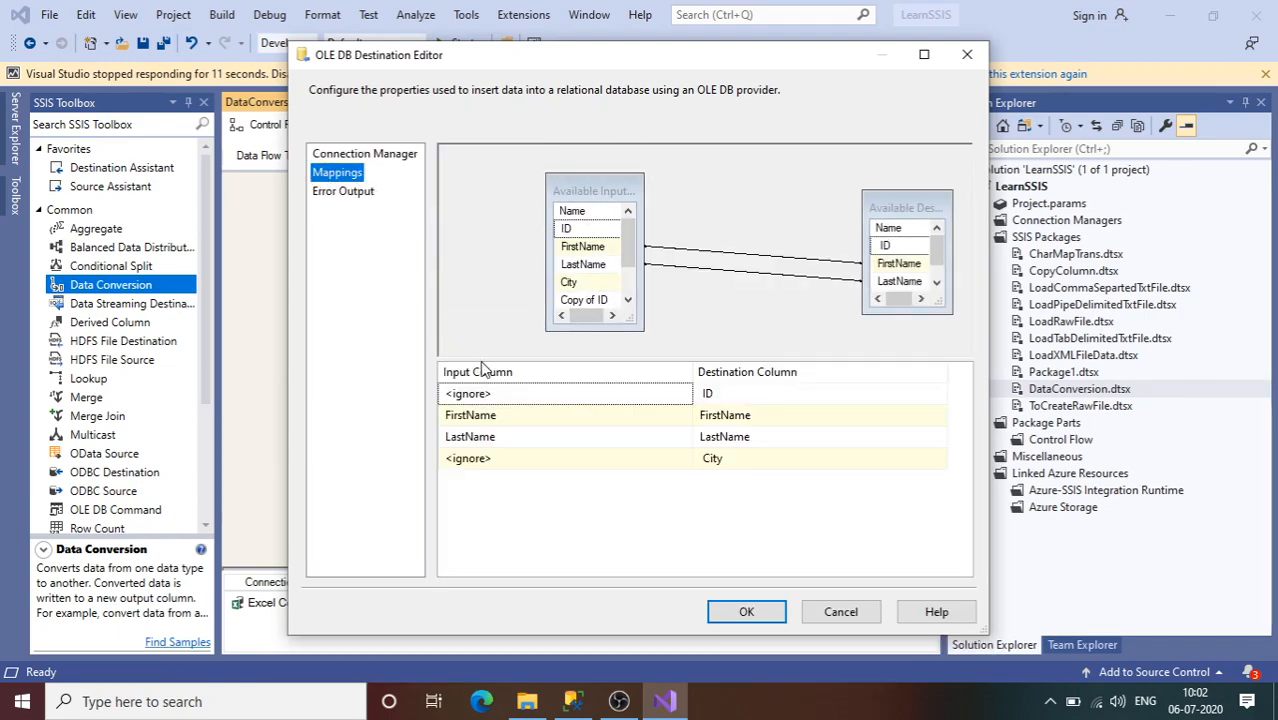
pyautogui.click(684, 392)
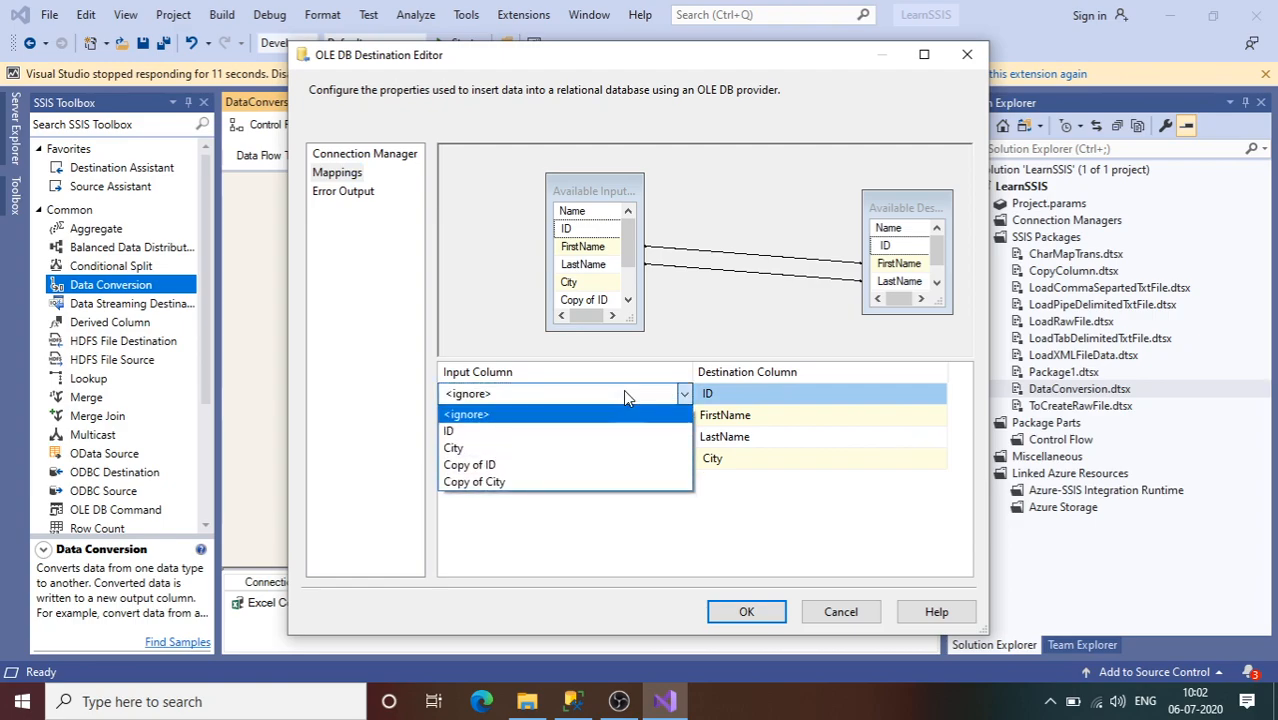
pyautogui.click(470, 464)
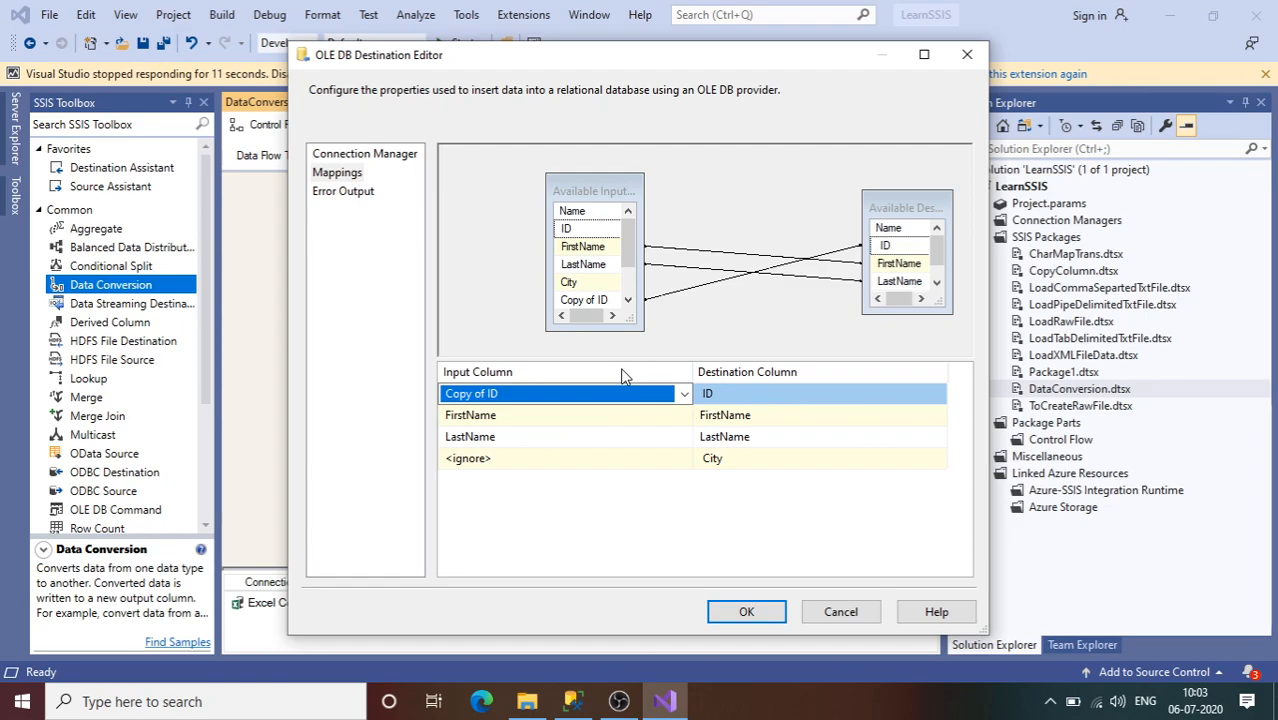
pyautogui.moveTo(696, 460)
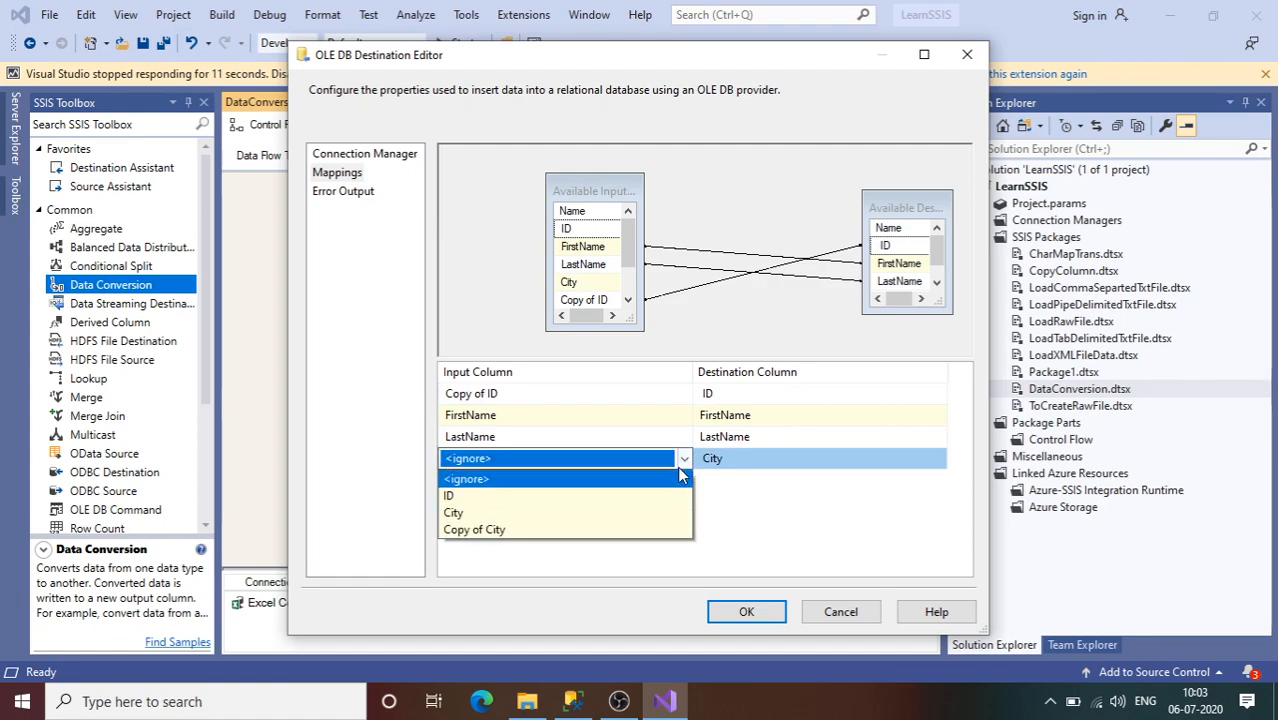
pyautogui.click(474, 528)
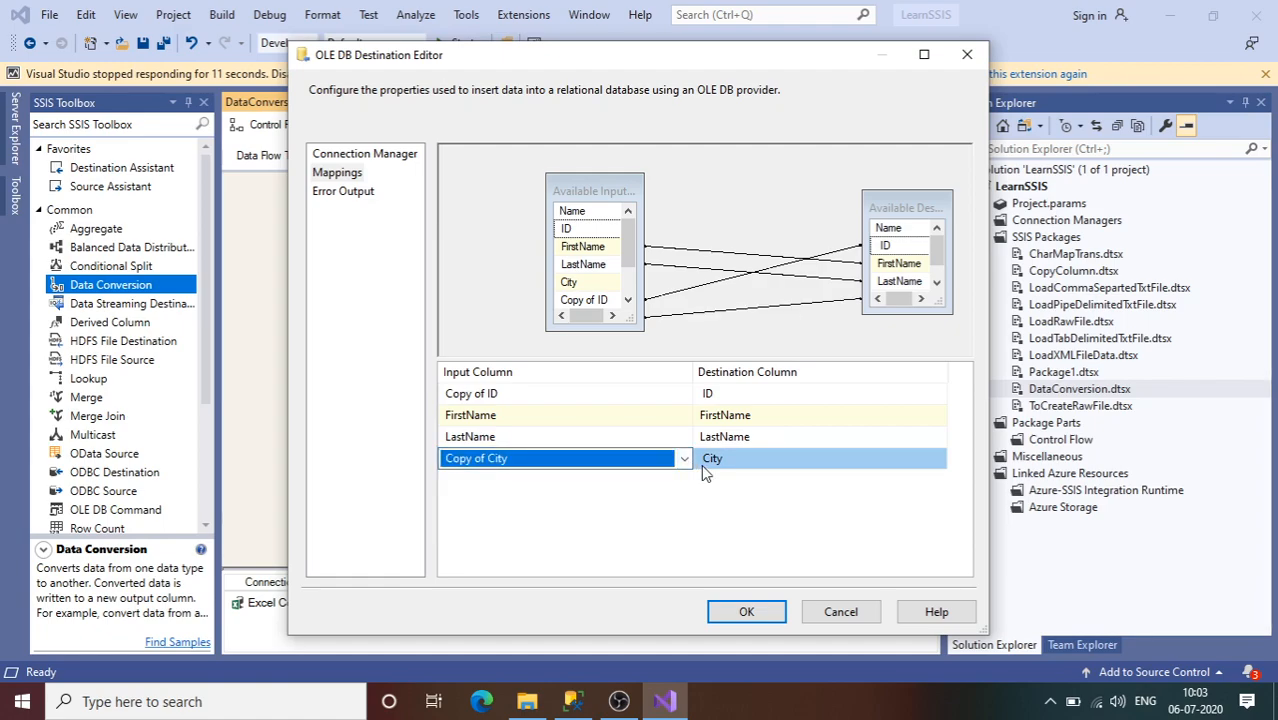
pyautogui.click(746, 612)
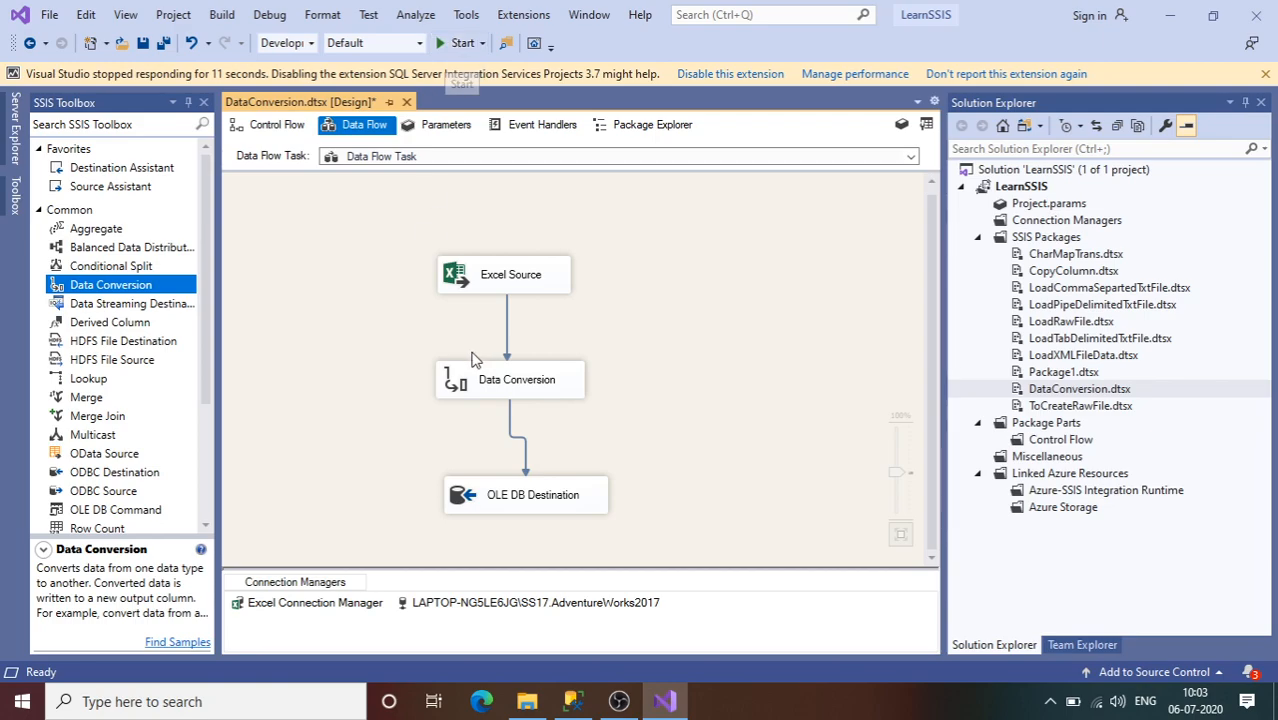
# Step: Enable a data viewer on the Data Conversion to OLE DB Destination path
pyautogui.rightClick(524, 438)
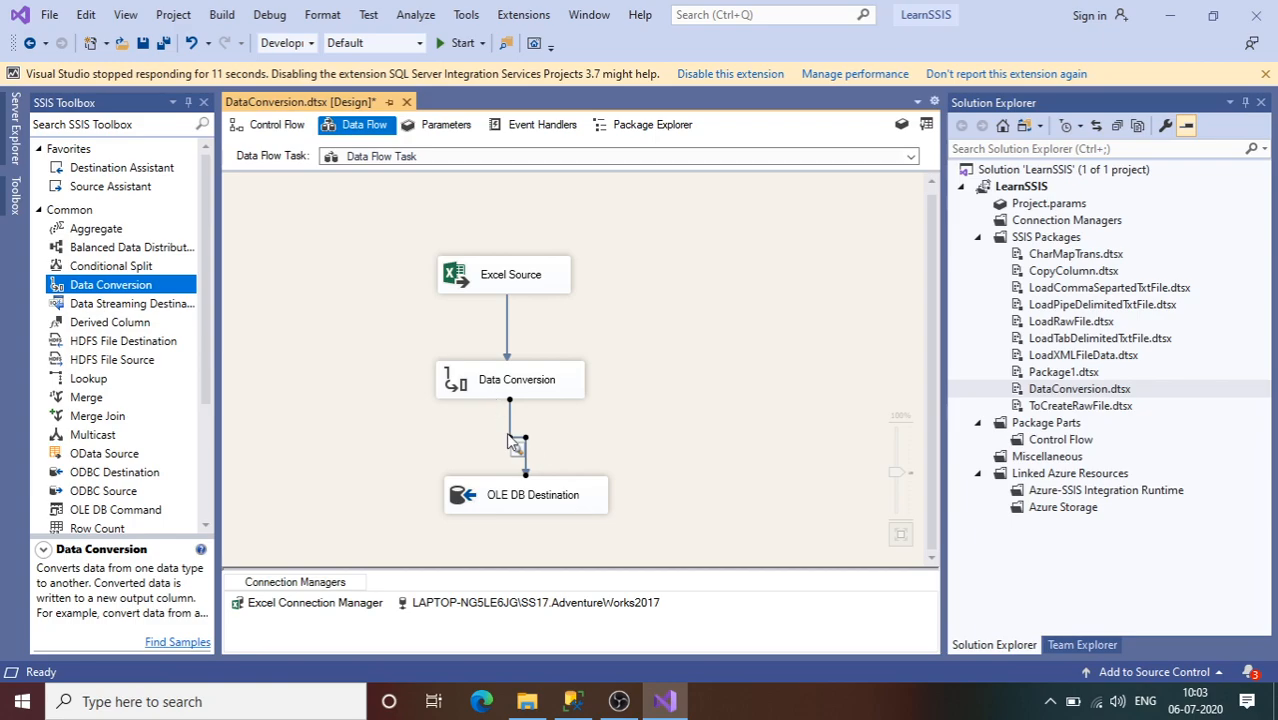
pyautogui.moveTo(532, 444)
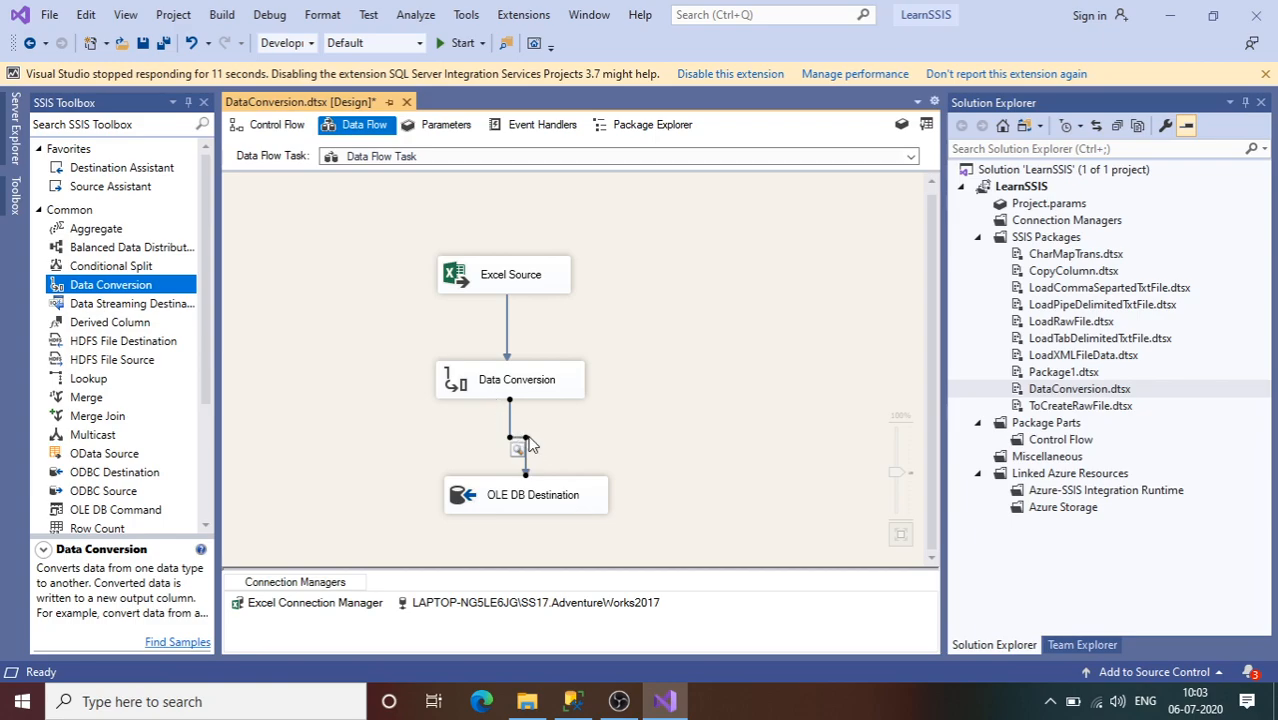
pyautogui.moveTo(512, 428)
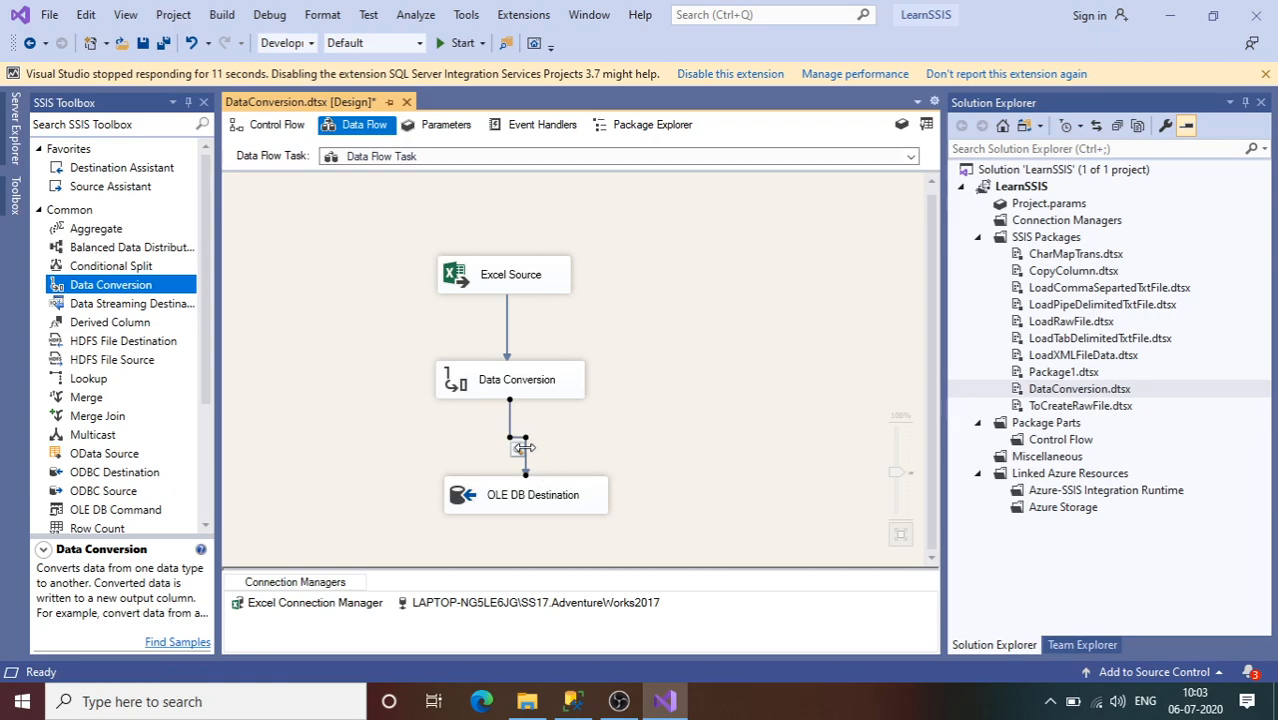
pyautogui.rightClick(518, 448)
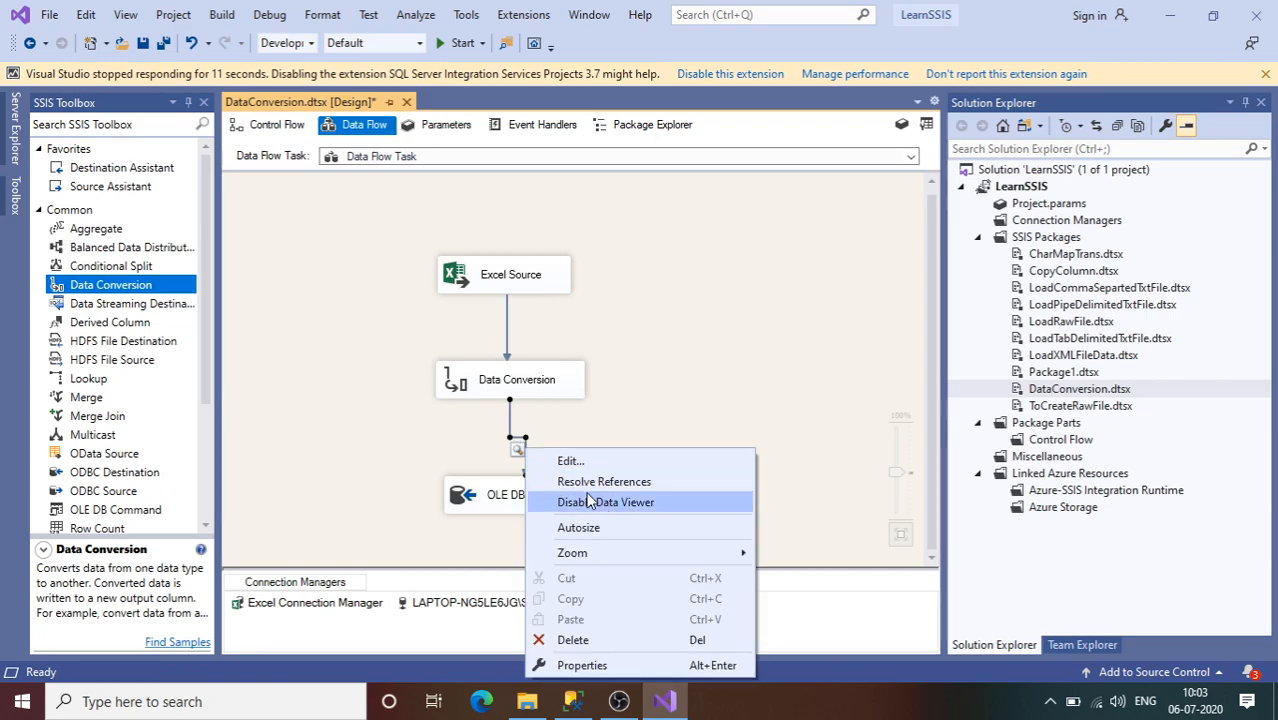
pyautogui.moveTo(520, 460)
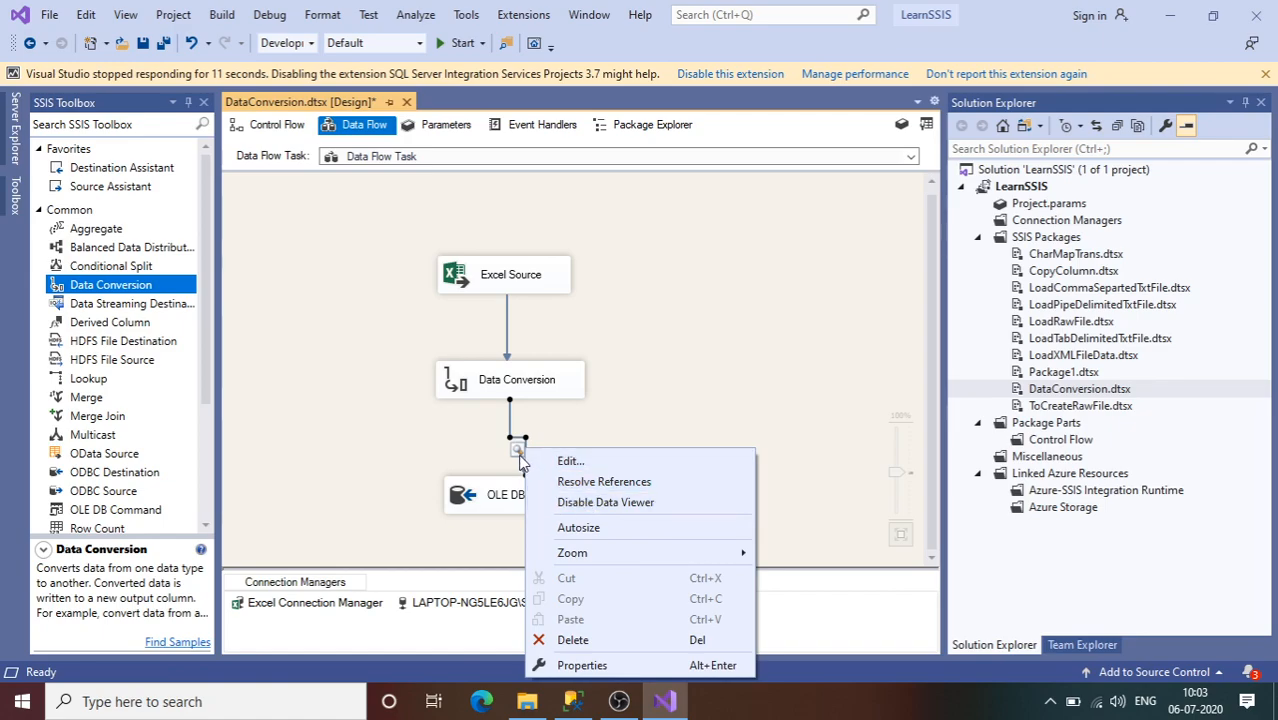
pyautogui.moveTo(604, 502)
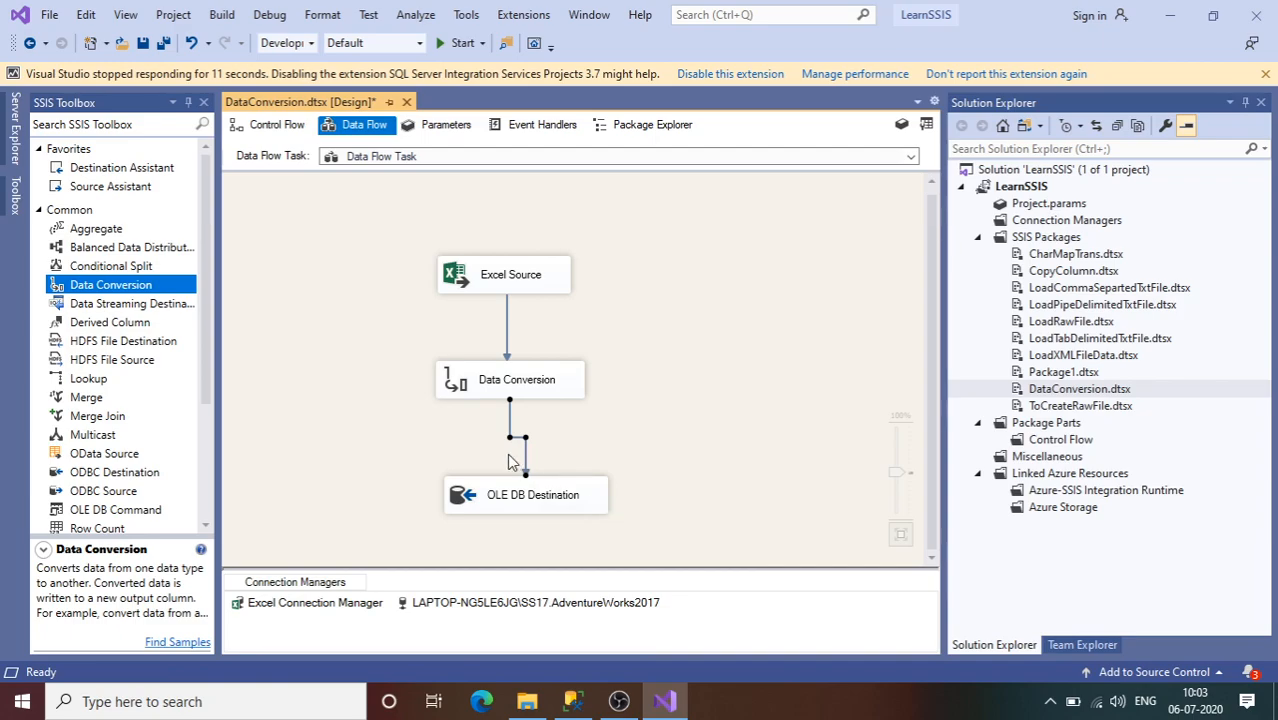
pyautogui.moveTo(528, 452)
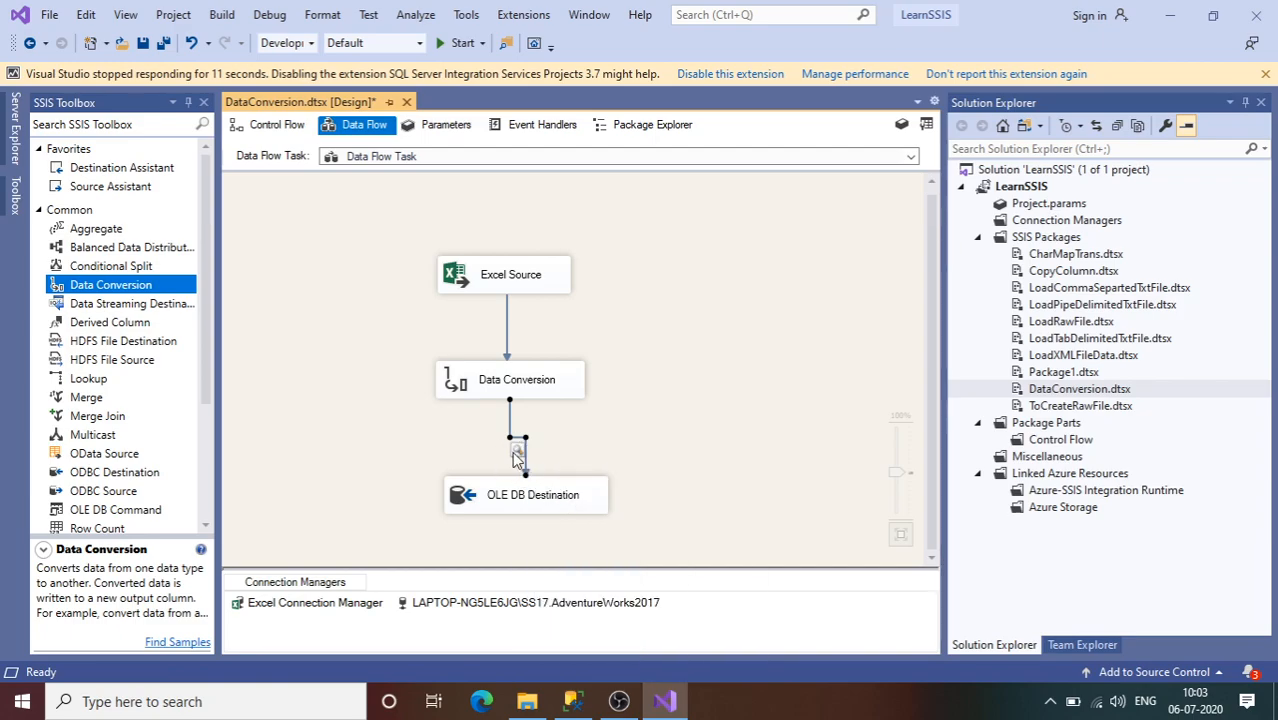
pyautogui.moveTo(450, 52)
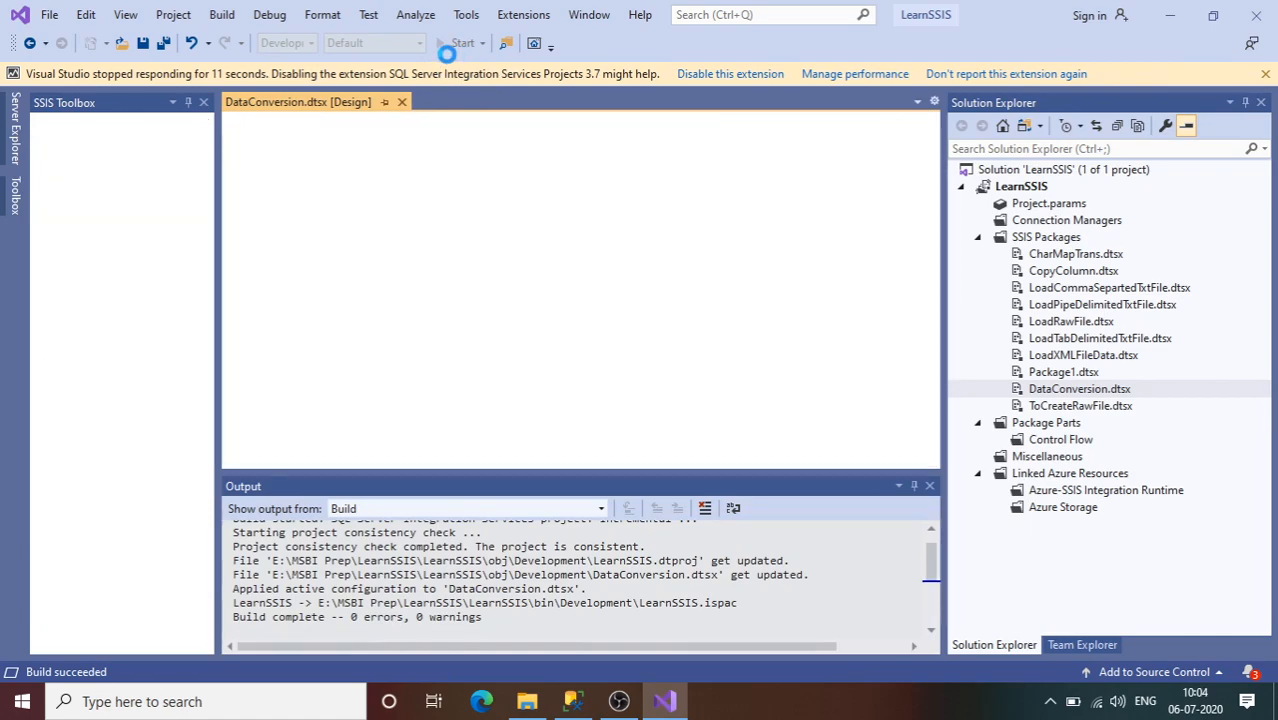
# Step: Start the DataConversion package so the two rows, Mamta and Ravi, reach the data viewer
pyautogui.click(456, 44)
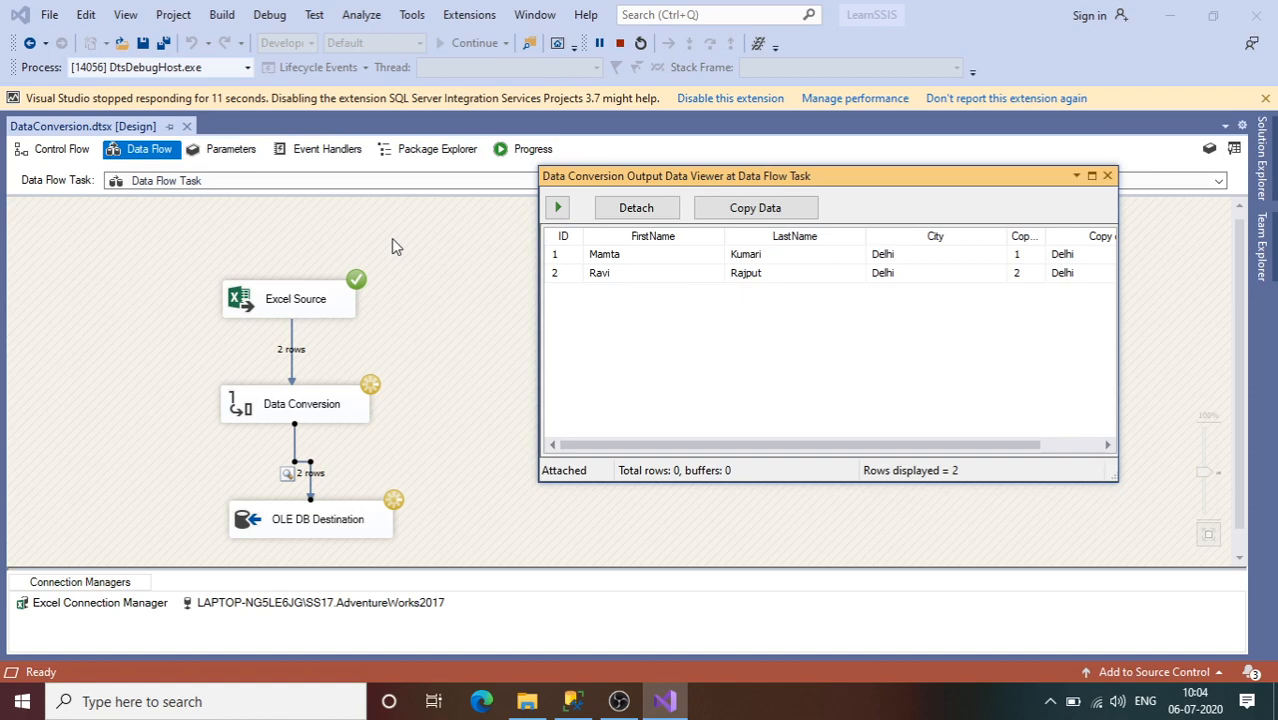
pyautogui.moveTo(688, 442)
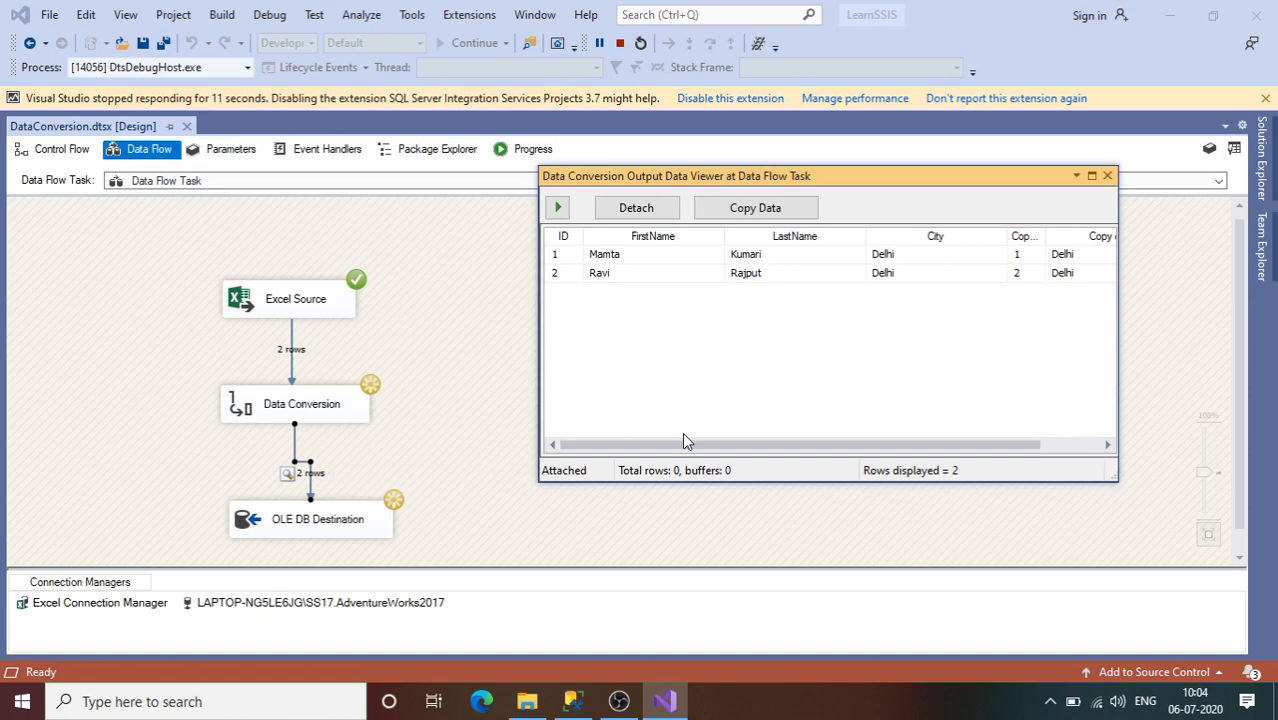
pyautogui.moveTo(600, 302)
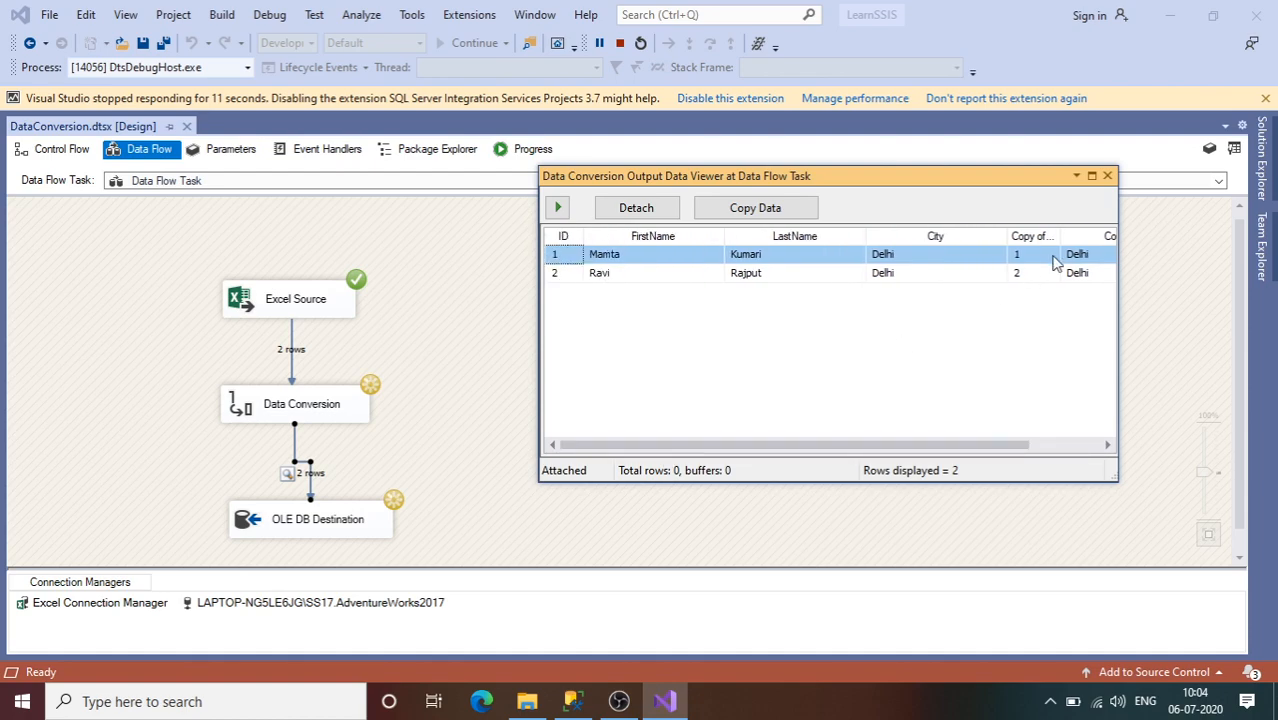
pyautogui.moveTo(948, 276)
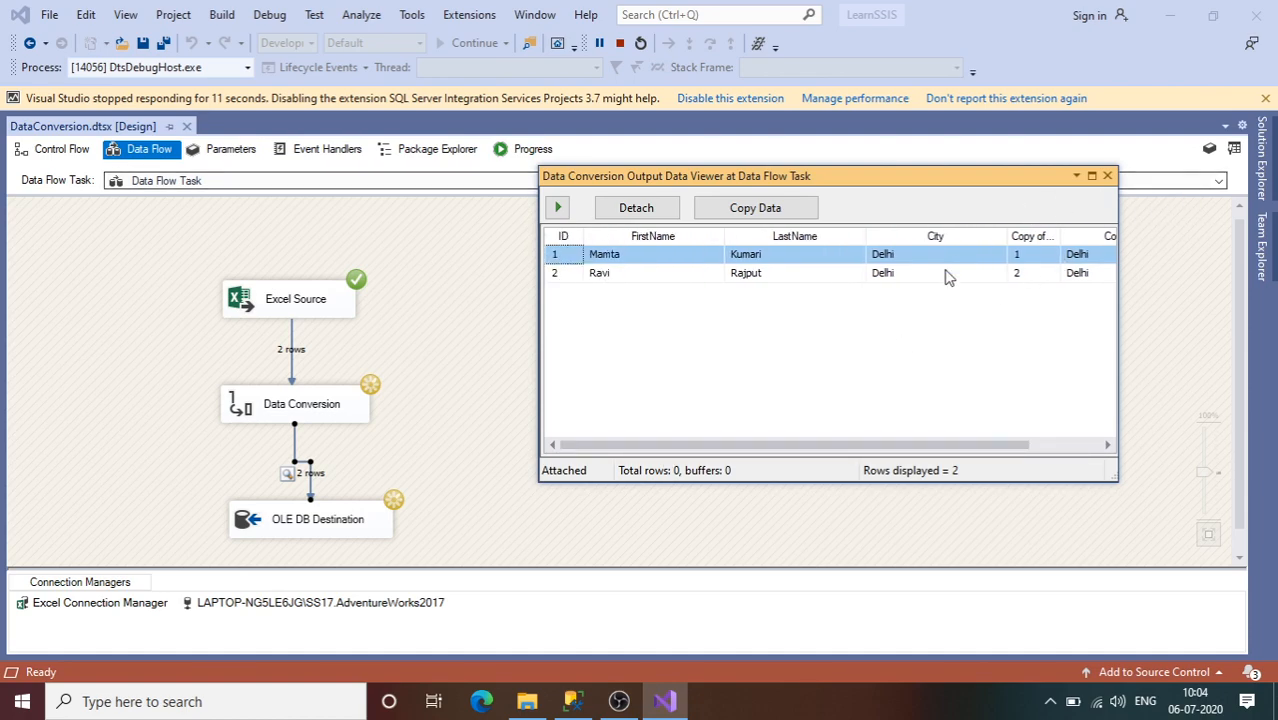
pyautogui.moveTo(584, 260)
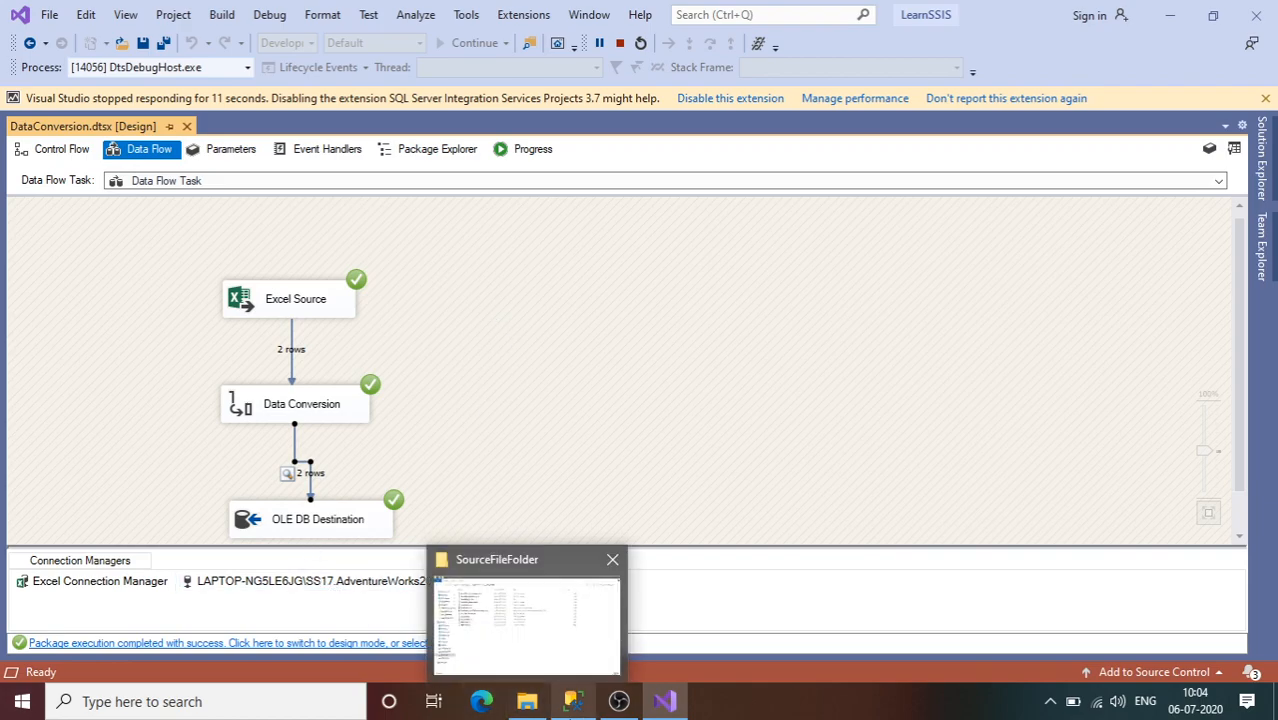
# Step: Switch to SSMS and start a new query window connected to the AdventureWorks2017 server
pyautogui.click(528, 700)
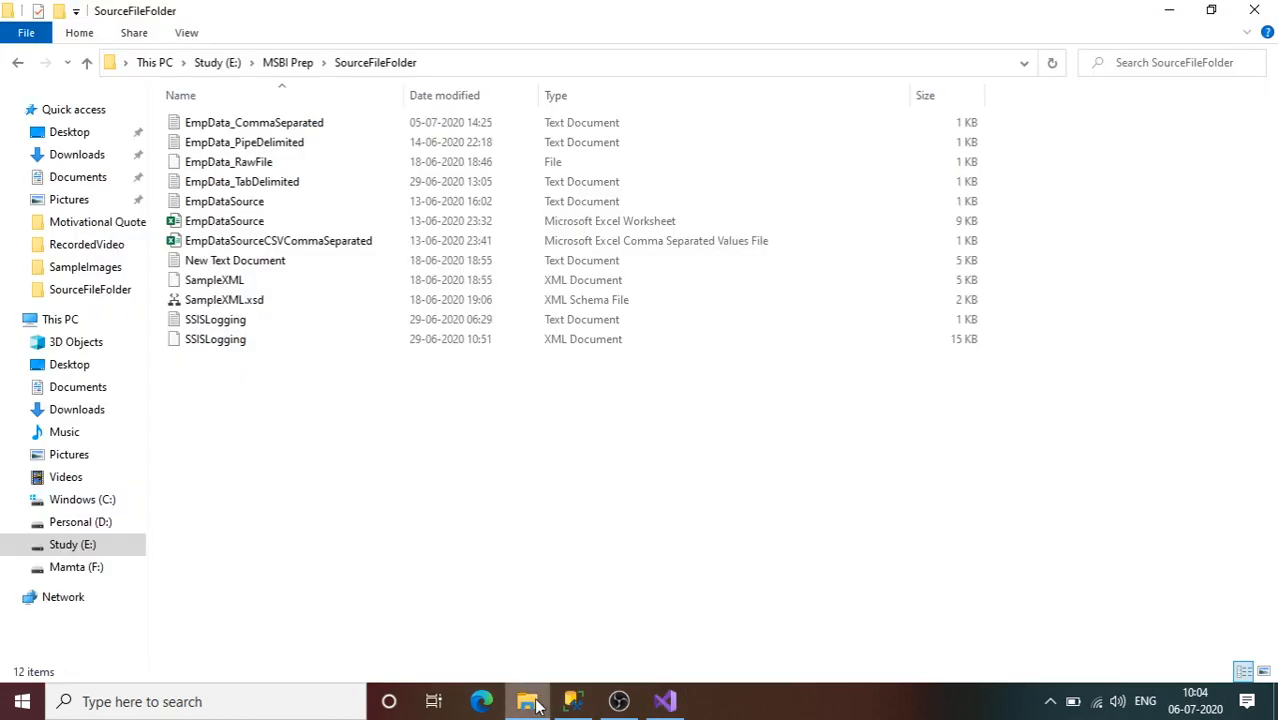
pyautogui.click(572, 700)
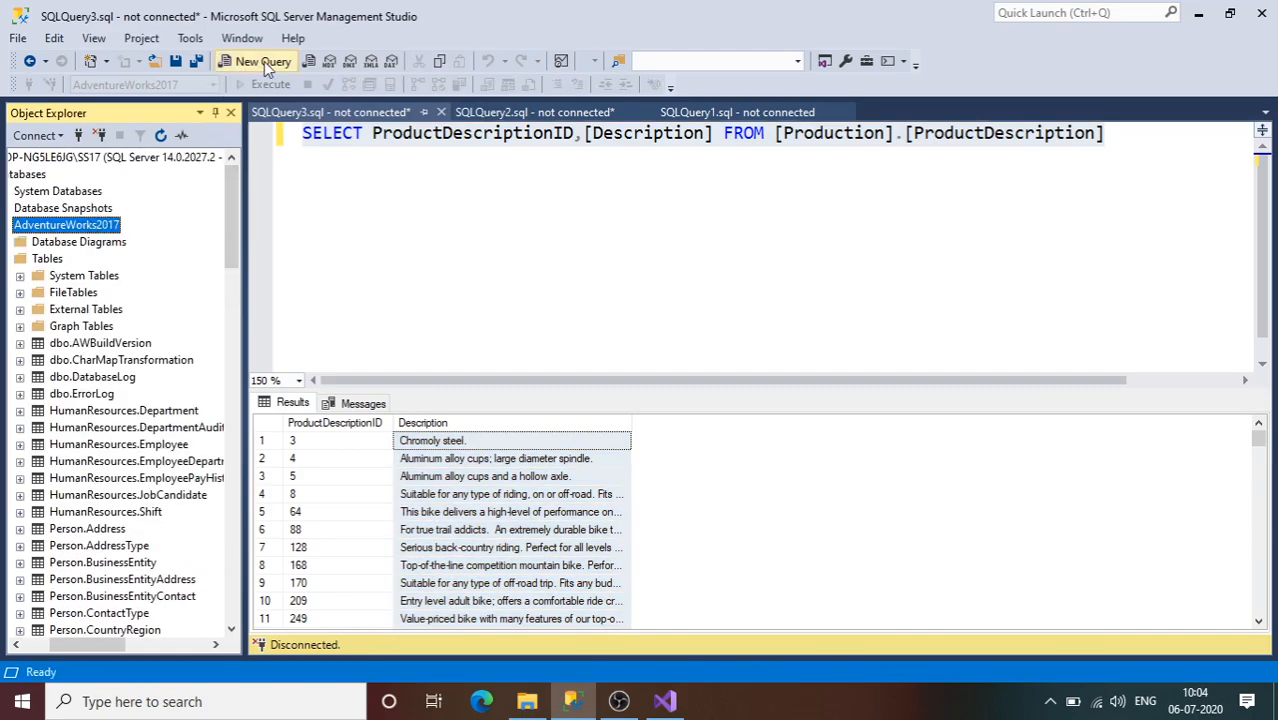
pyautogui.click(262, 60)
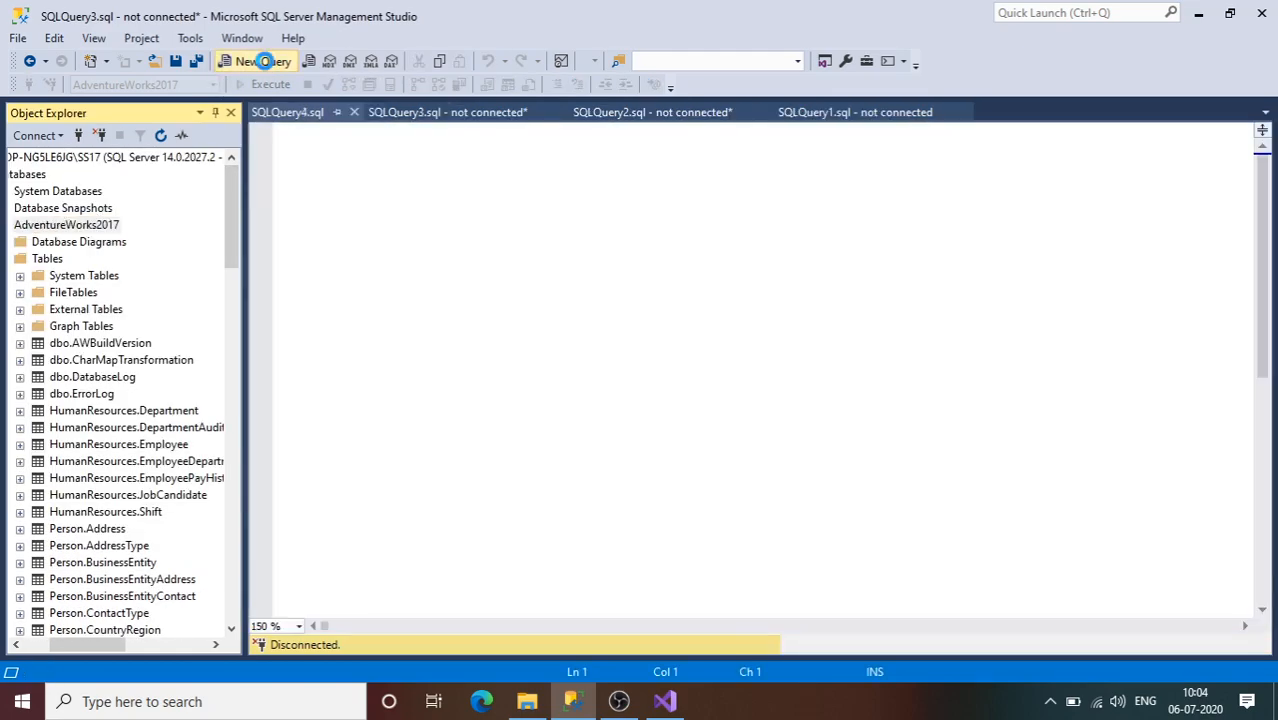
pyautogui.click(256, 60)
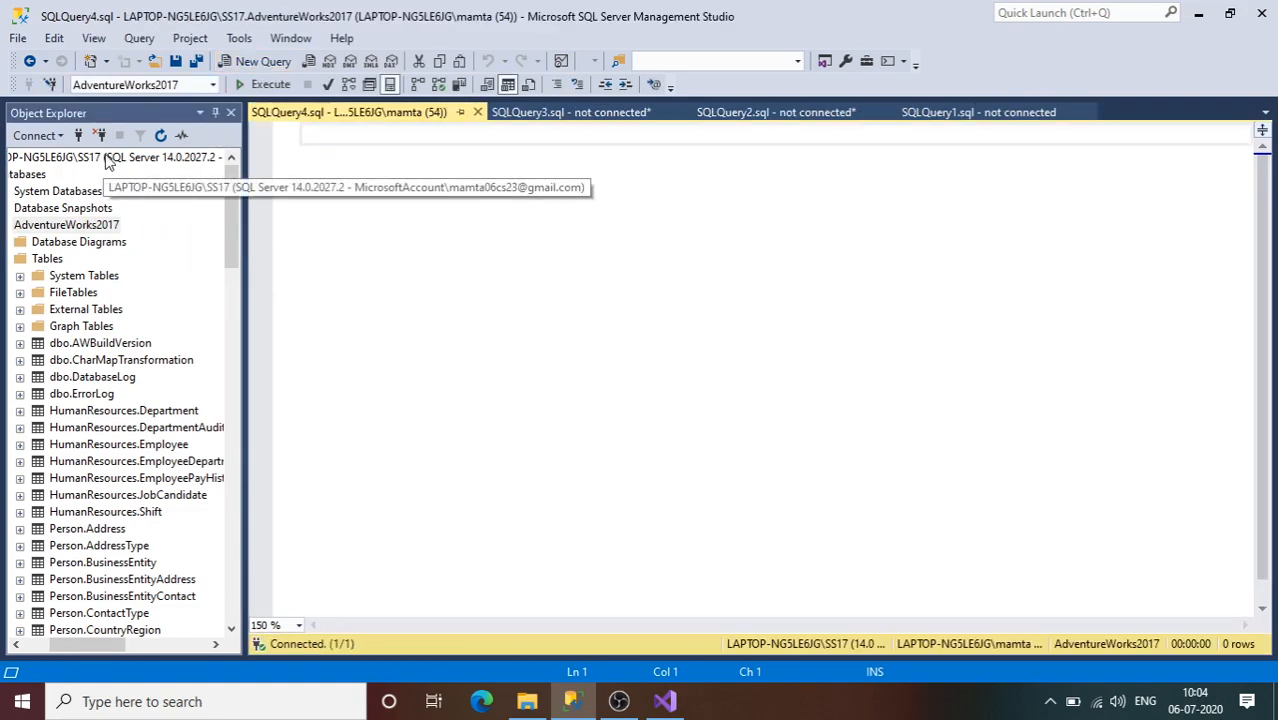
# Step: Refresh the AdventureWorks2017 Tables list and bring dbo.DataConversionTble into the query
pyautogui.click(48, 258)
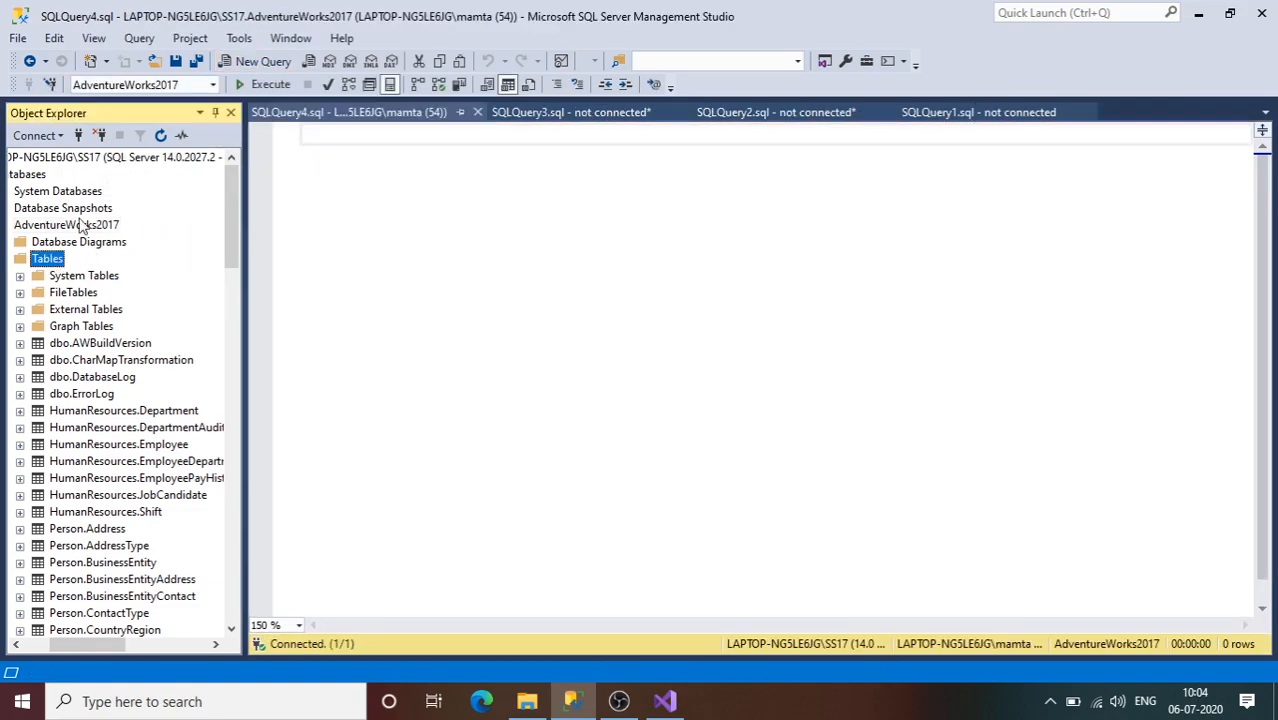
pyautogui.moveTo(160, 136)
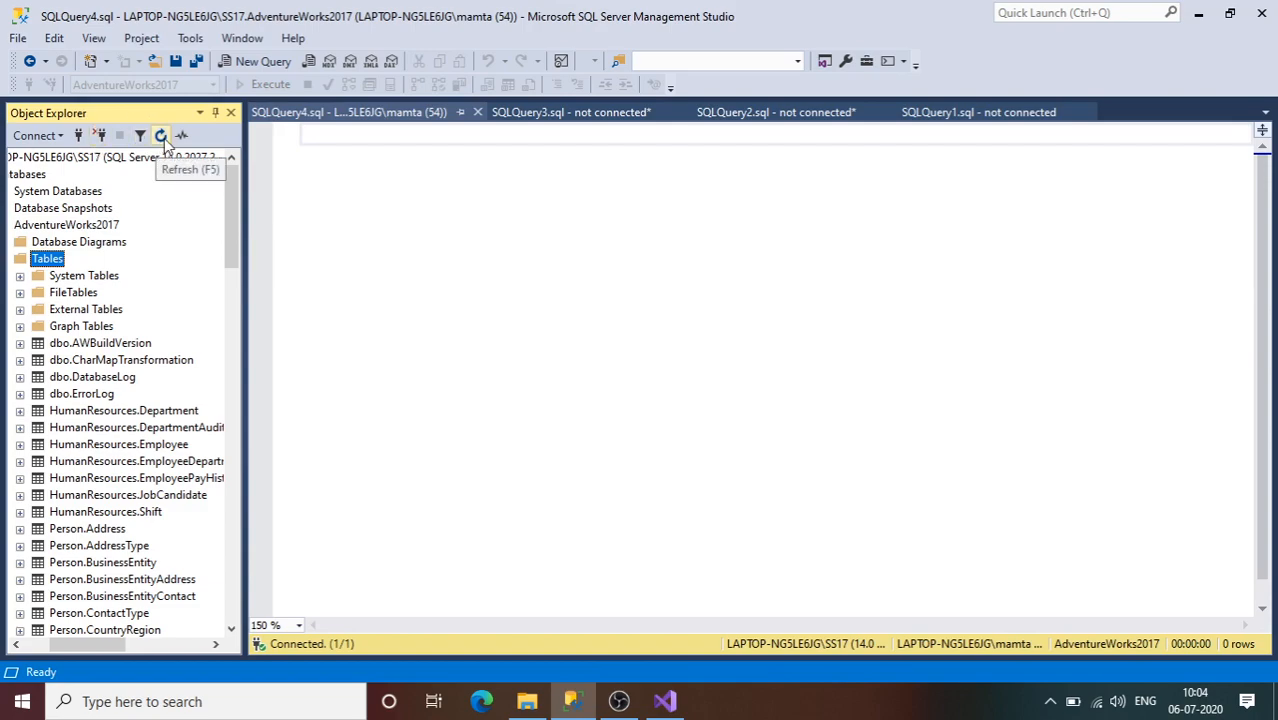
pyautogui.click(160, 136)
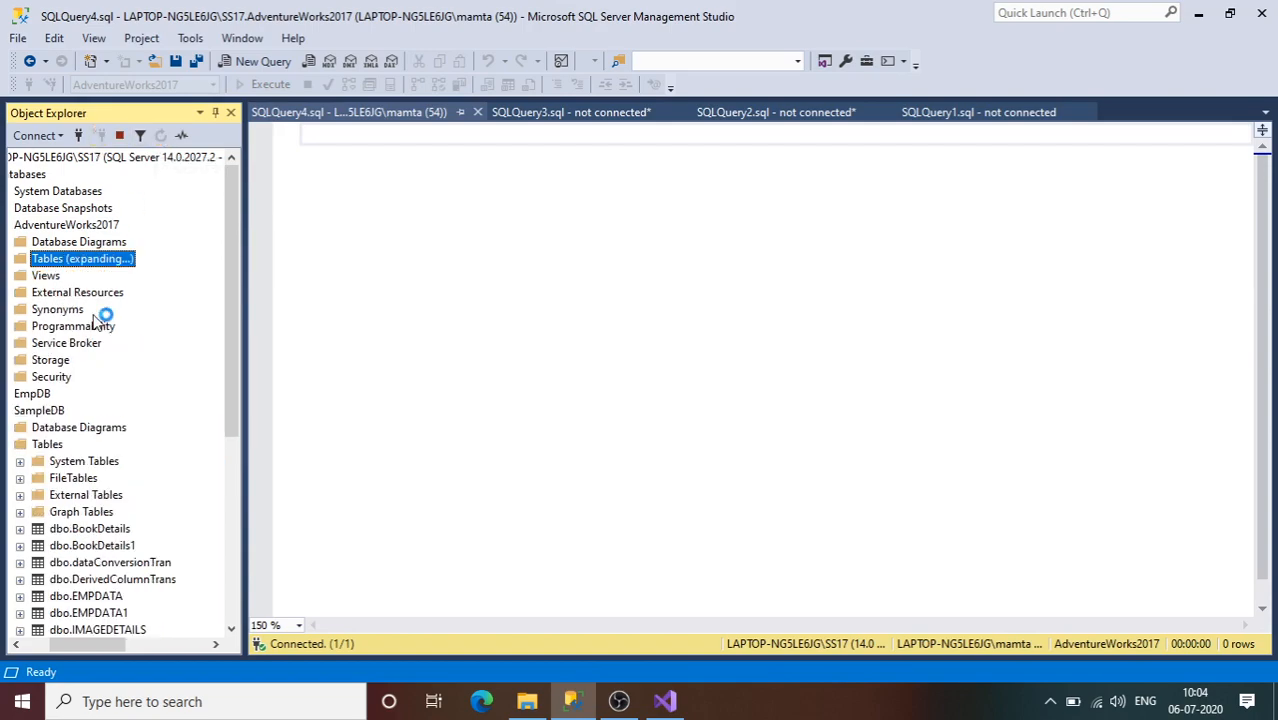
pyautogui.moveTo(264, 258)
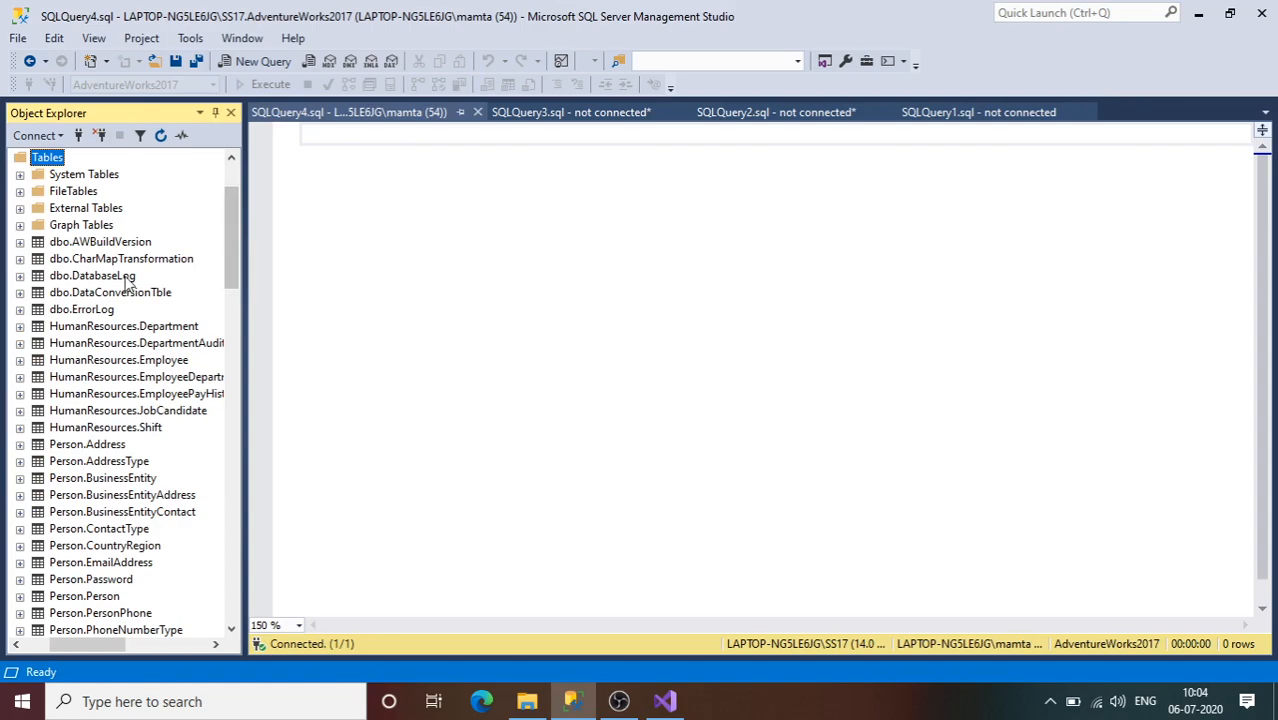
pyautogui.click(110, 292)
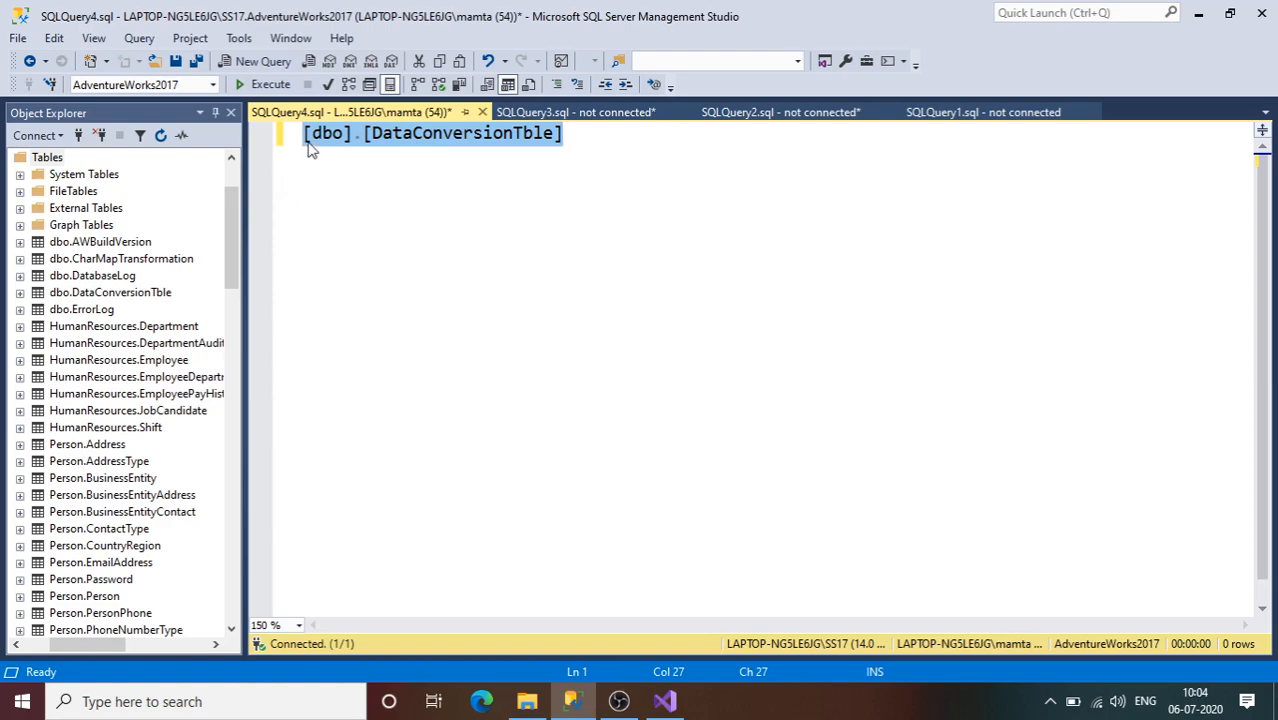
# Step: Run SELECT * FROM [dbo].[DataConversionTble] to confirm the Mamta and Ravi rows, then return to Visual Studio
pyautogui.write('select')
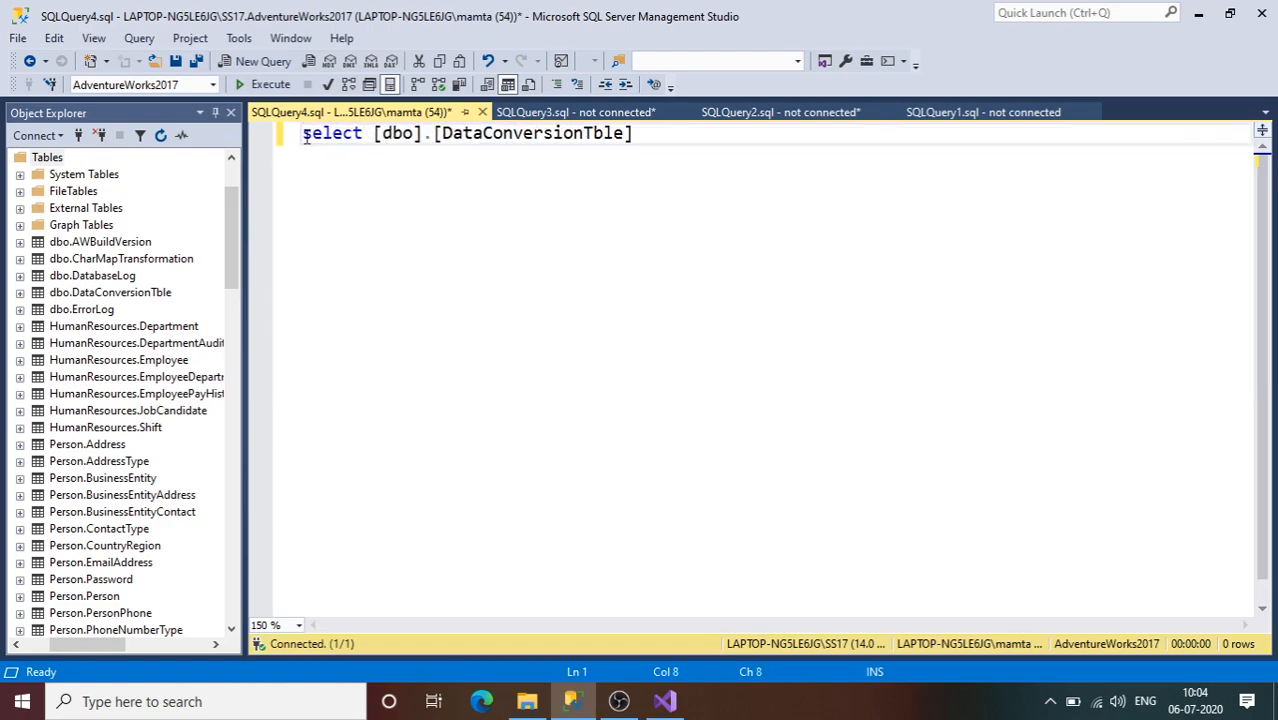
pyautogui.write('* from')
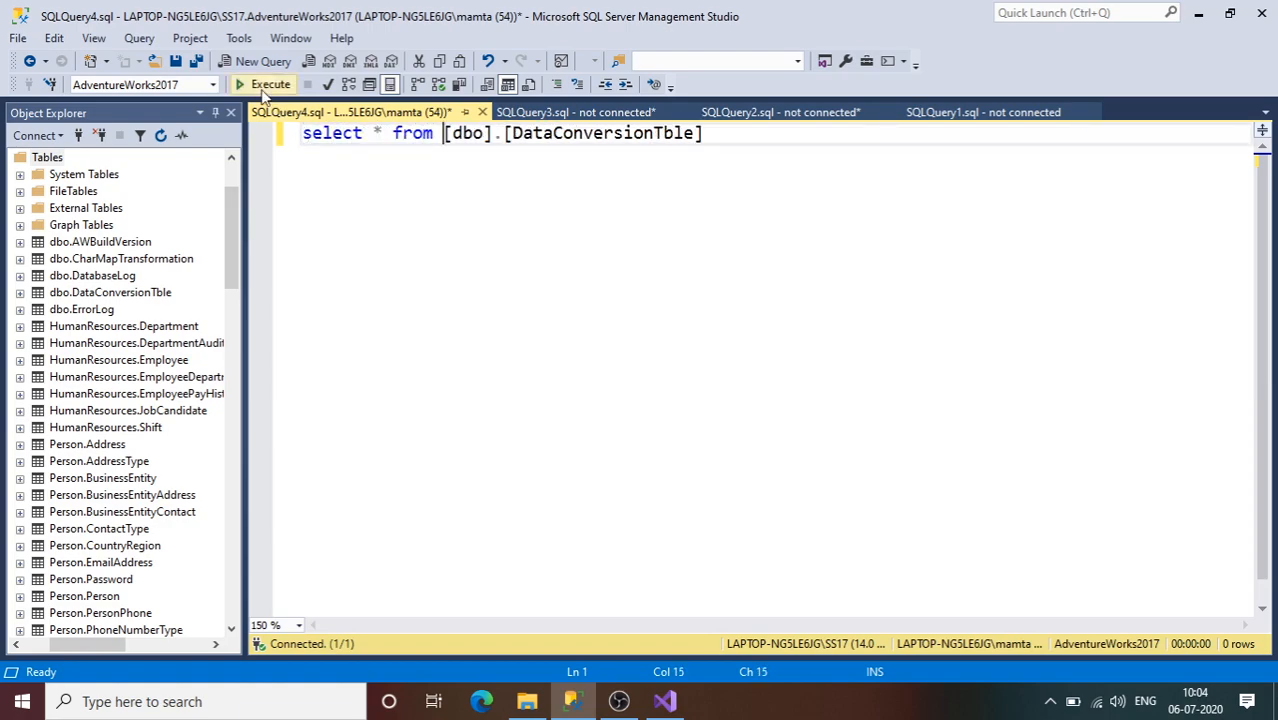
pyautogui.click(264, 84)
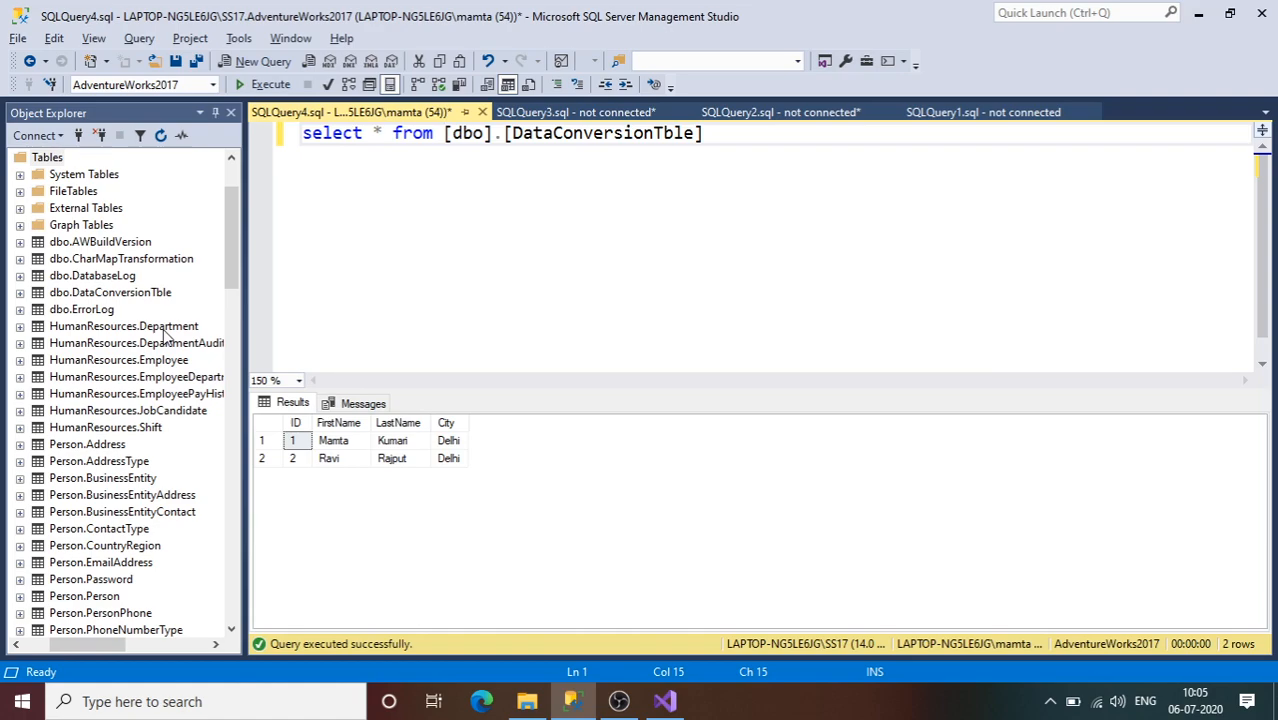
pyautogui.moveTo(414, 540)
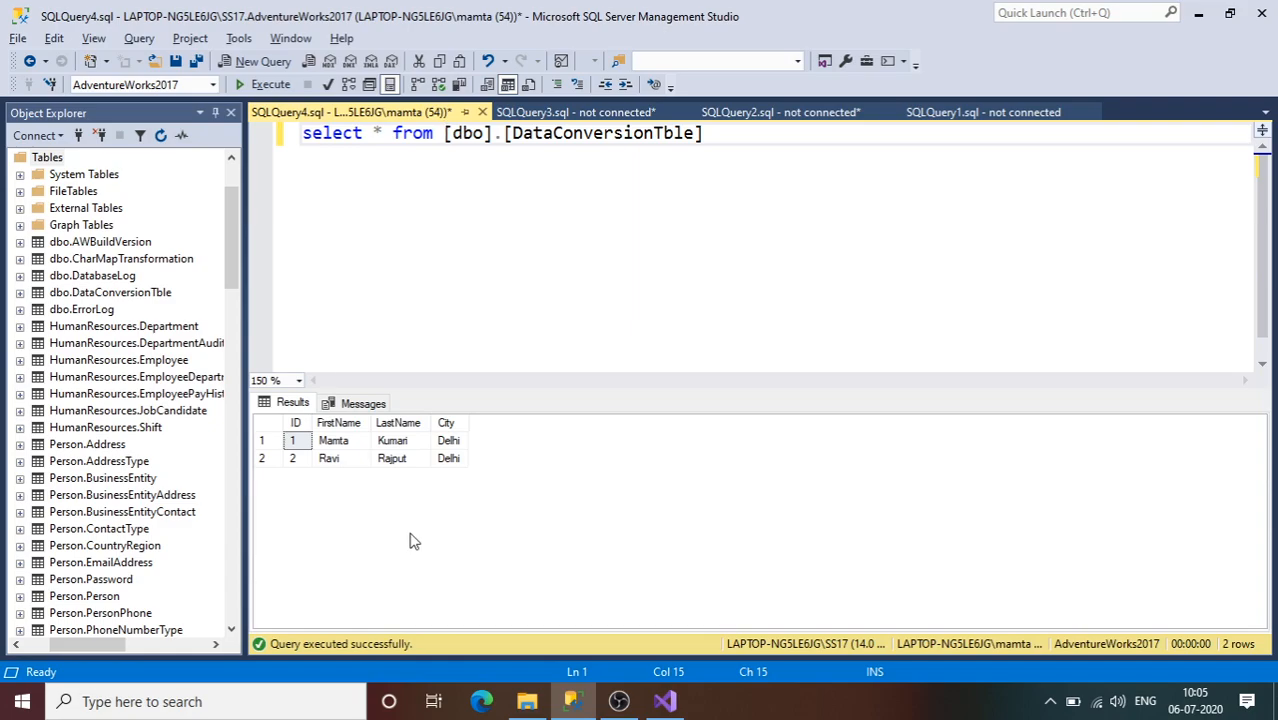
pyautogui.click(664, 700)
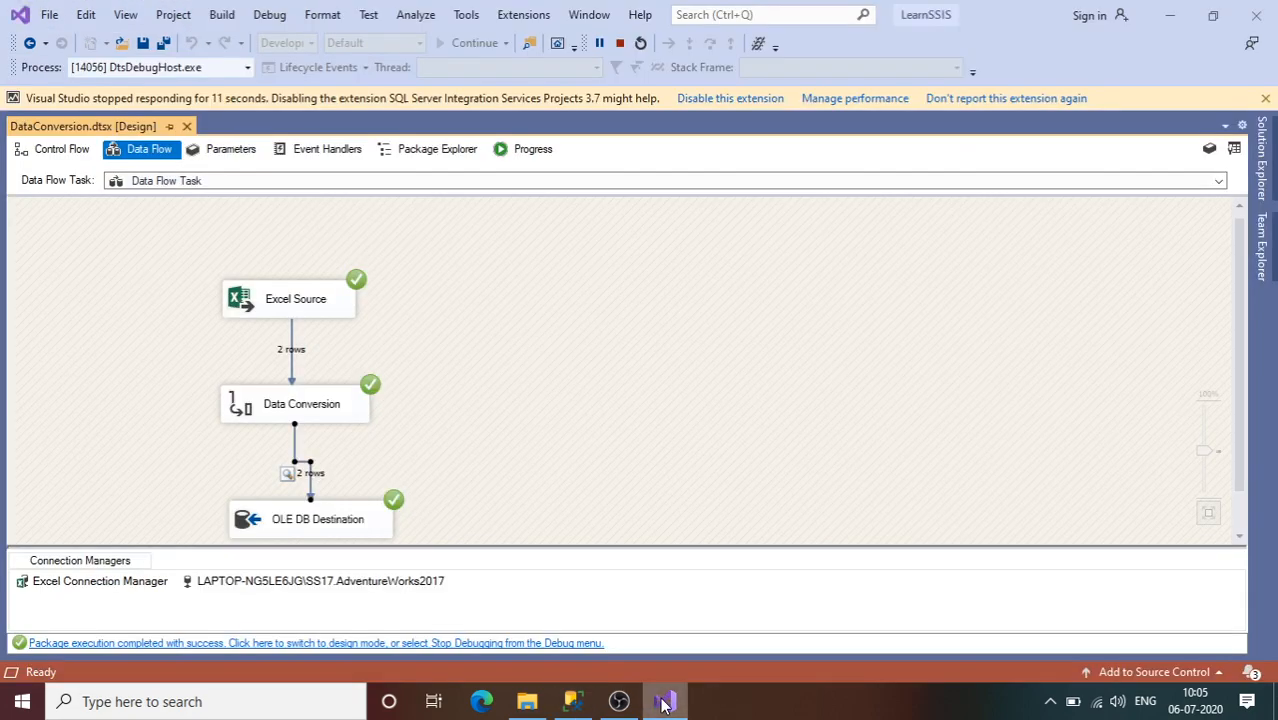
pyautogui.moveTo(492, 410)
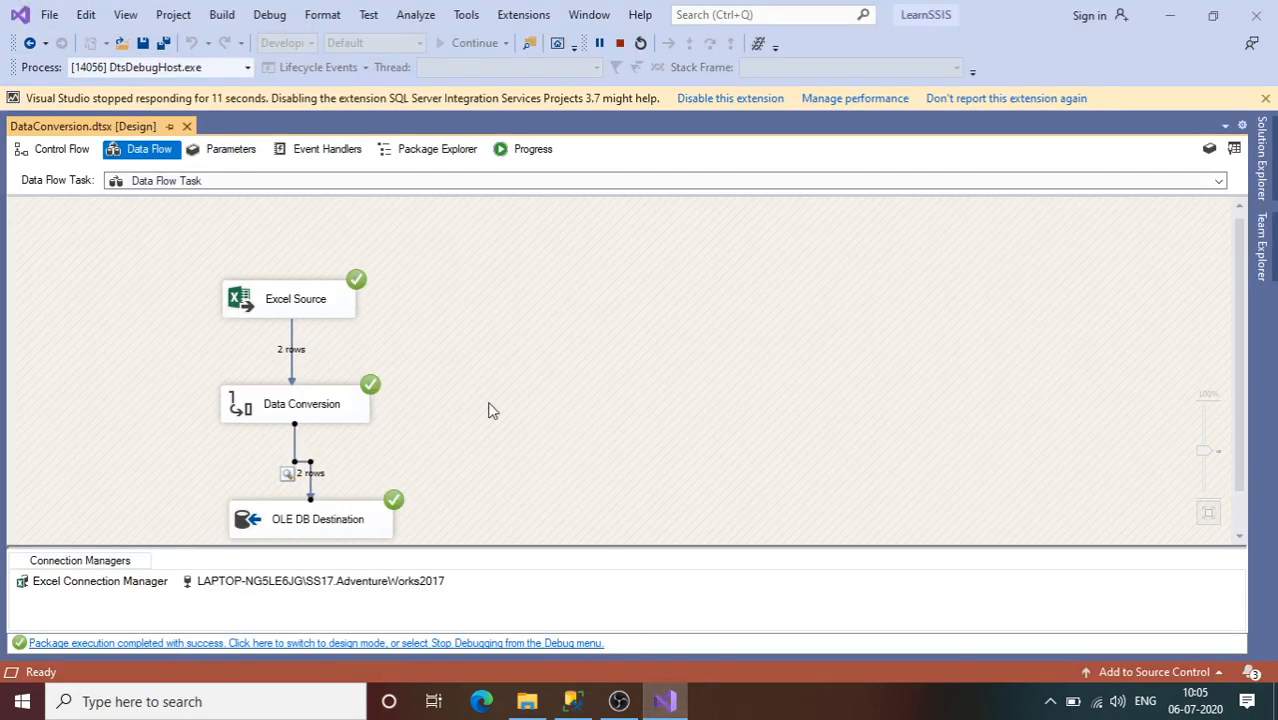
pyautogui.moveTo(426, 388)
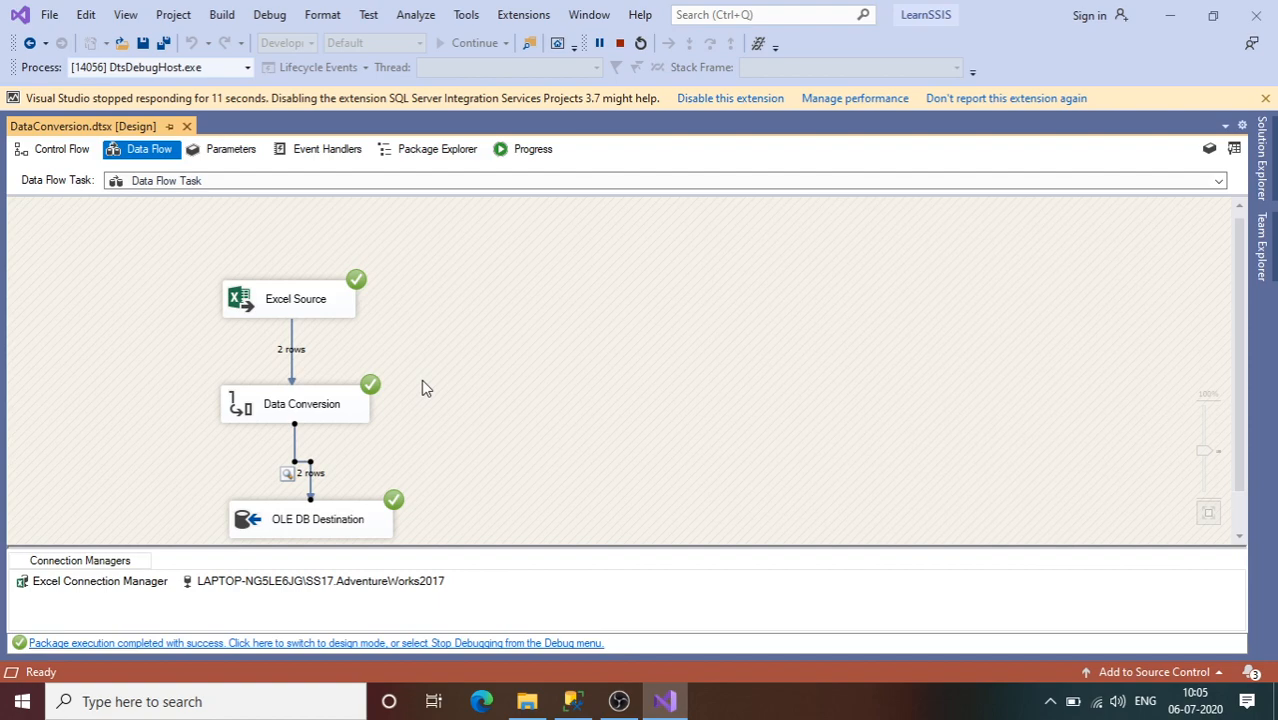
pyautogui.moveTo(384, 418)
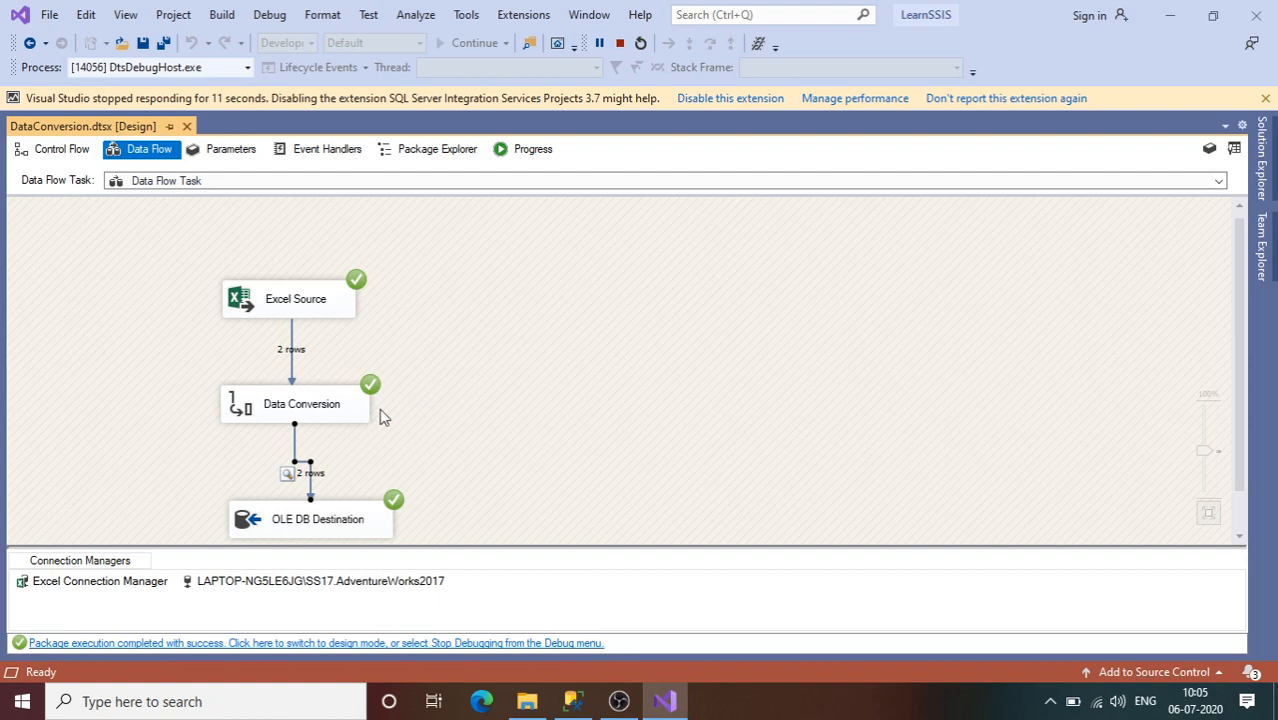
pyautogui.moveTo(320, 336)
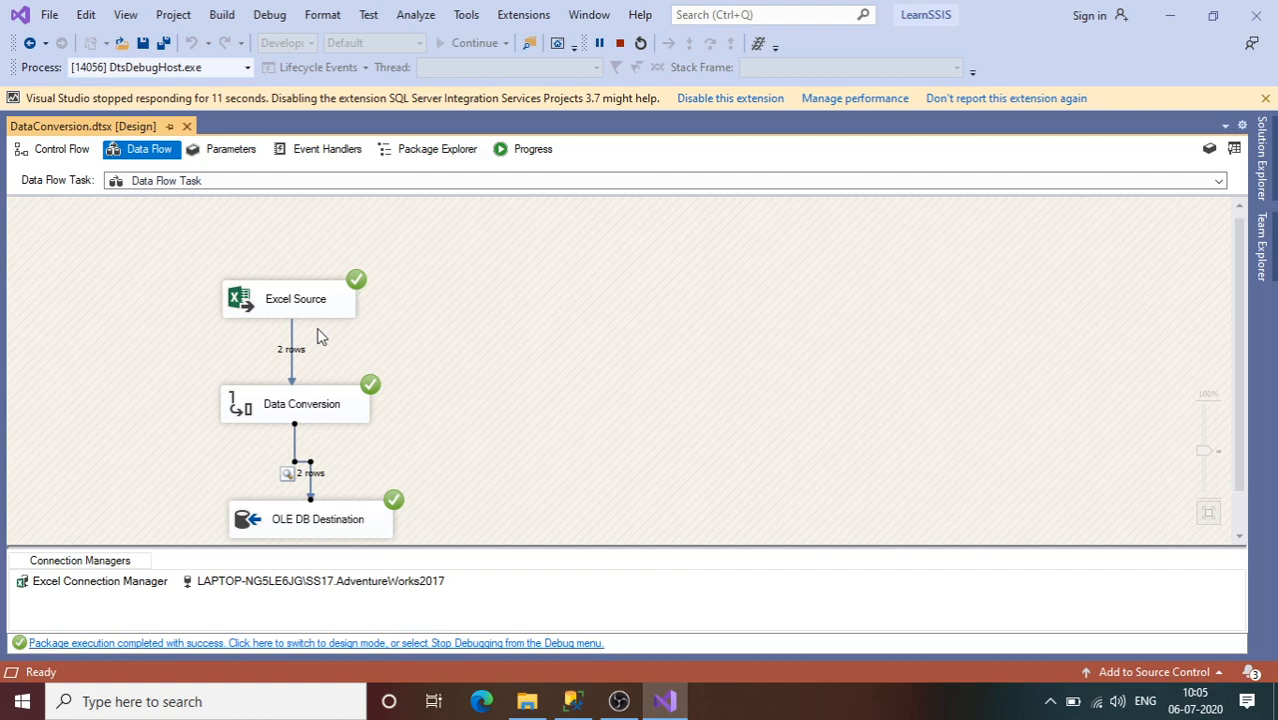
pyautogui.moveTo(276, 374)
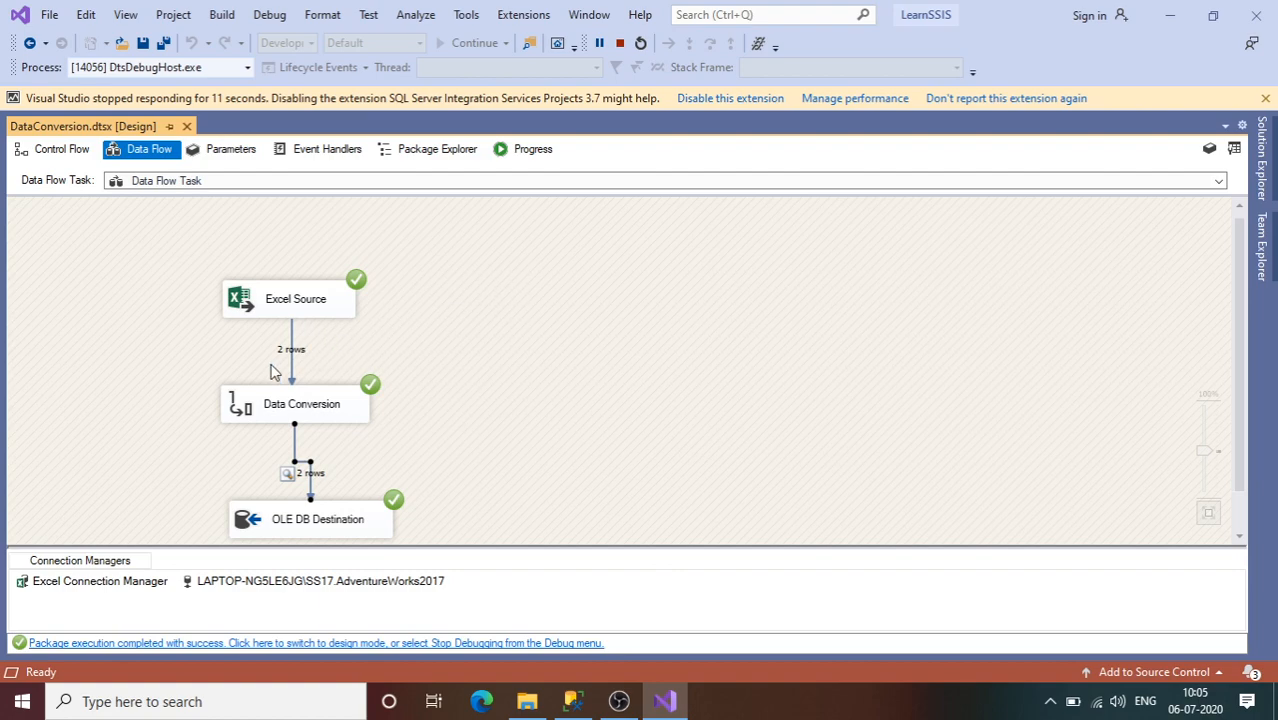
pyautogui.moveTo(324, 420)
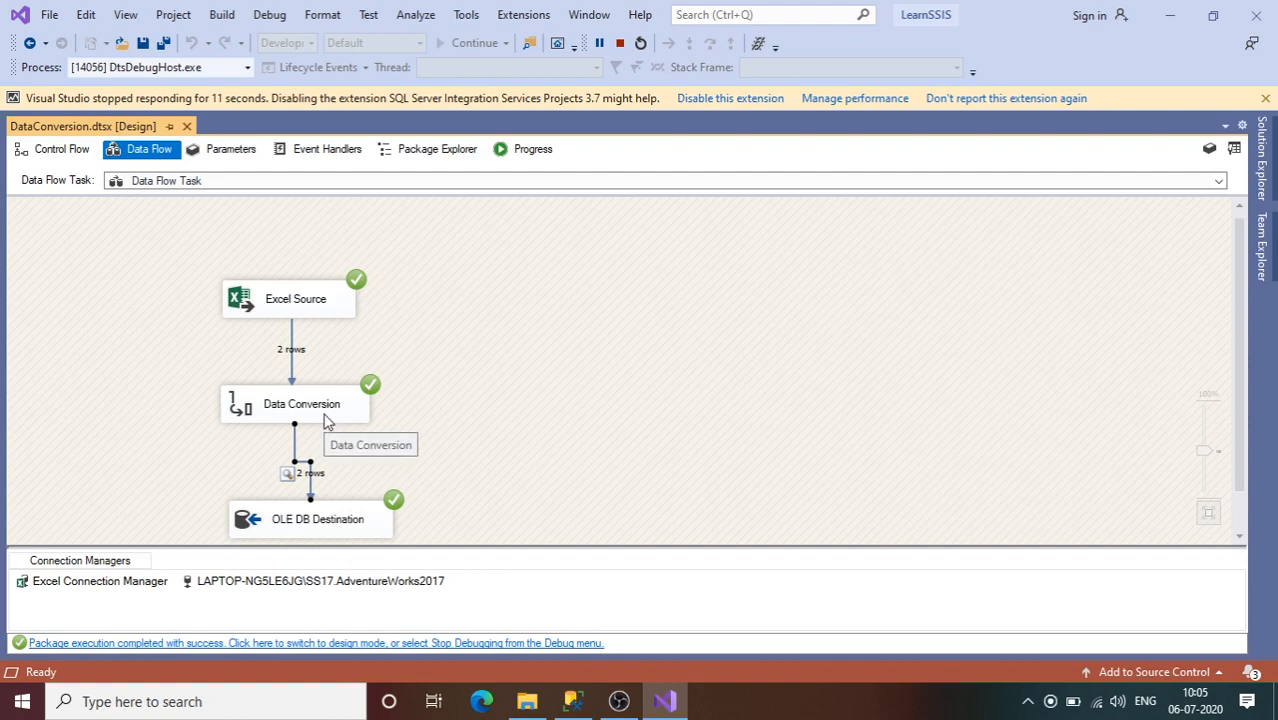
pyautogui.moveTo(330, 420)
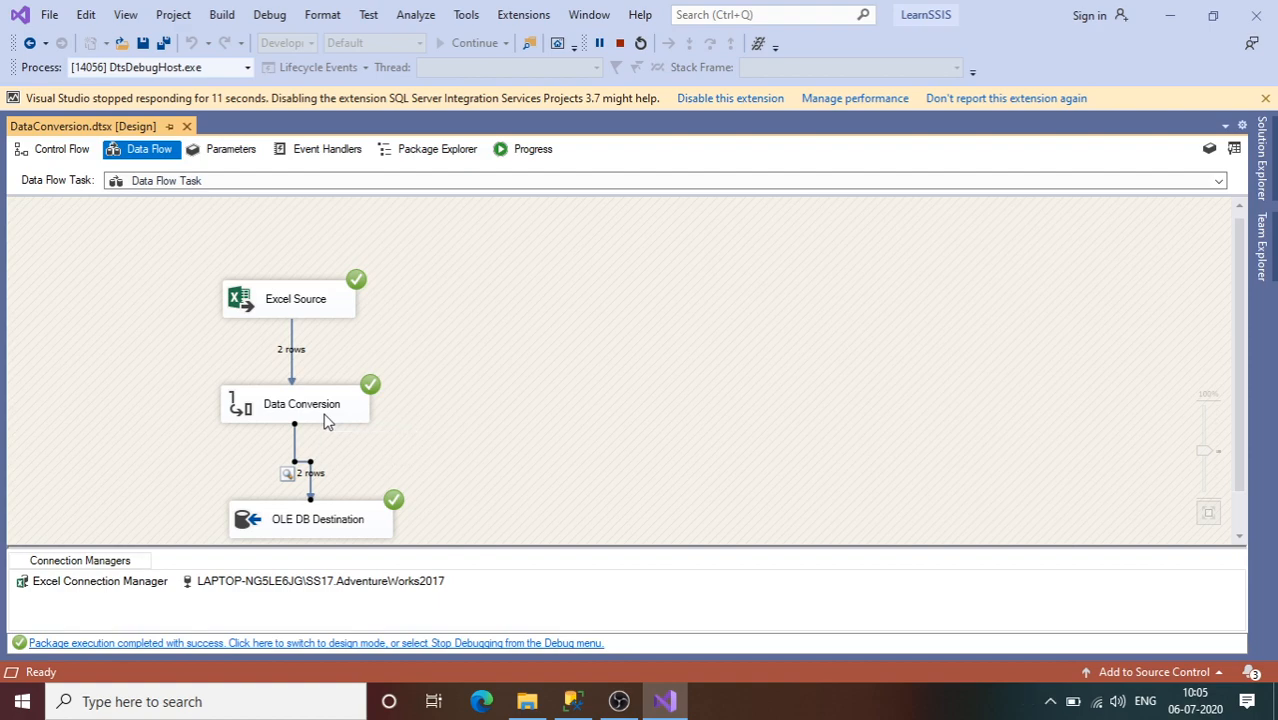
pyautogui.moveTo(420, 274)
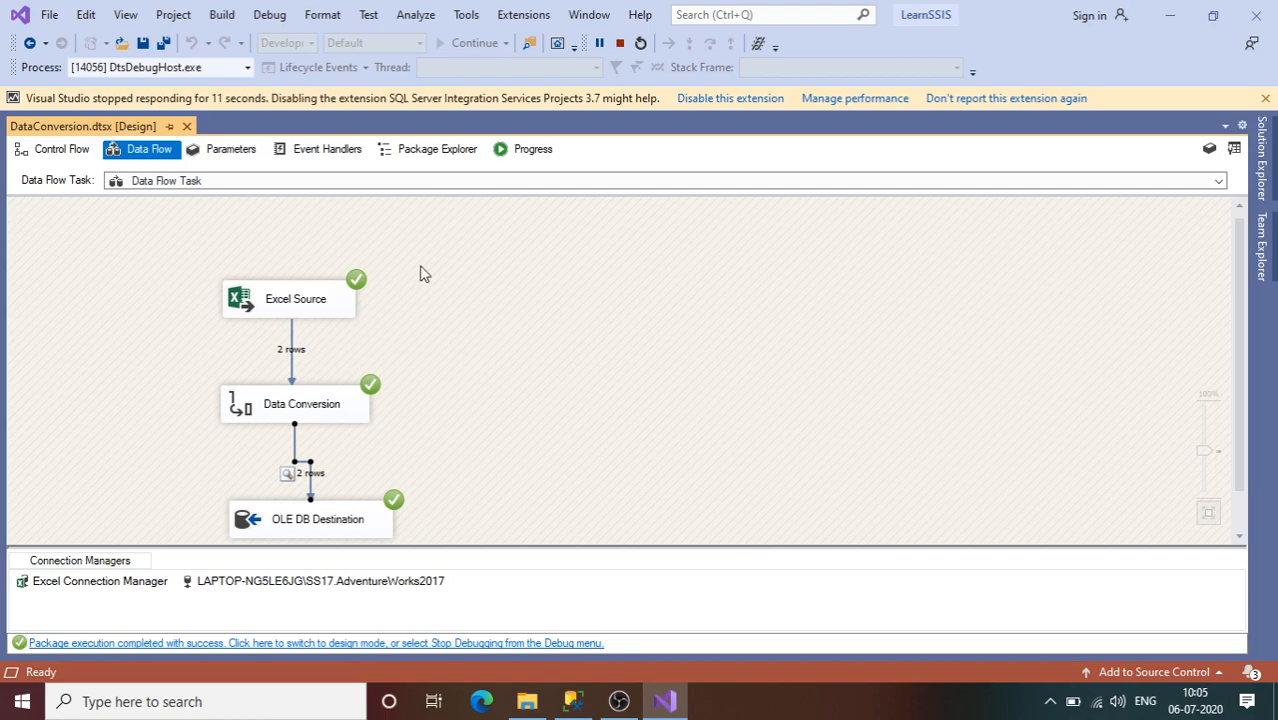